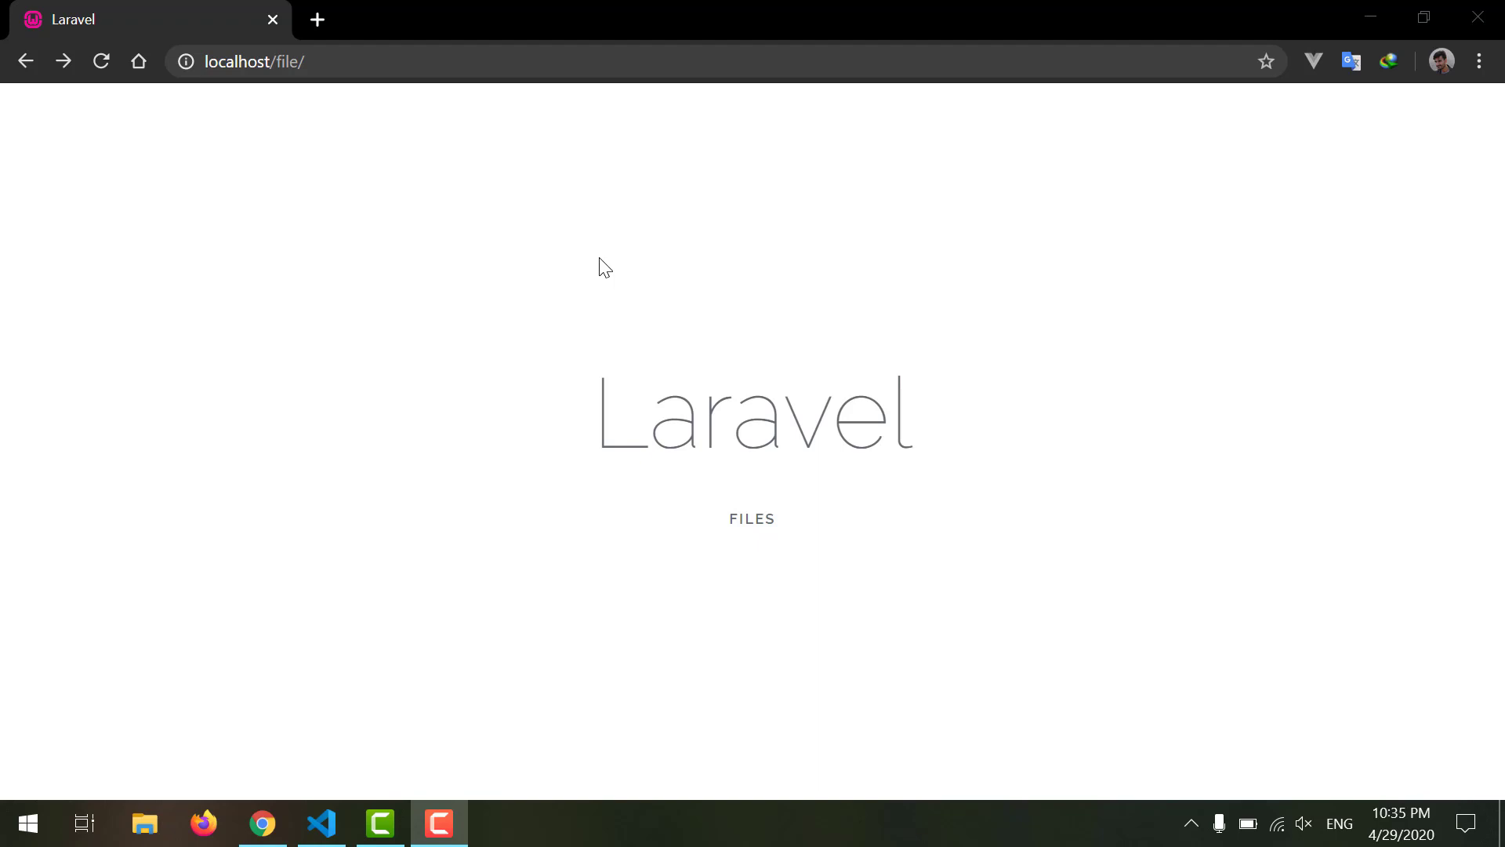
mouse_move(751, 519)
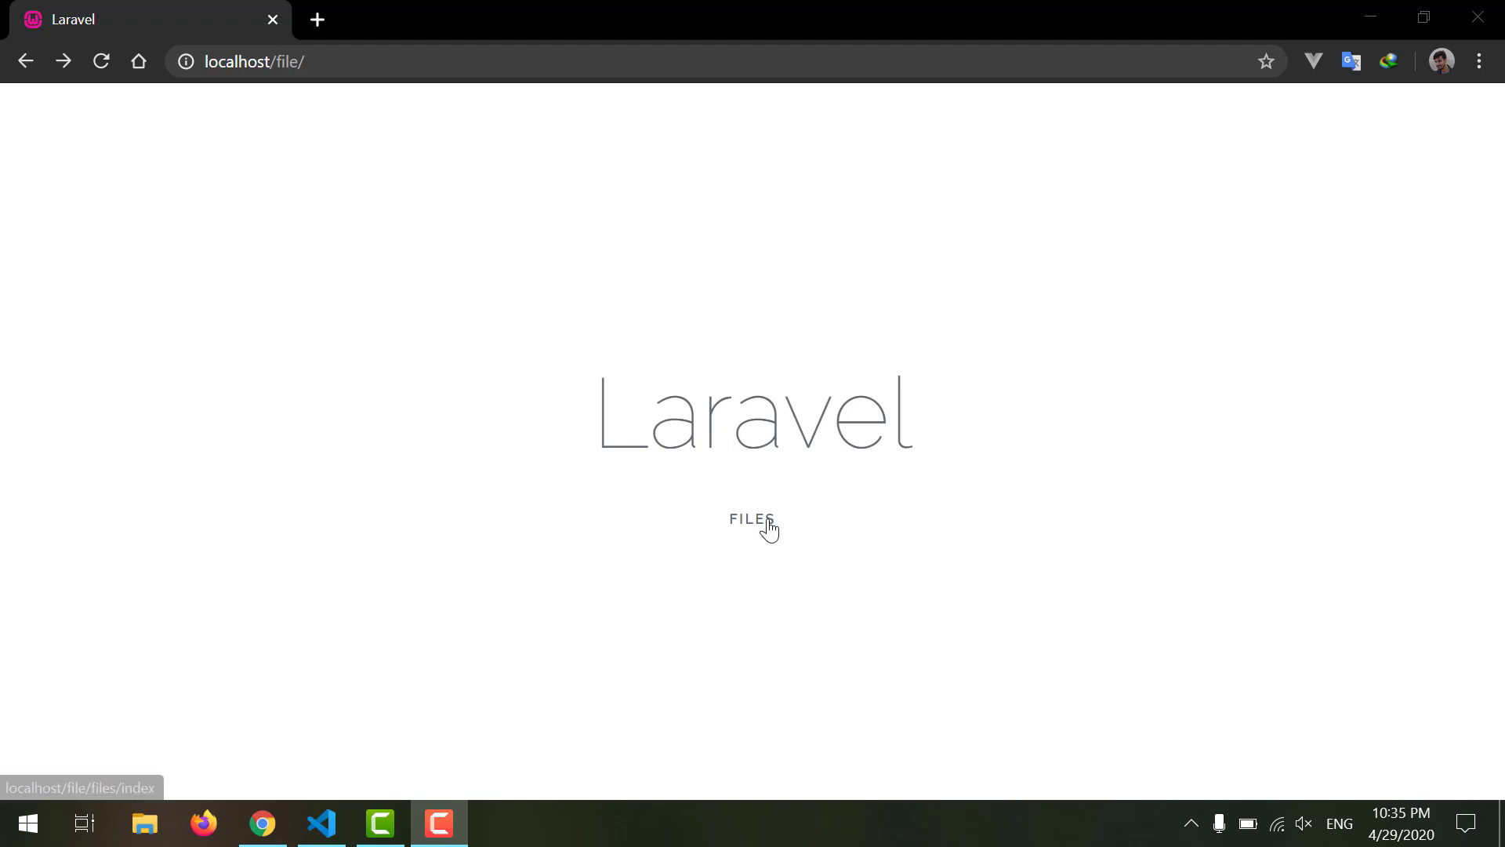
- Follow the FILES link from the Laravel welcome page to the uploaded files list
click(751, 519)
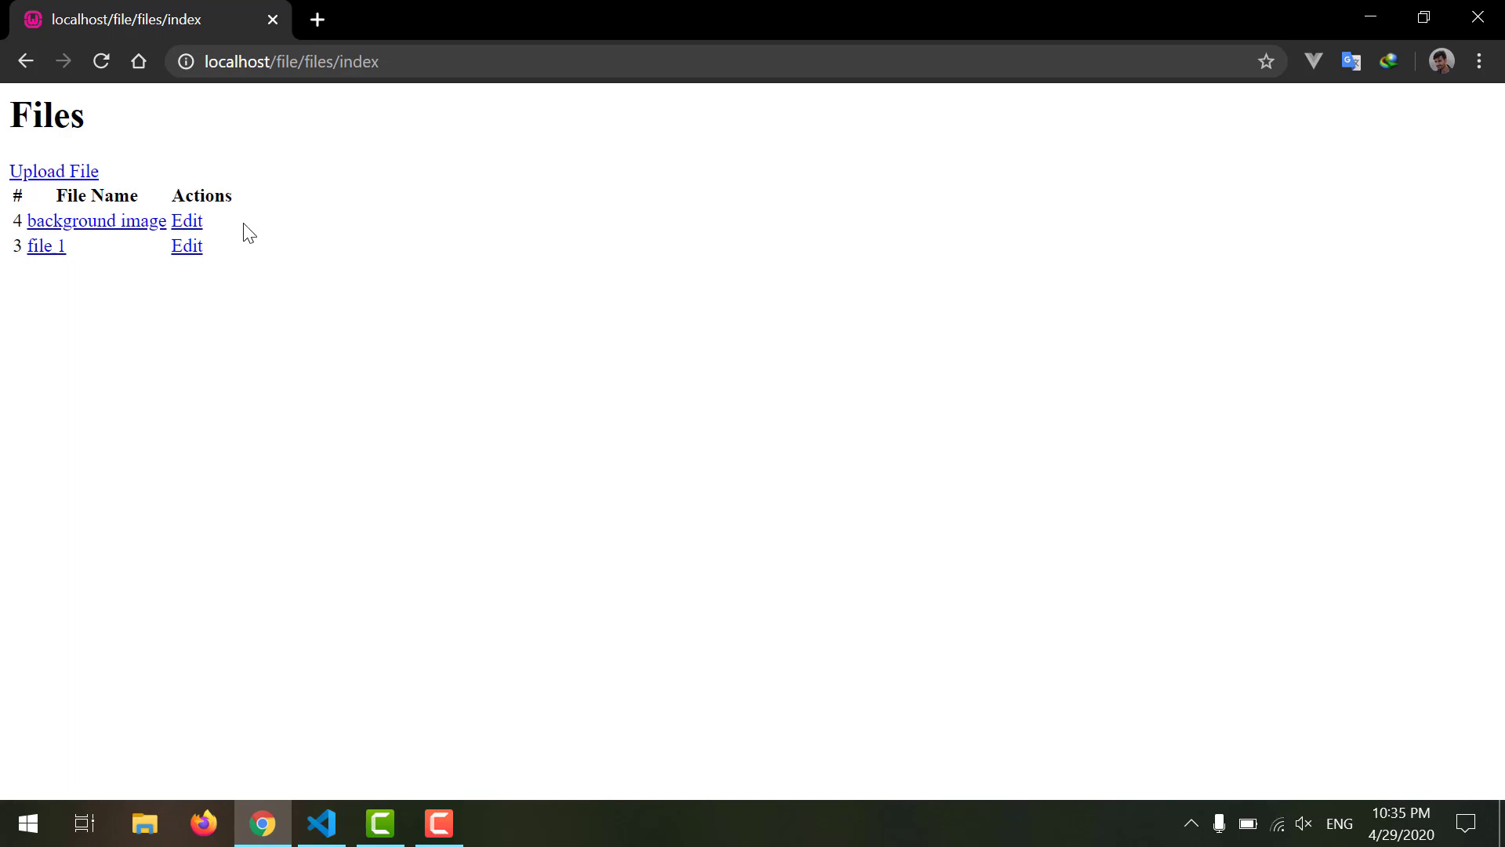
mouse_move(320, 823)
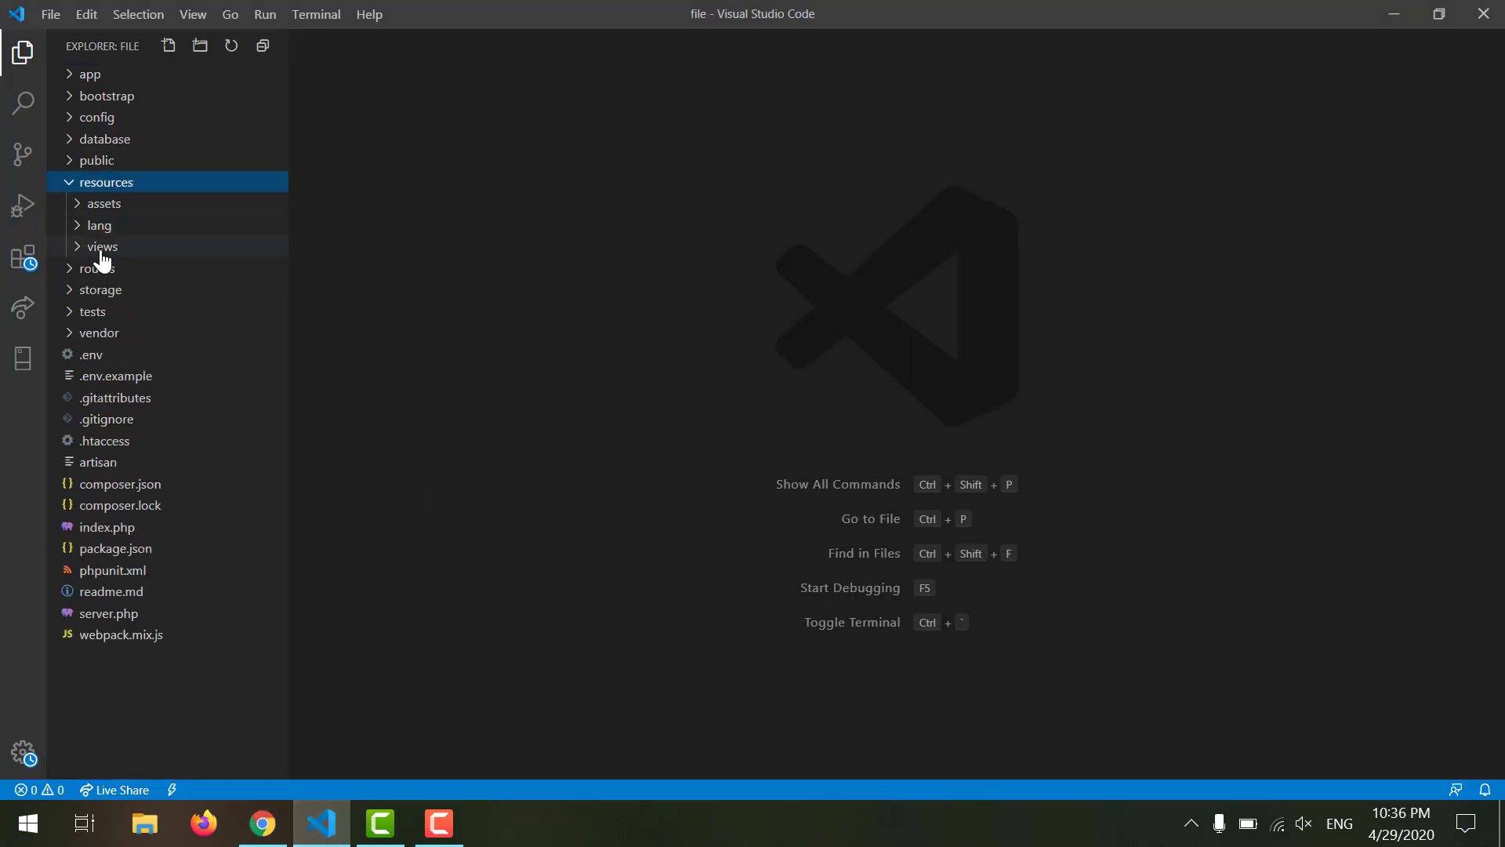
- In index.blade.php, start a new table cell with an anchor using a Blade {{ }} href
click(102, 246)
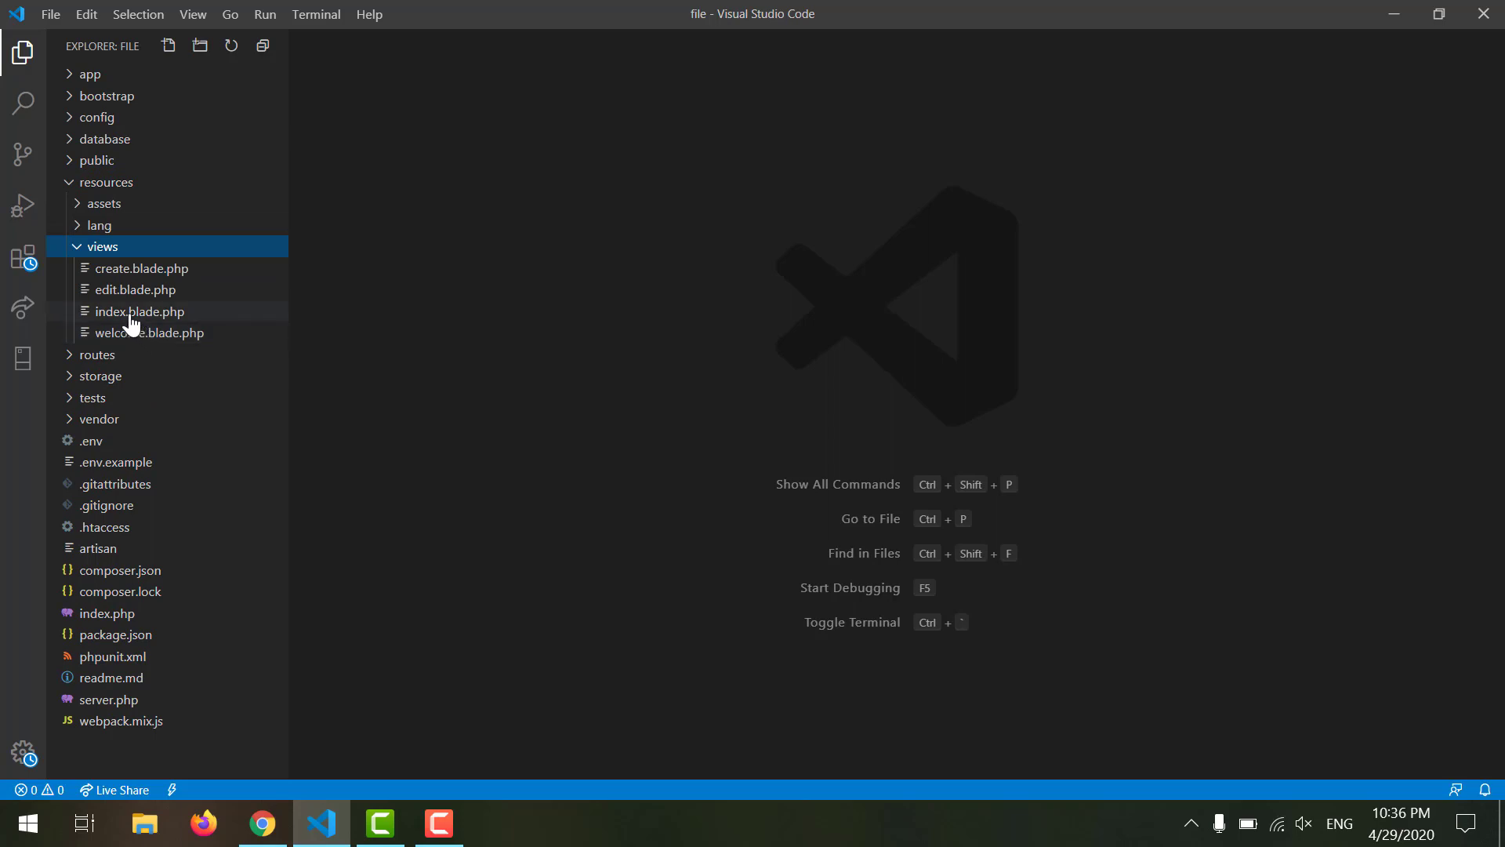
click(139, 311)
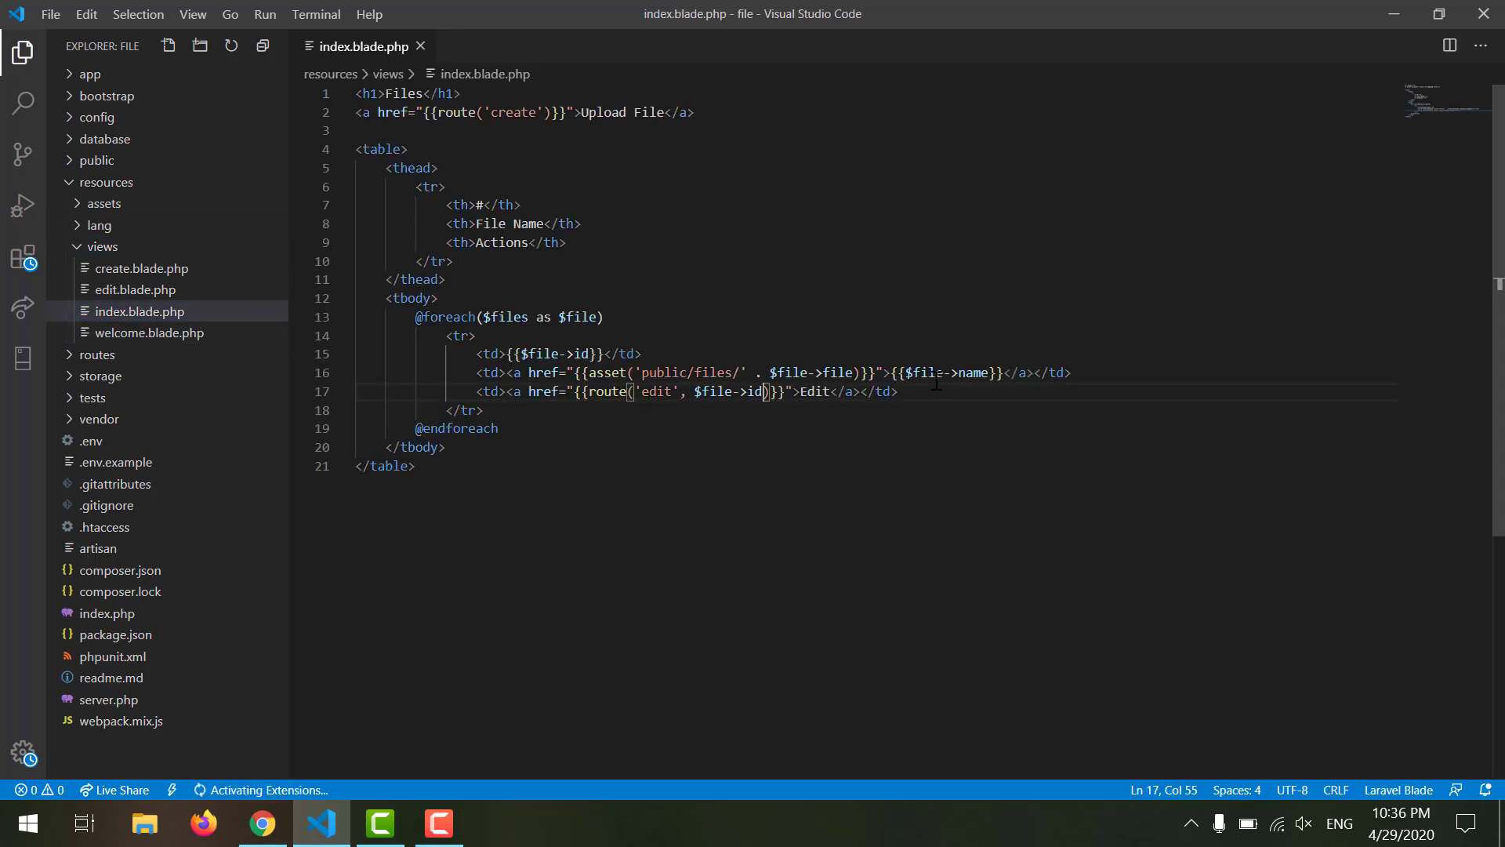
key(Enter)
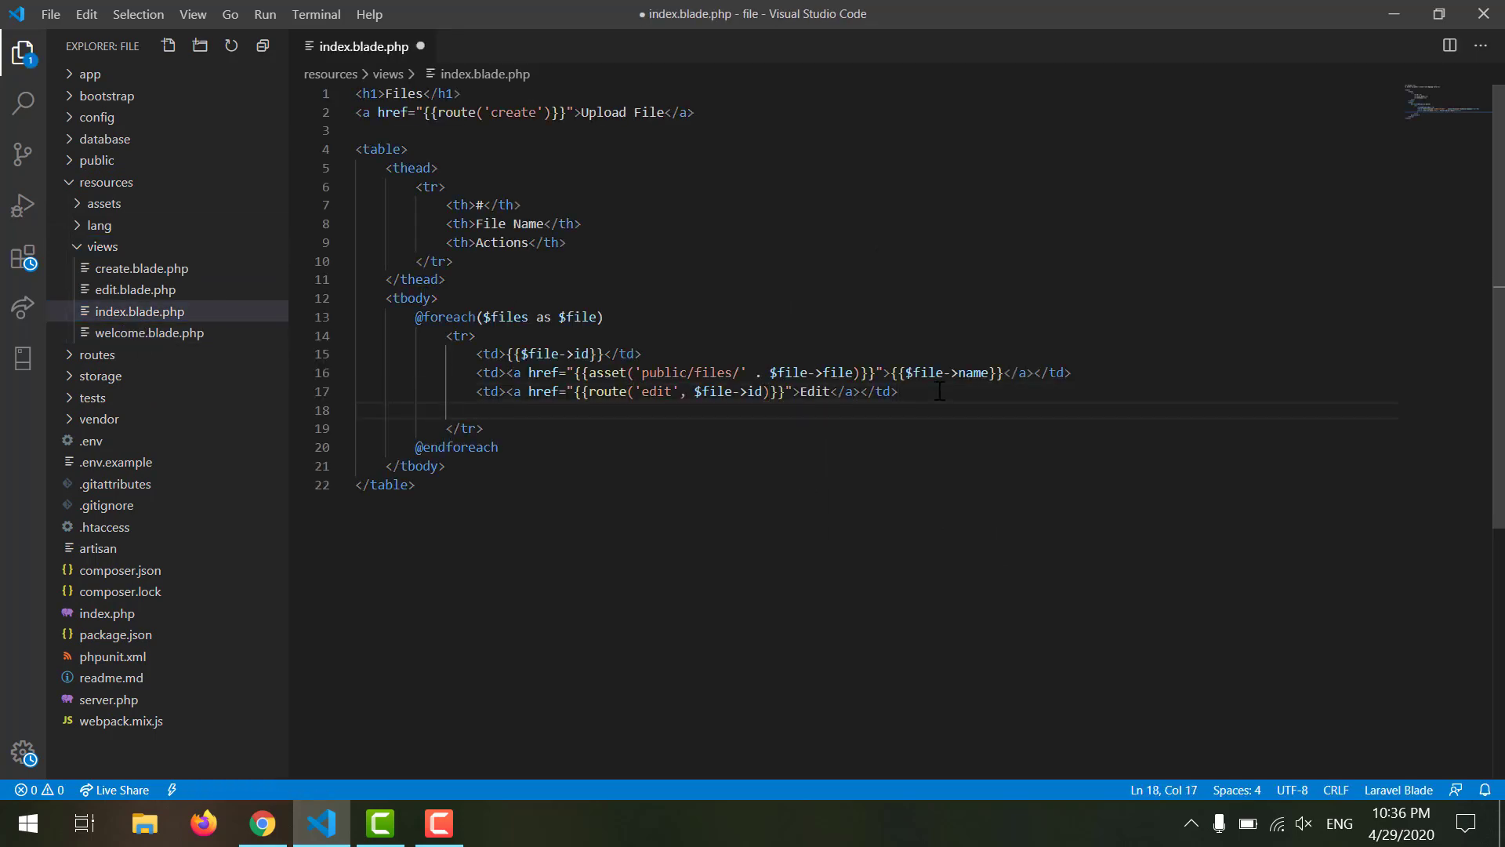
text(<td></td>)
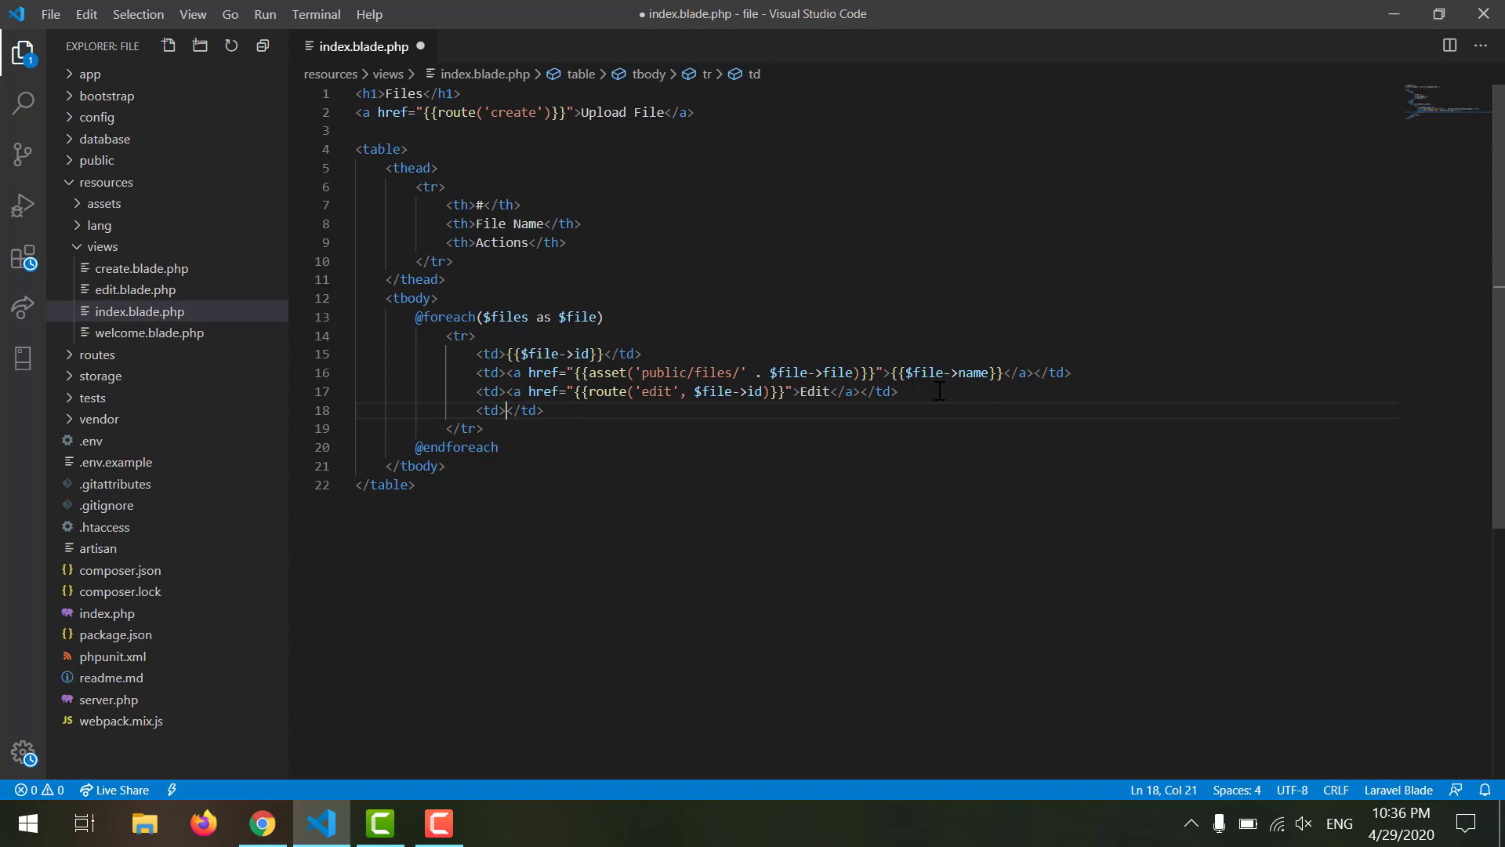
text(<a href=""></a)
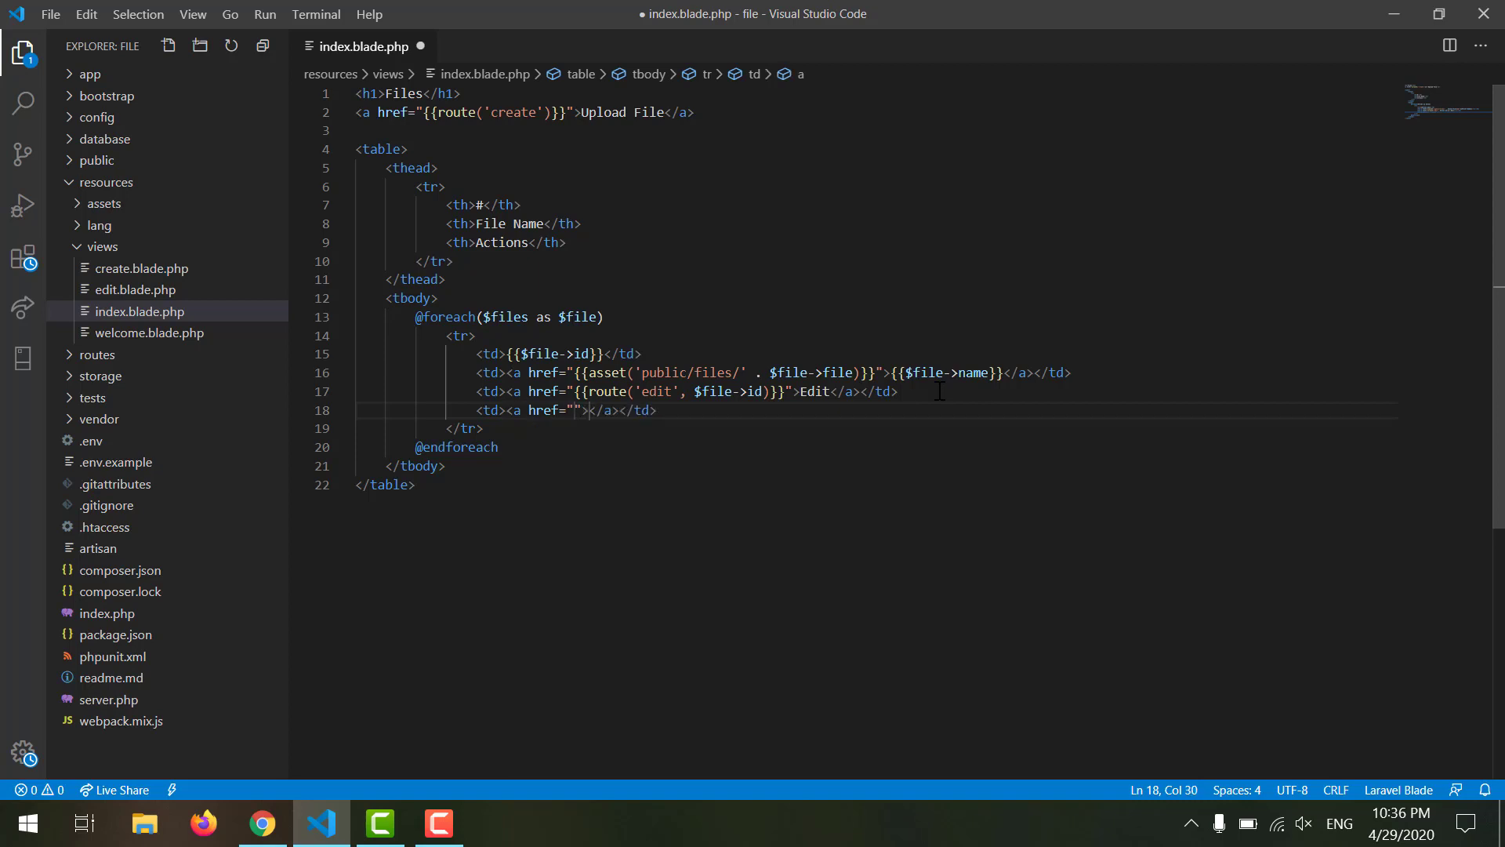
text({{}})
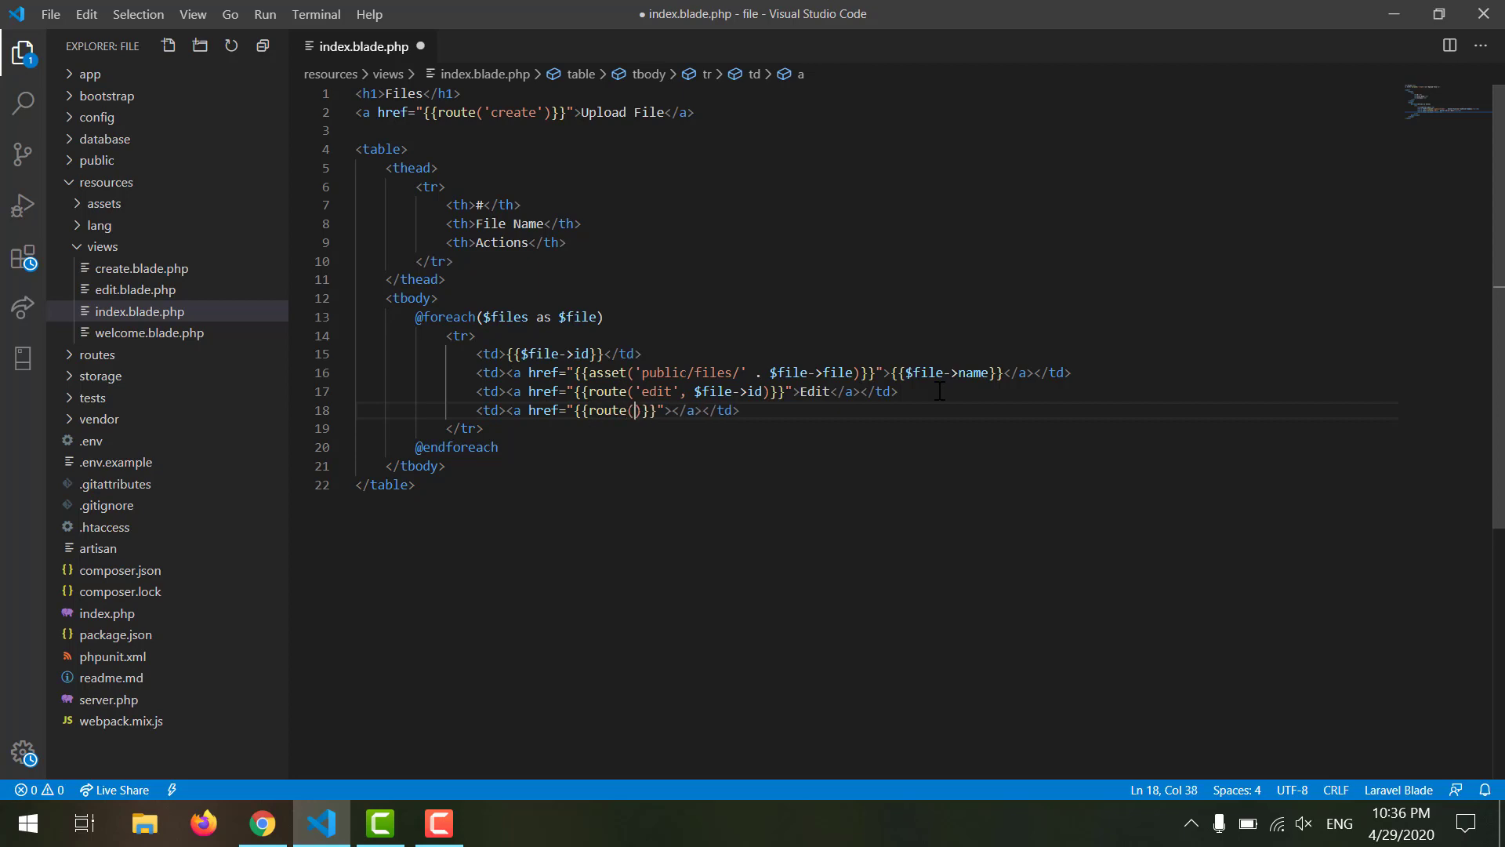
- Point the anchor at route('delete', $file->id) with link text Delete
text('delete',)
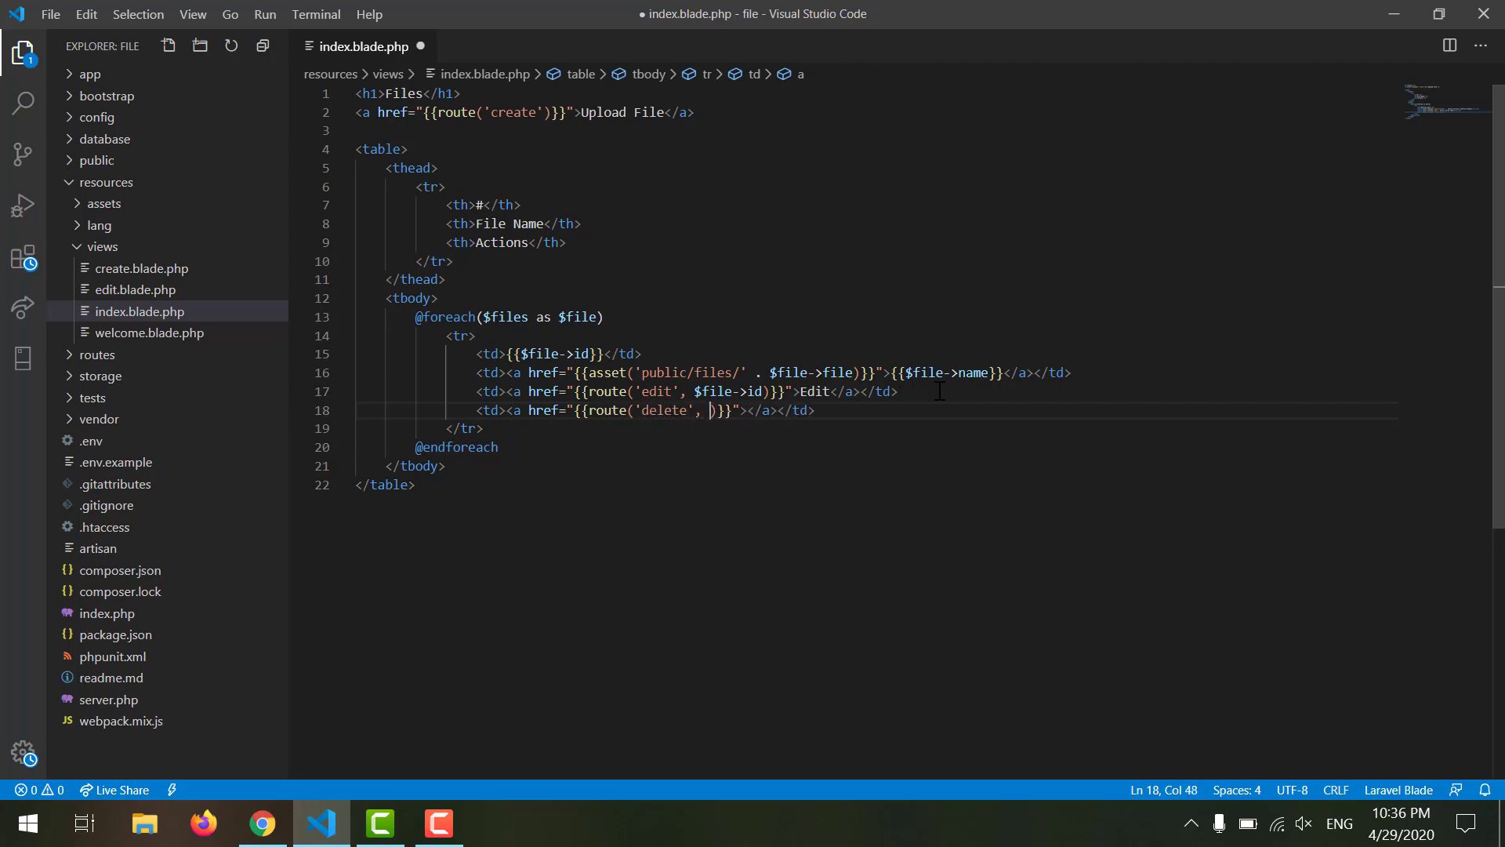
text($file->id)
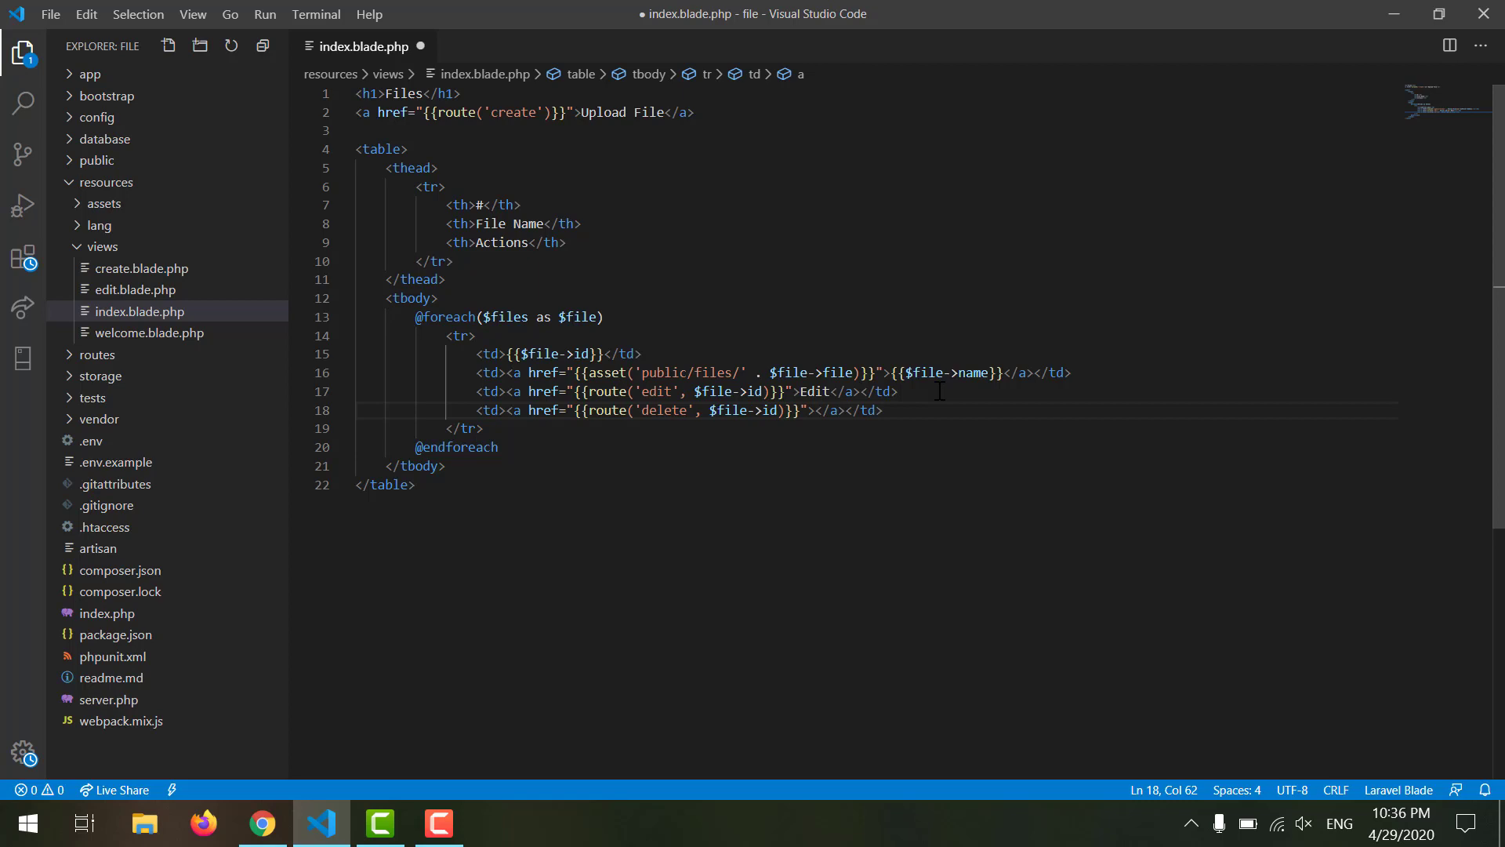
text(Delete)
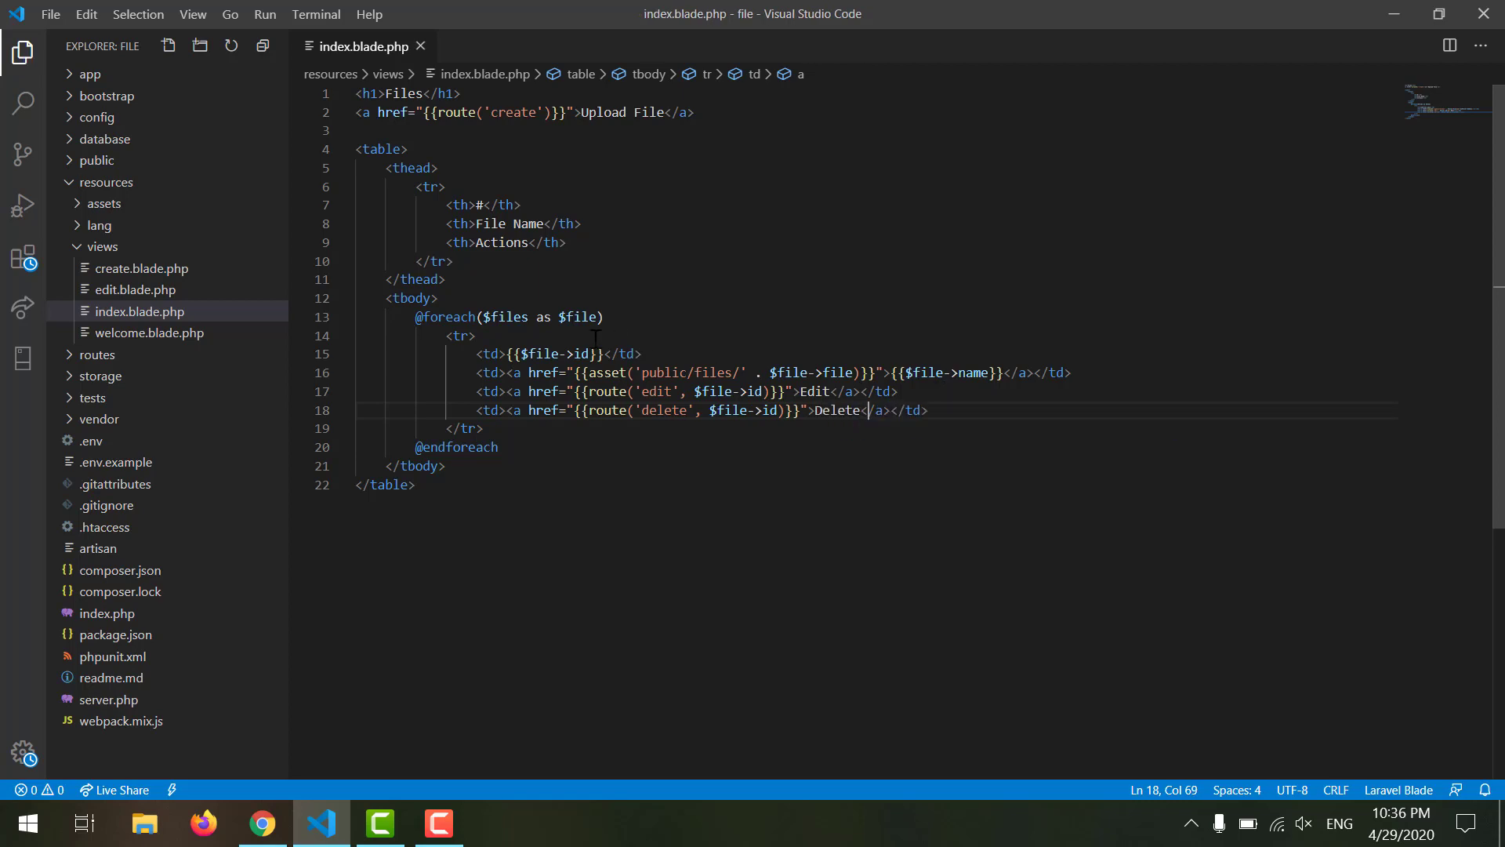
mouse_move(96, 354)
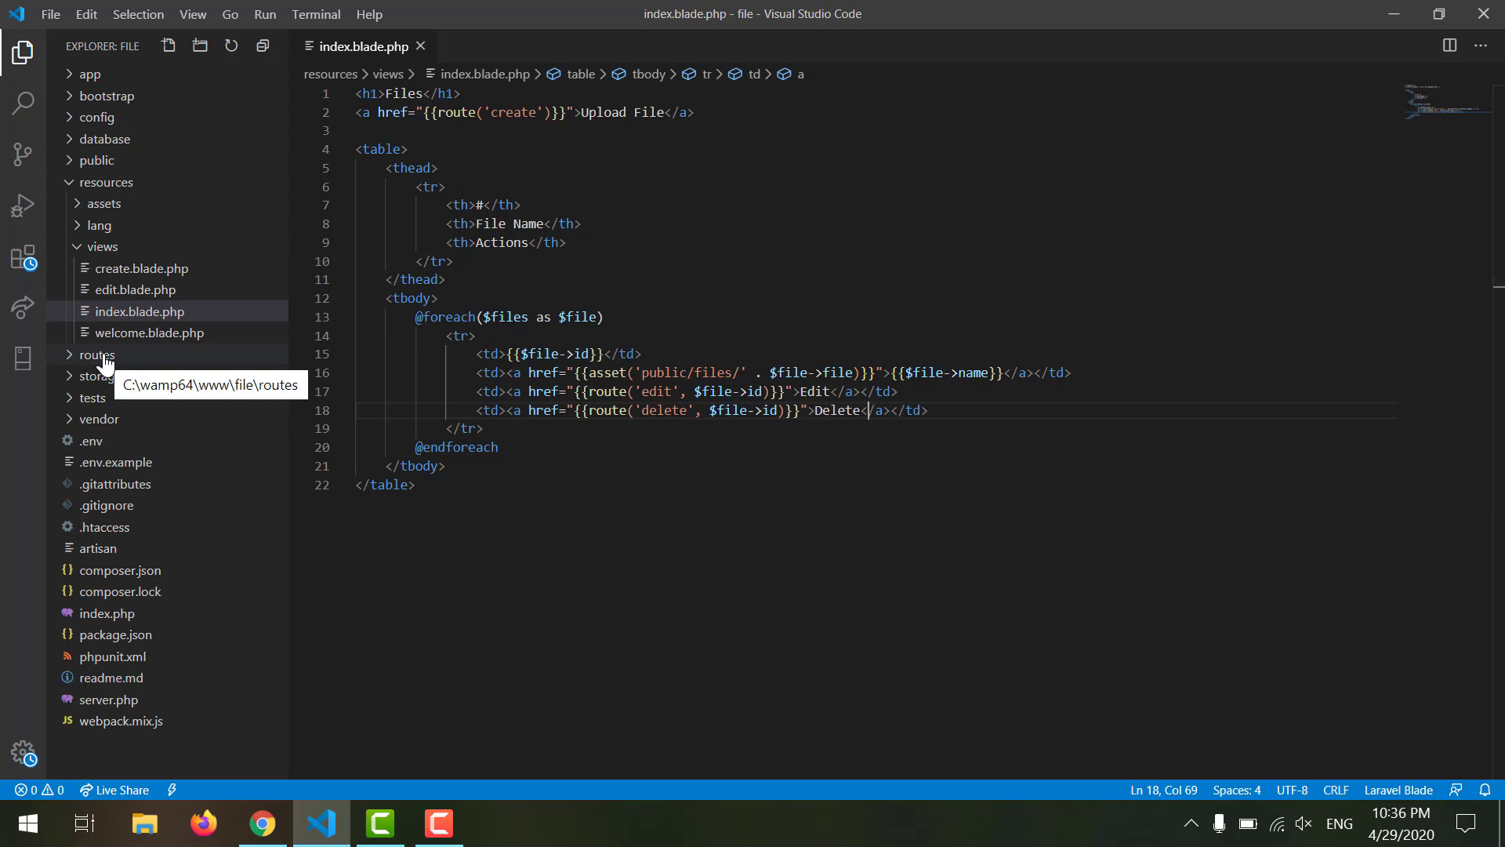
- In routes/web.php, begin a Route::get for 'files/delete/{id}'
click(111, 440)
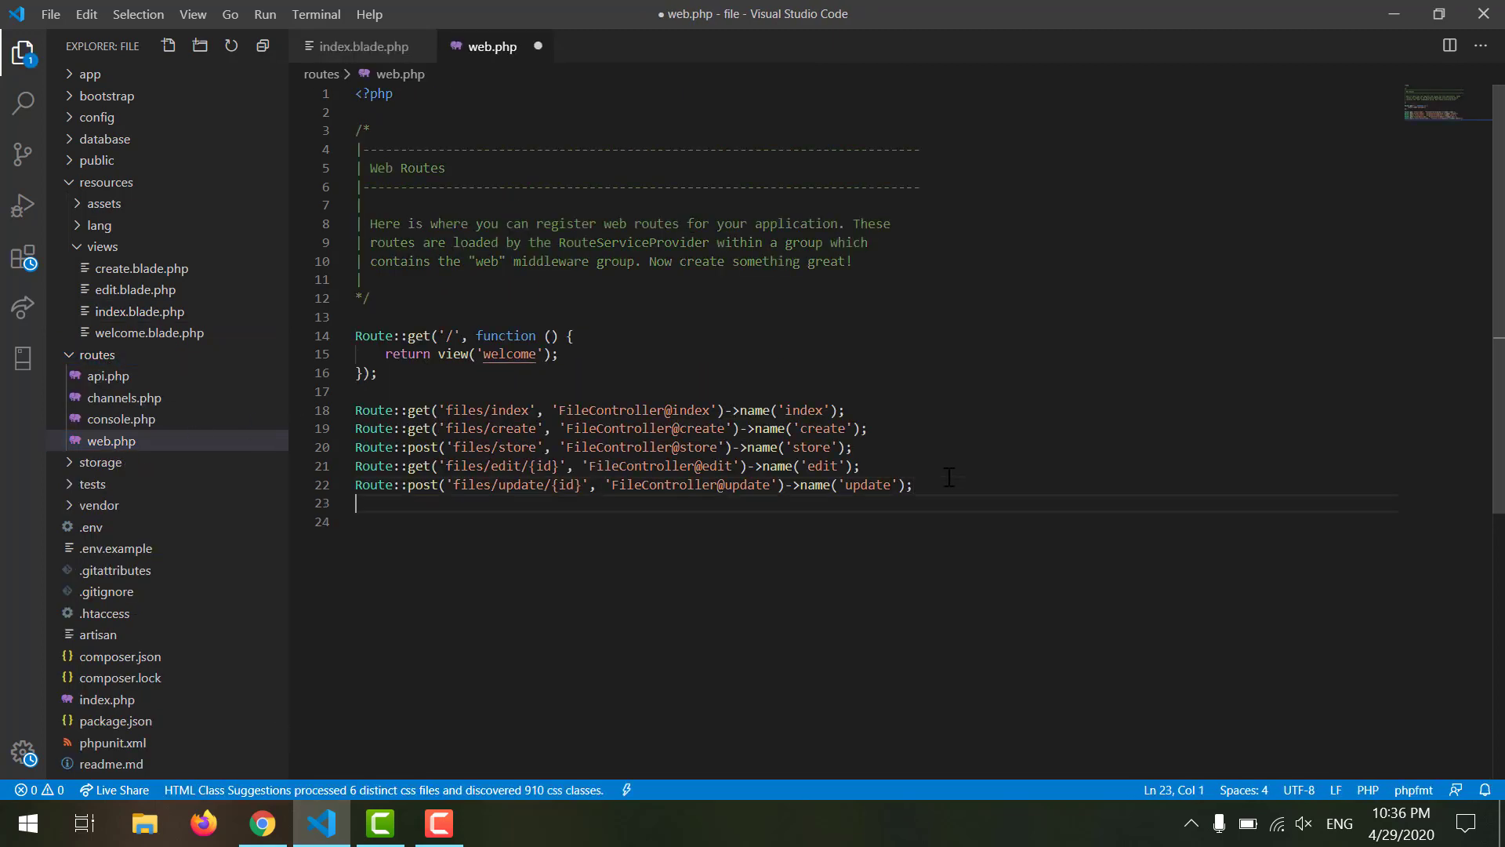
text(Route::get()
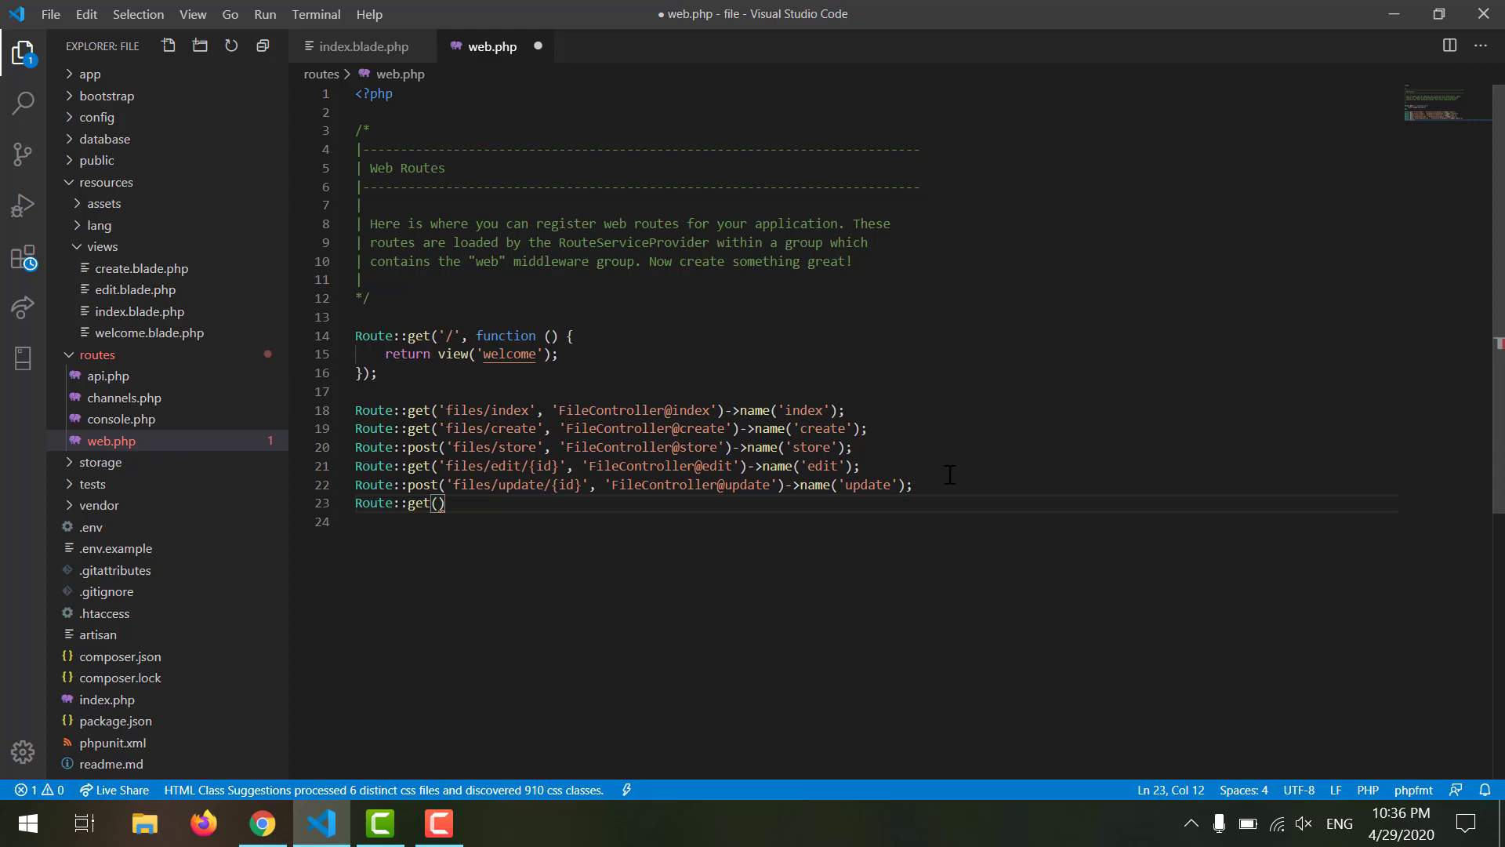
text('files')
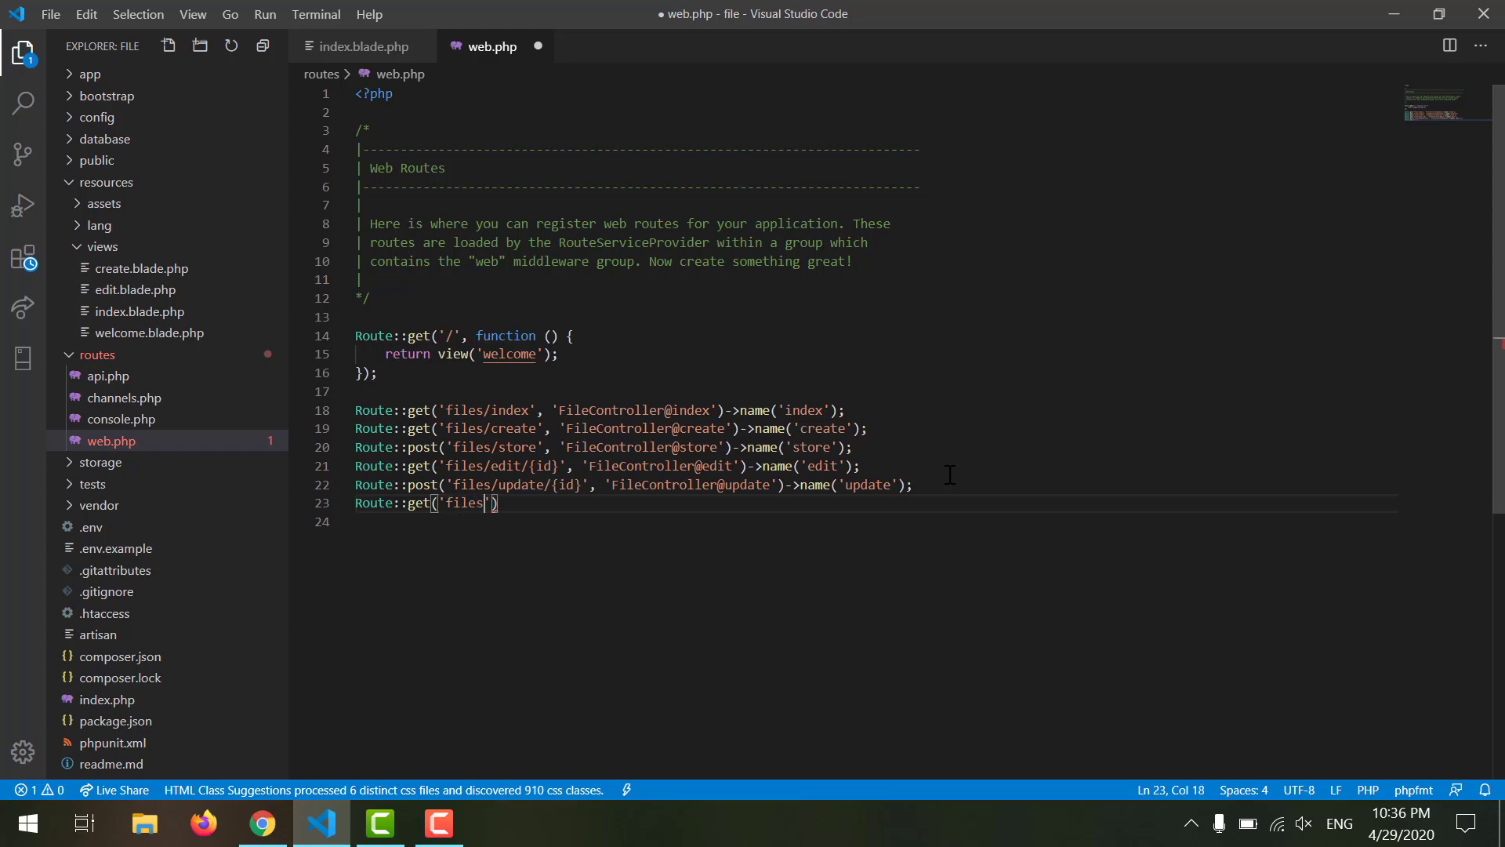
text(/delete)
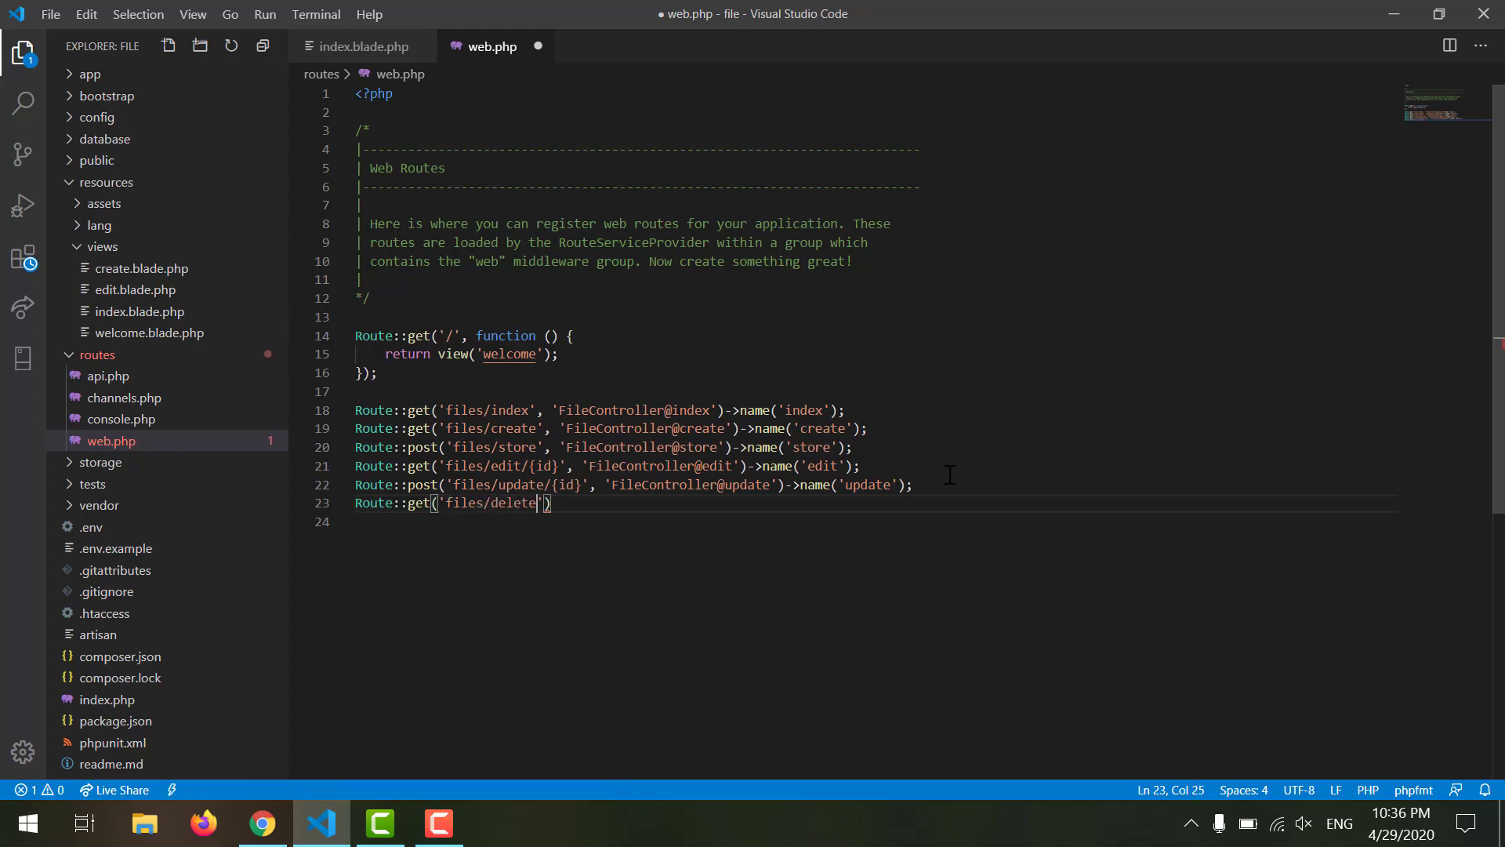
text(/{id})
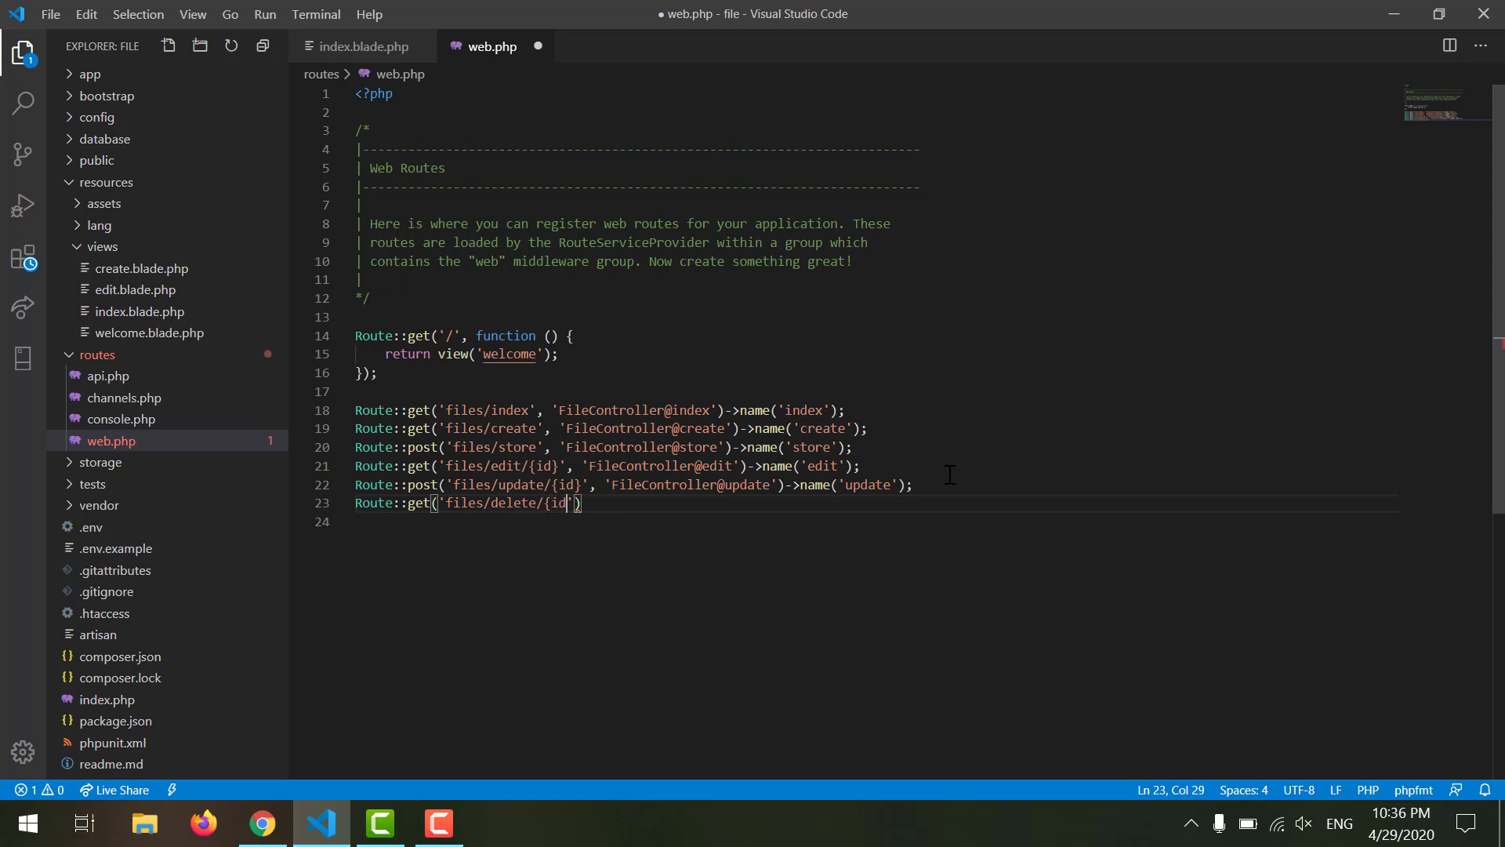
text(',)
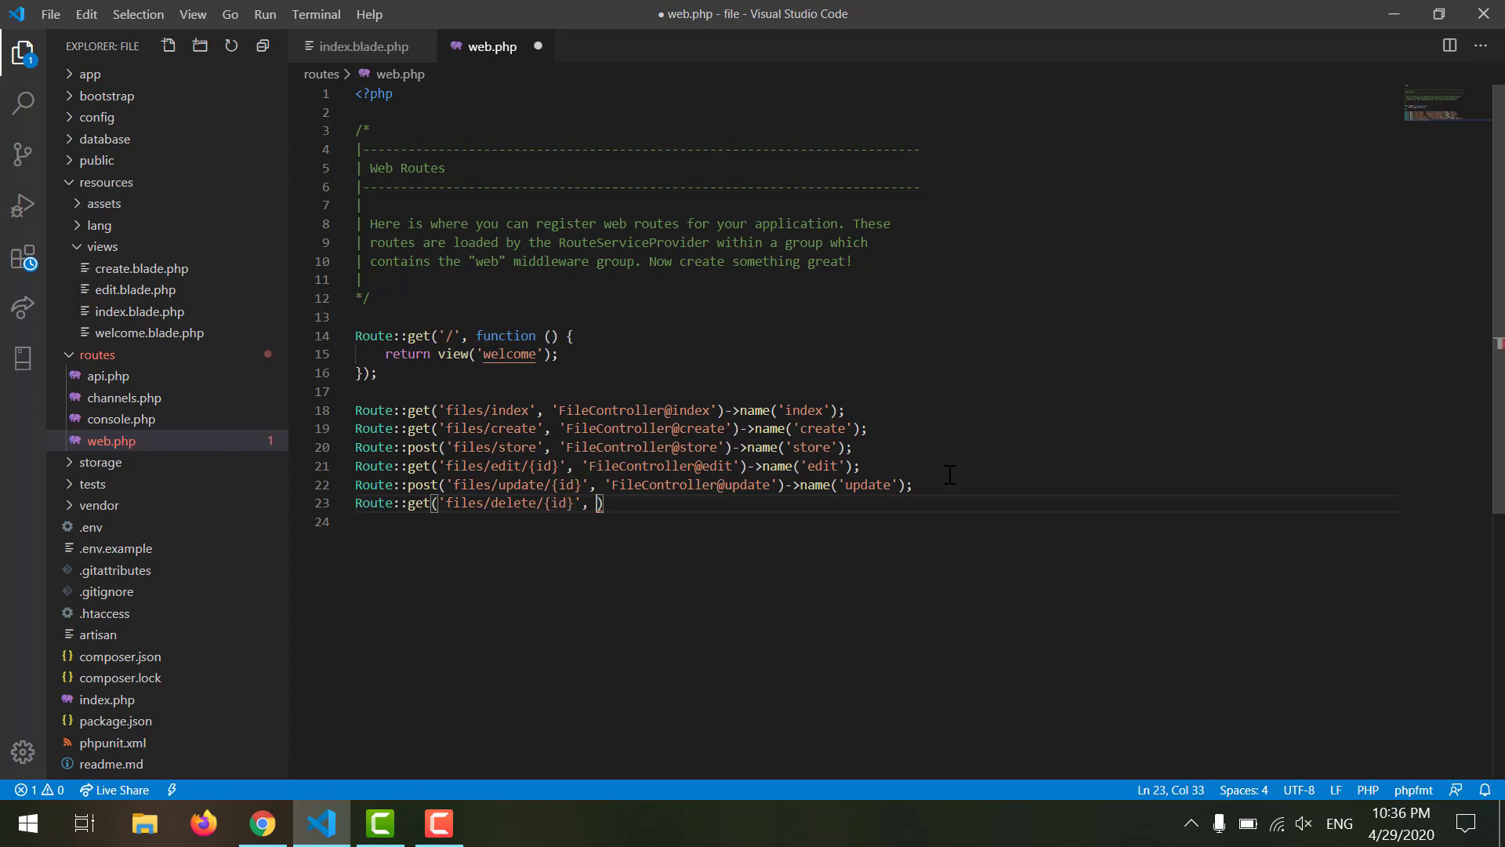
- Map the route to 'FileController@delete' and name it 'delete'
text('FileController@index')
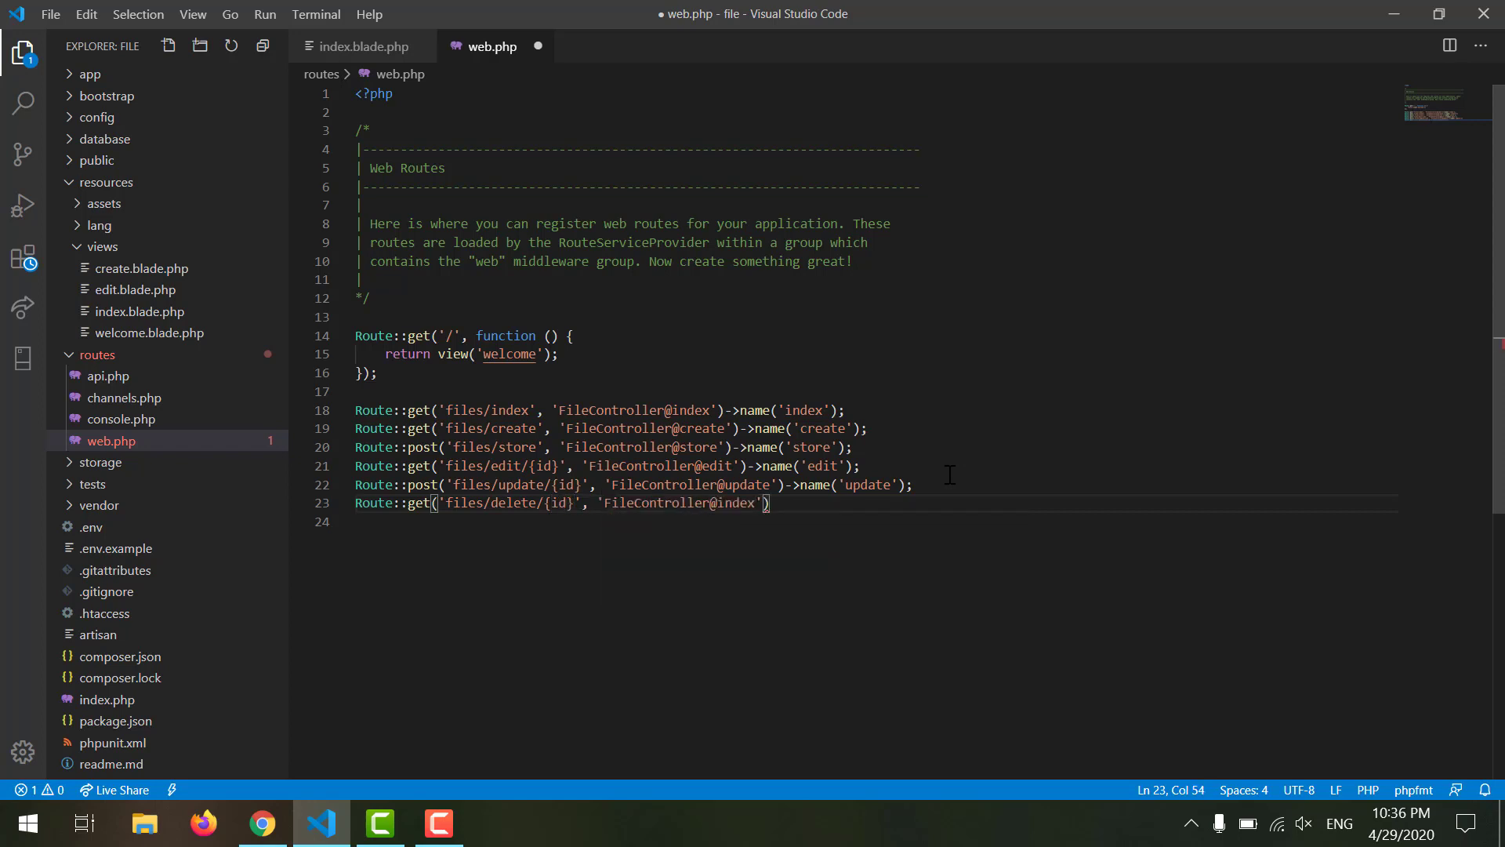
text(delete)
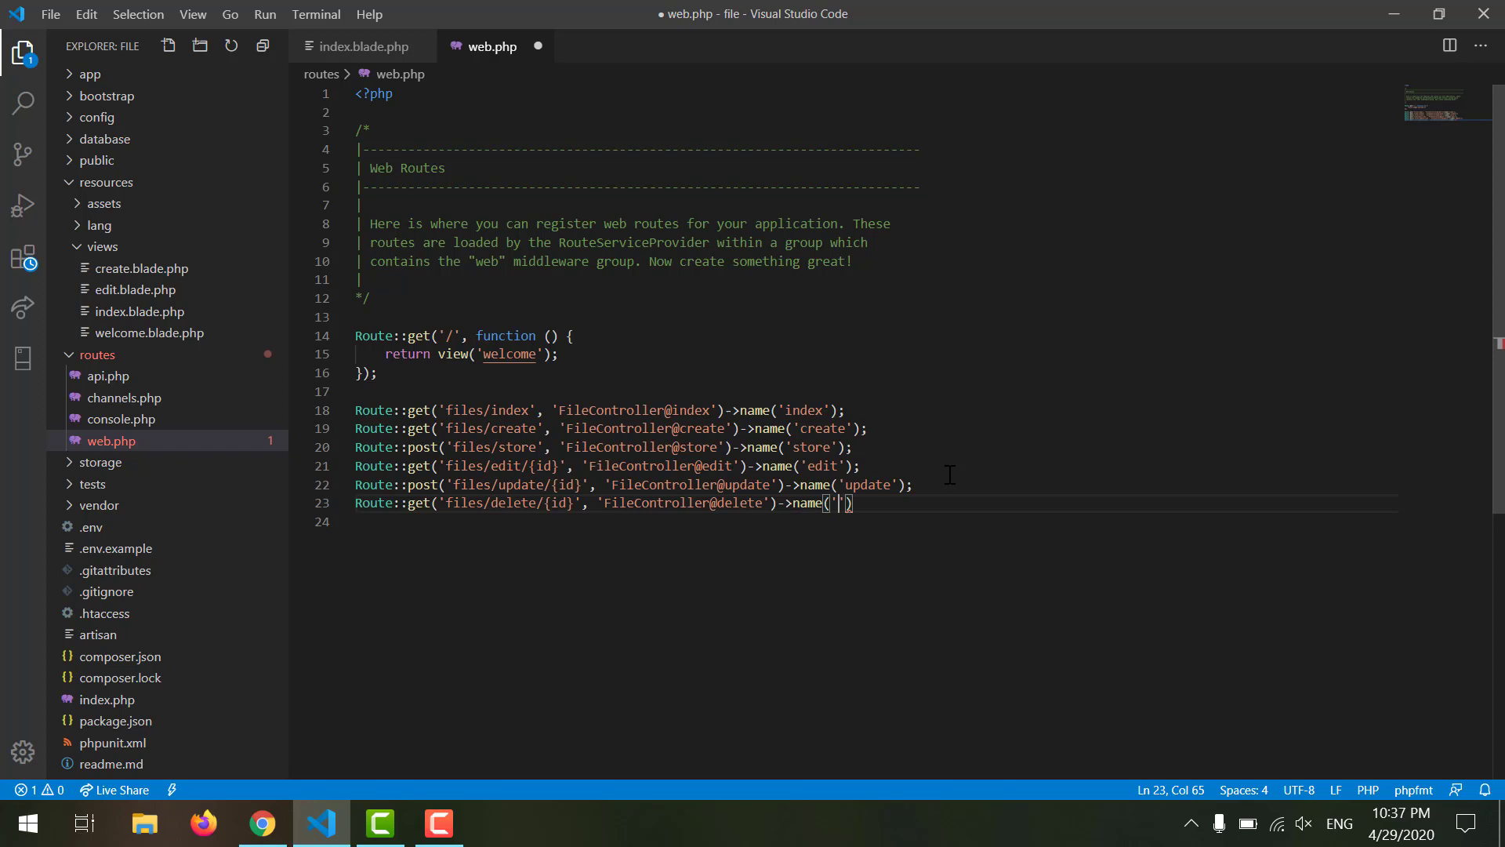
text(delete)
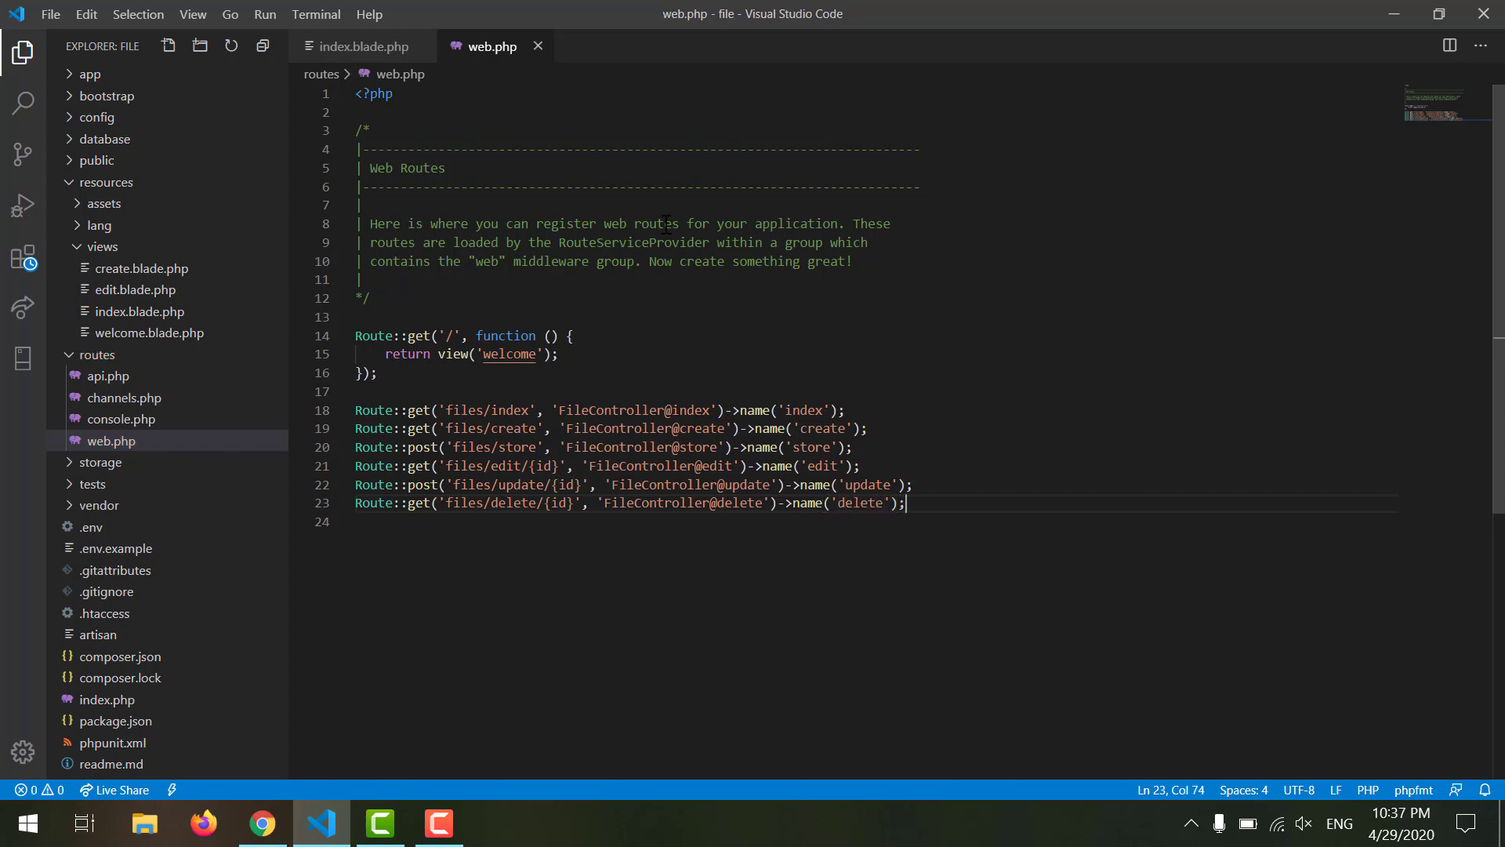
- Expand app > Http > Controllers in the Explorer to reach FileController.php
click(366, 45)
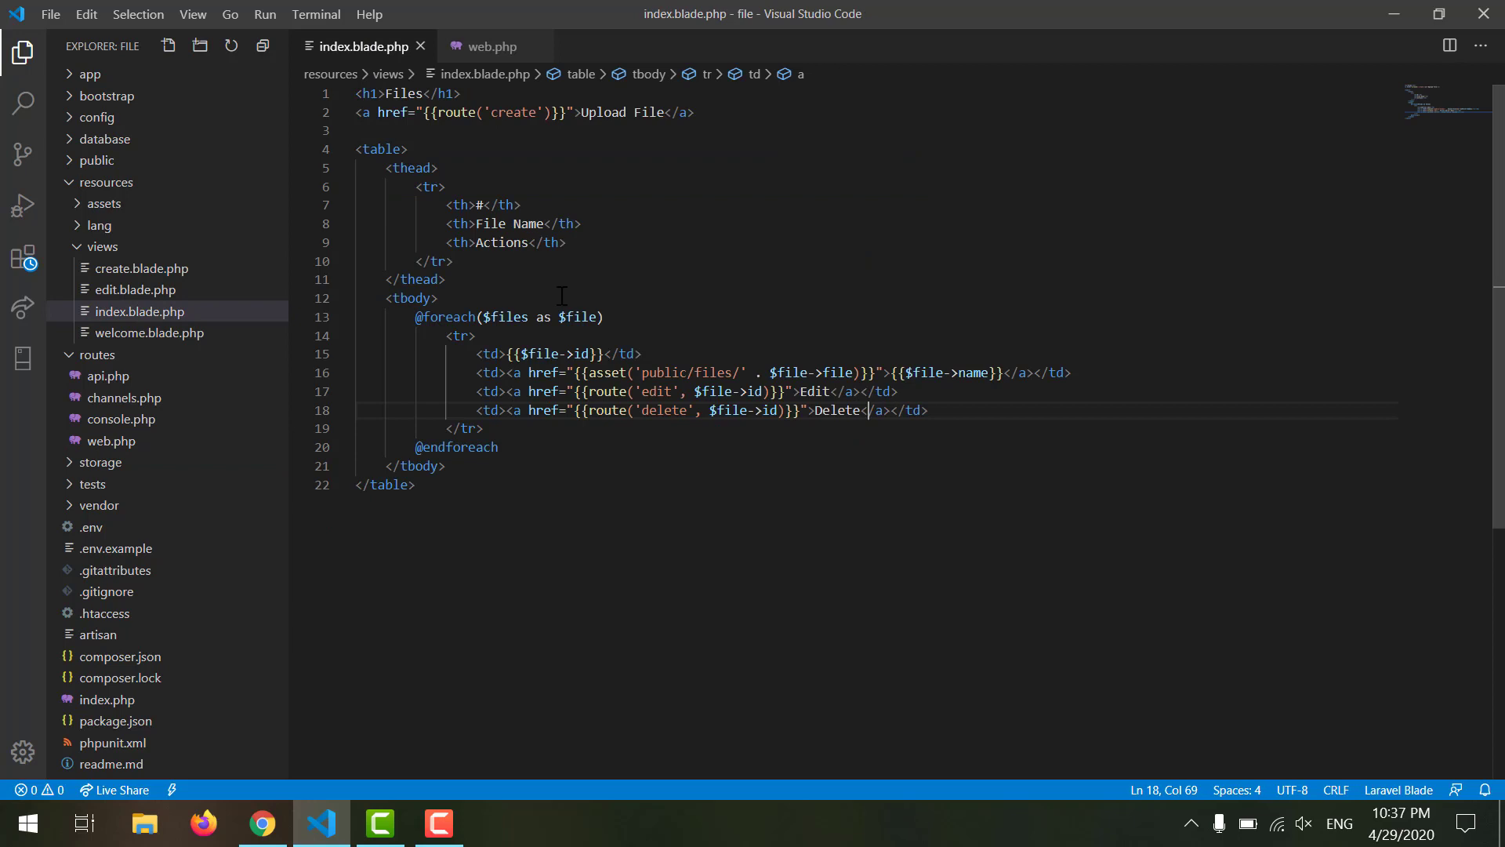
mouse_move(103, 202)
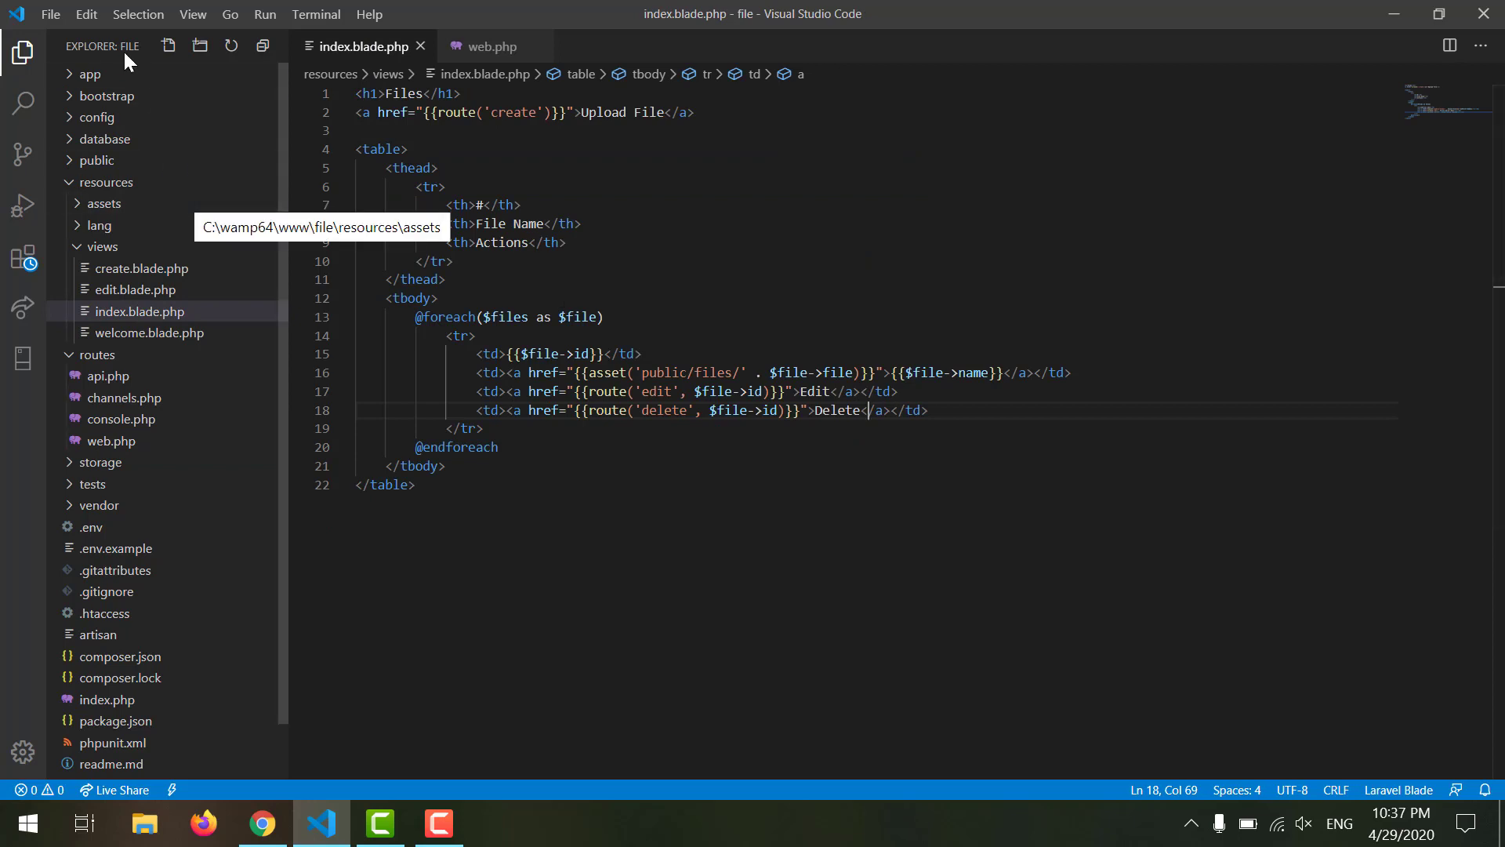
click(91, 73)
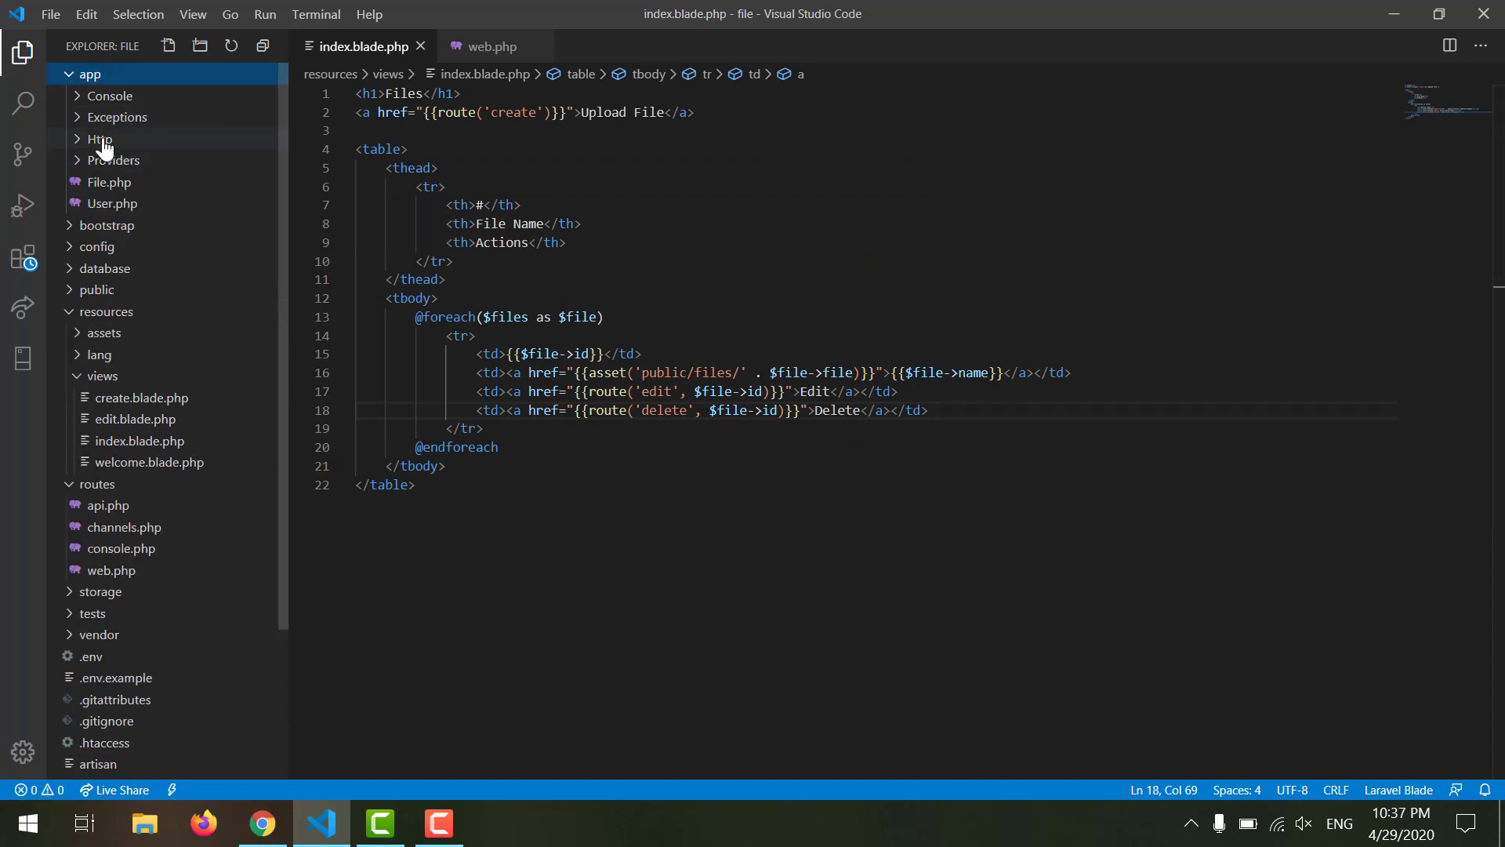
click(100, 140)
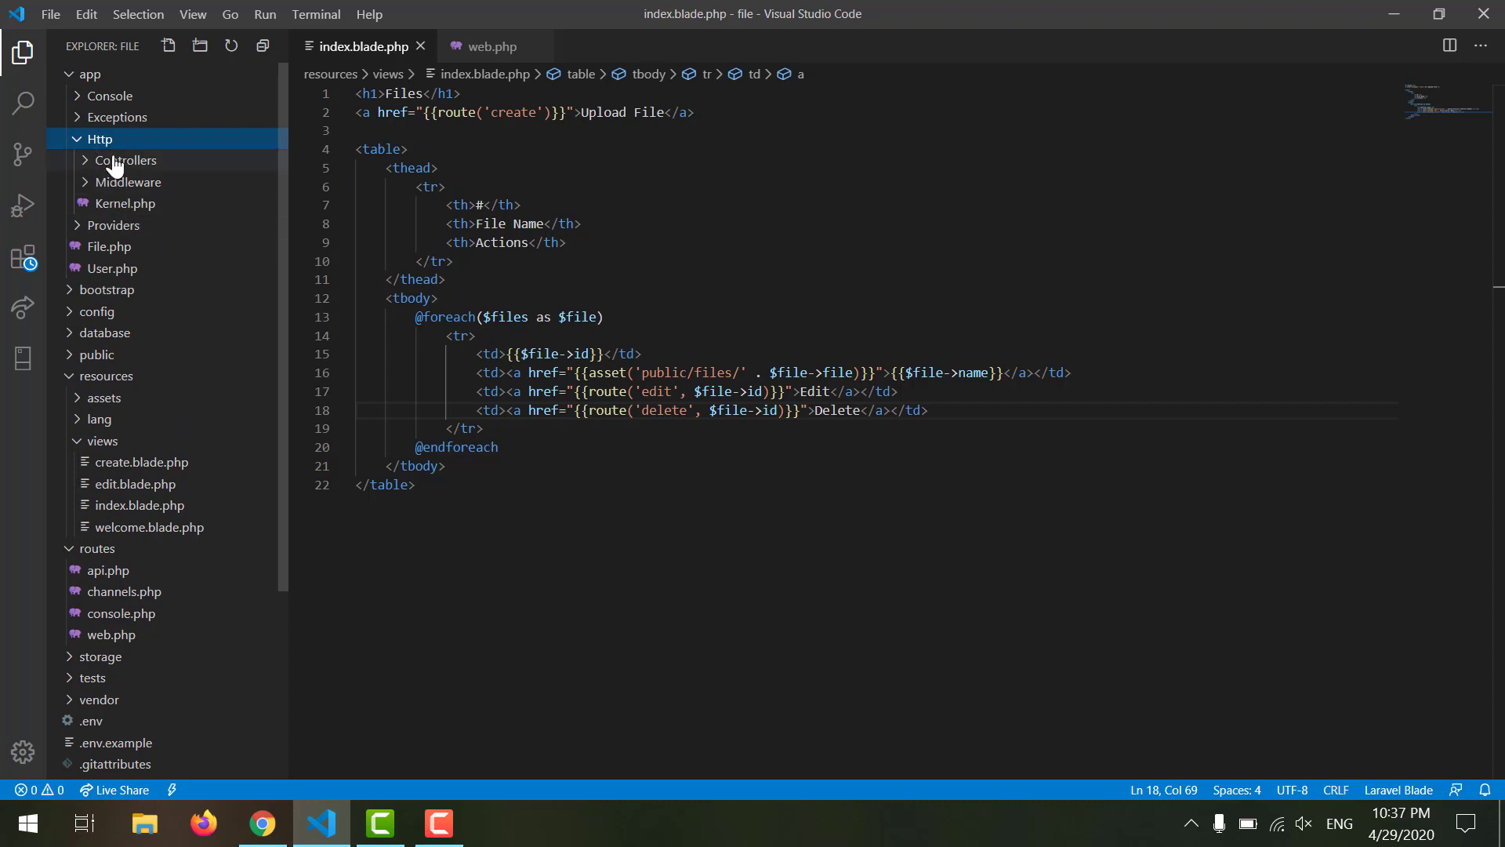
click(152, 224)
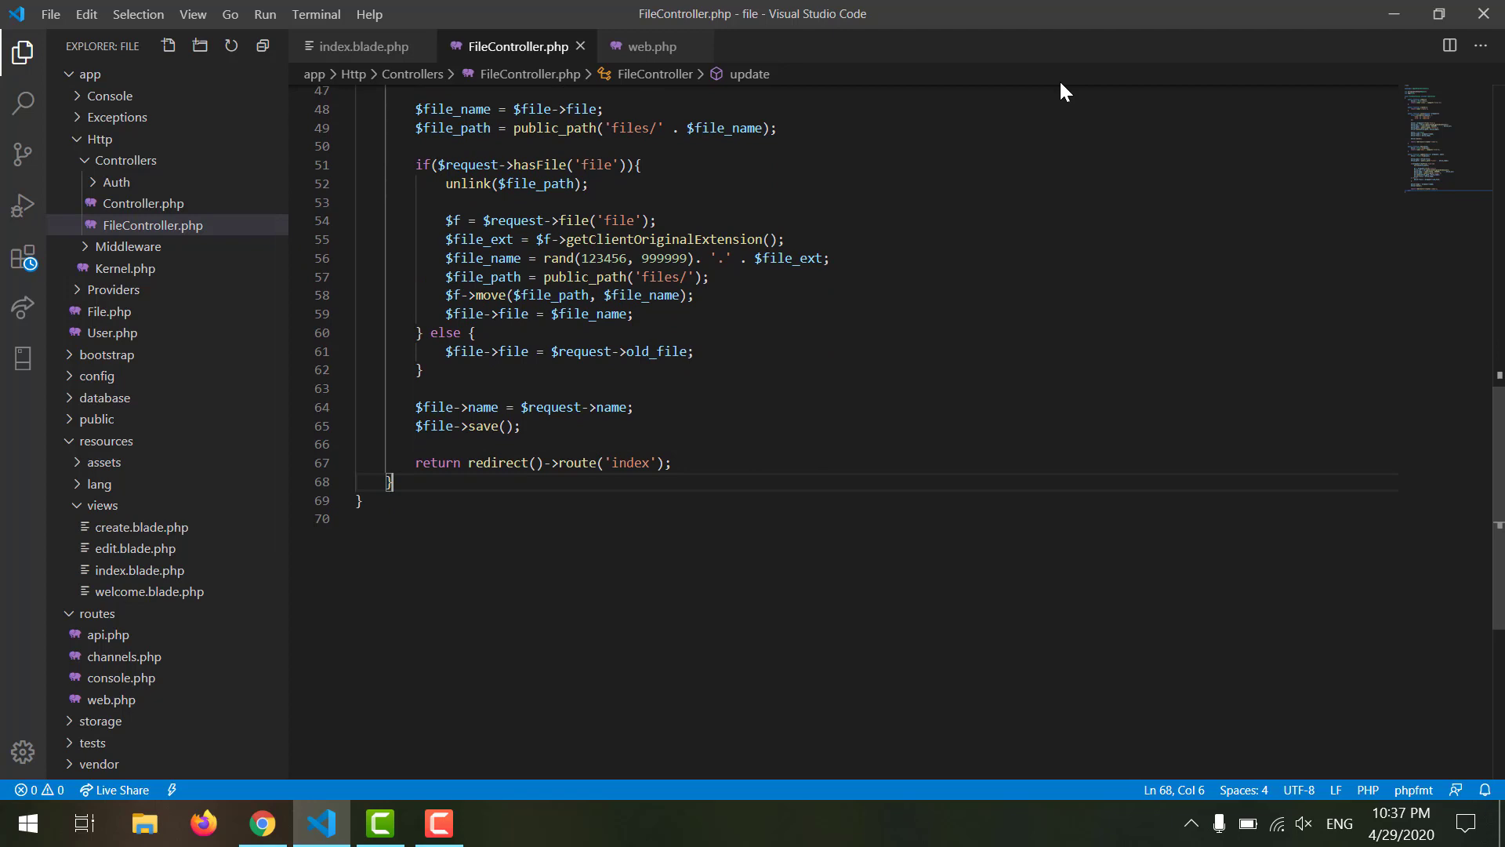
- Add a public delete($id) method that loads the record with File::find($id)
text(public)
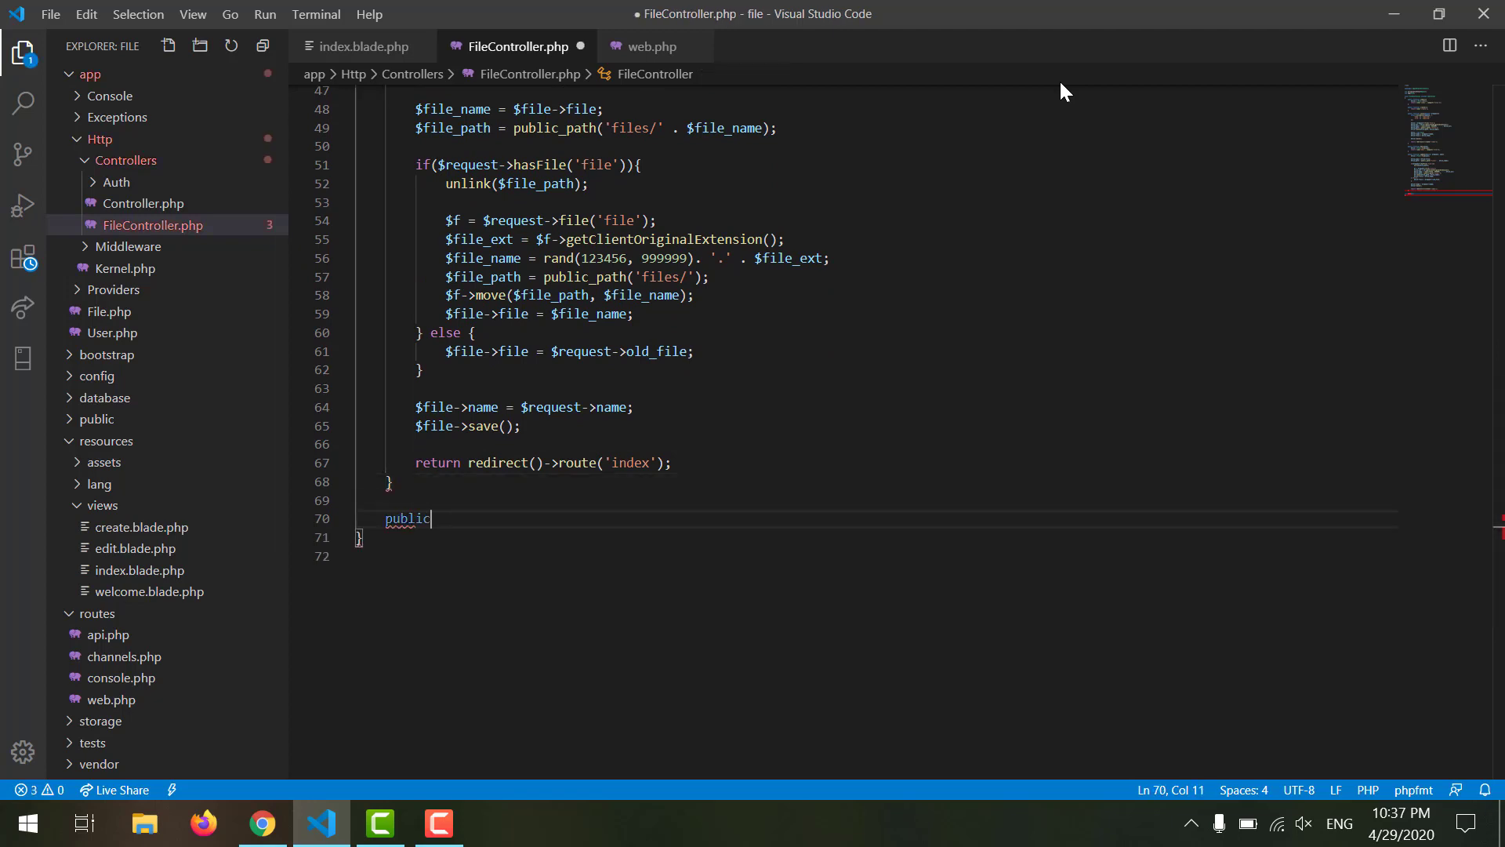
text(function delete($)
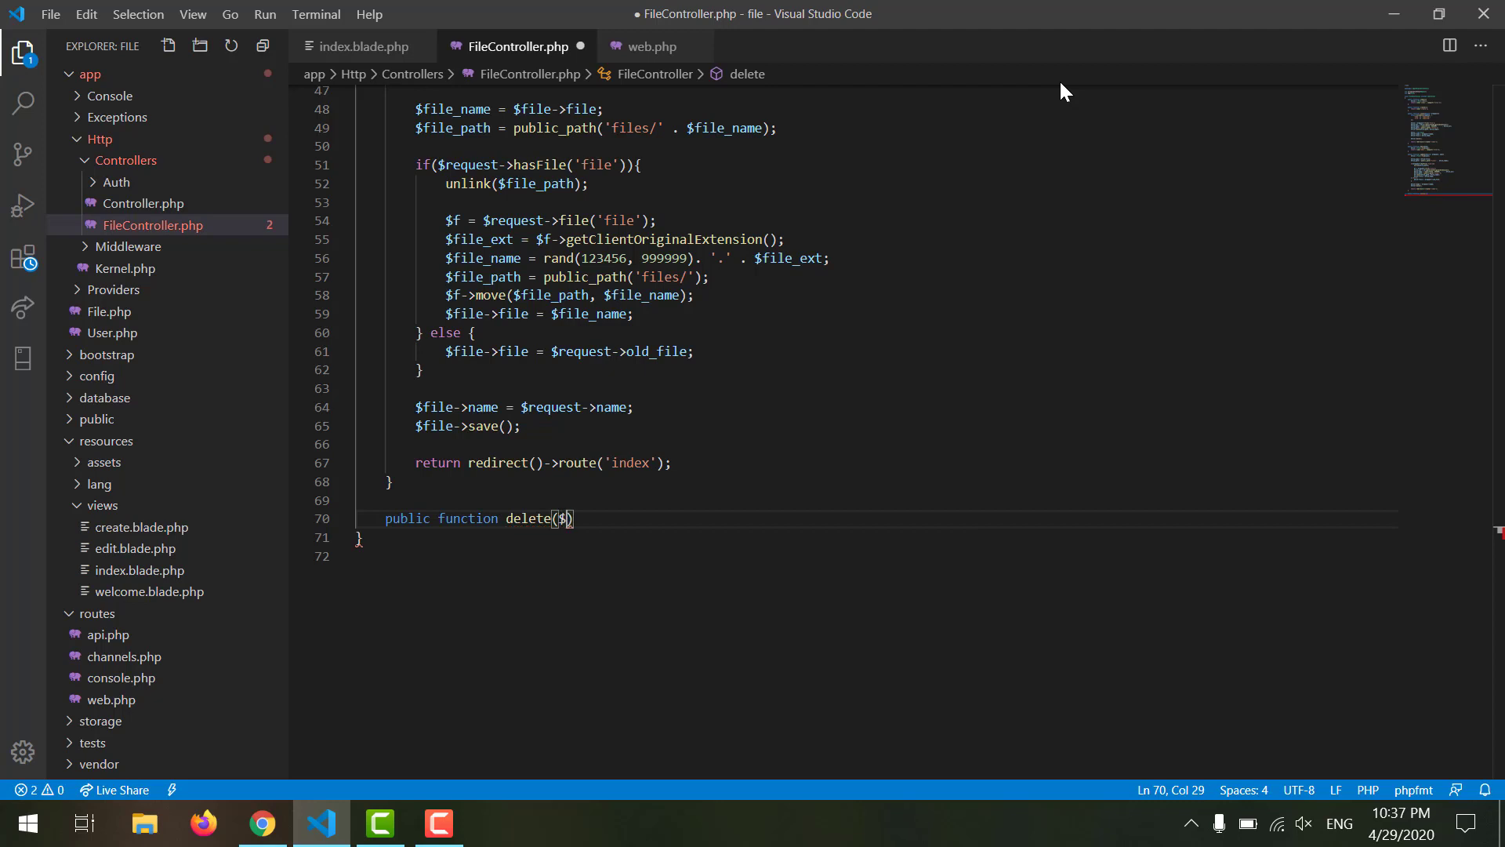
text(id){)
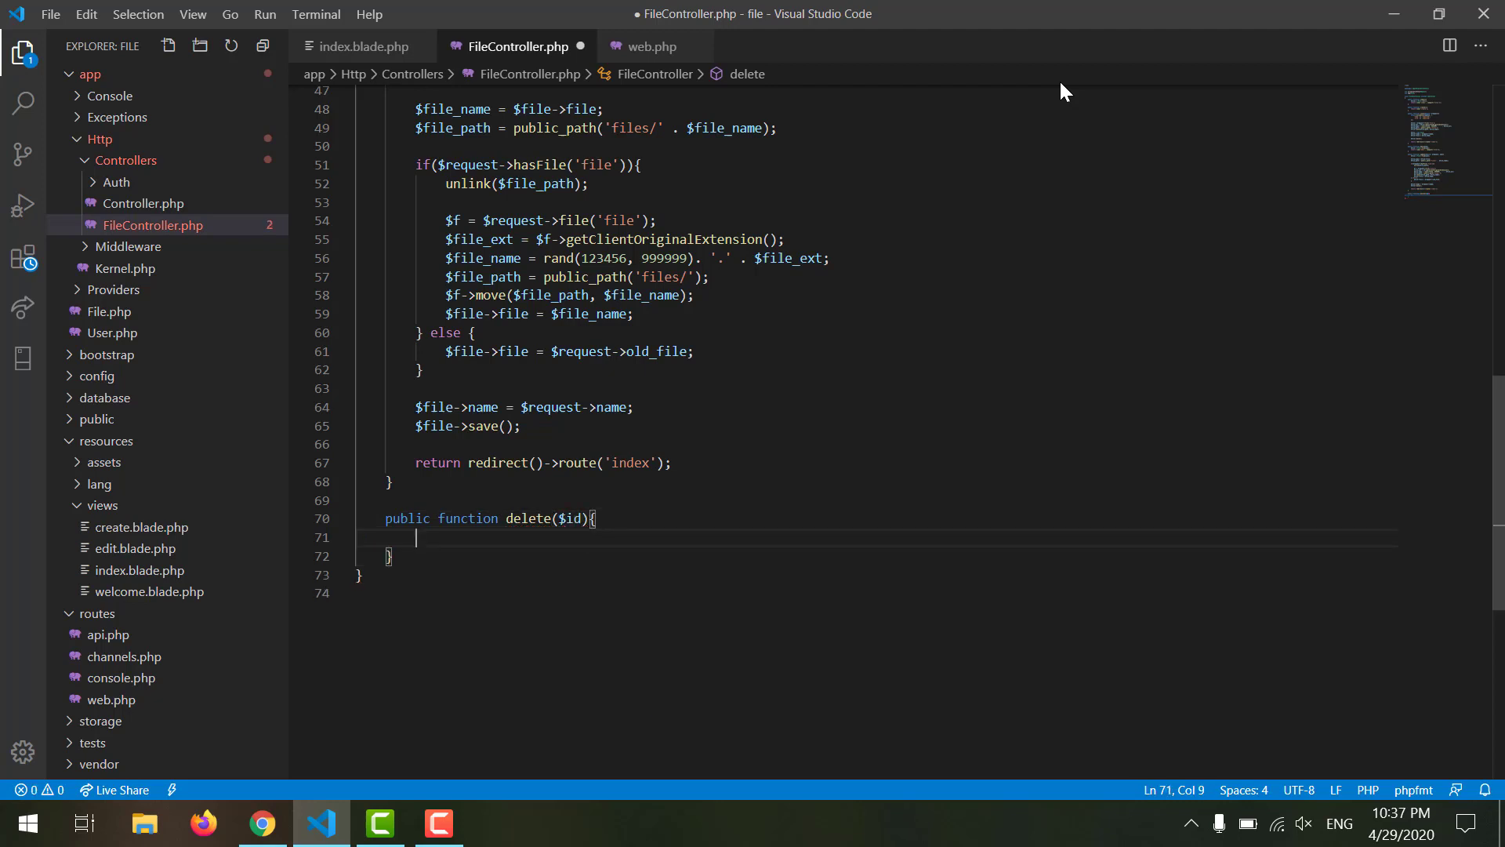
key(ctrl+s)
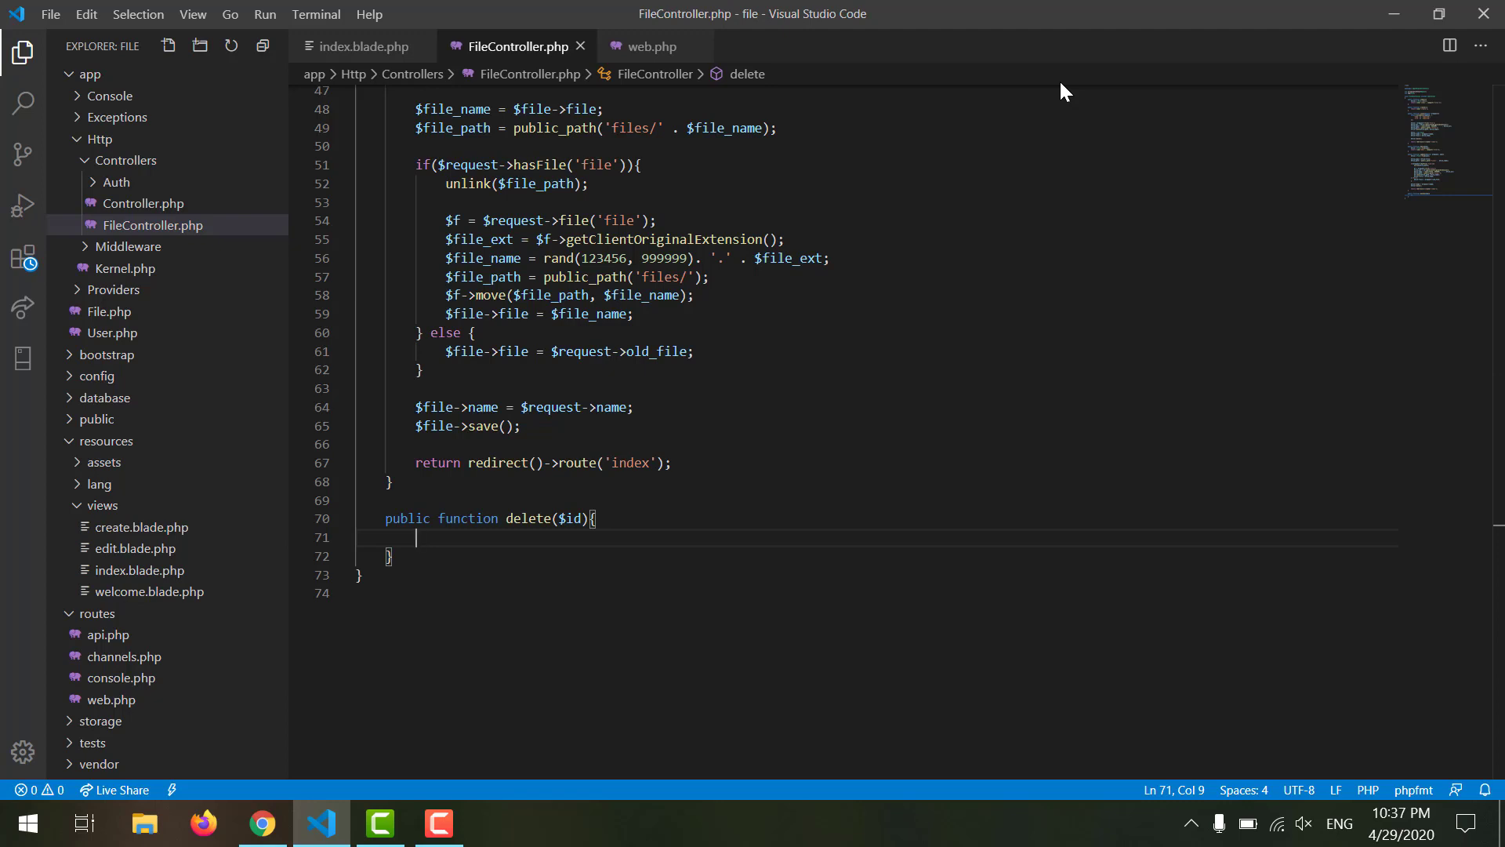
text($file =)
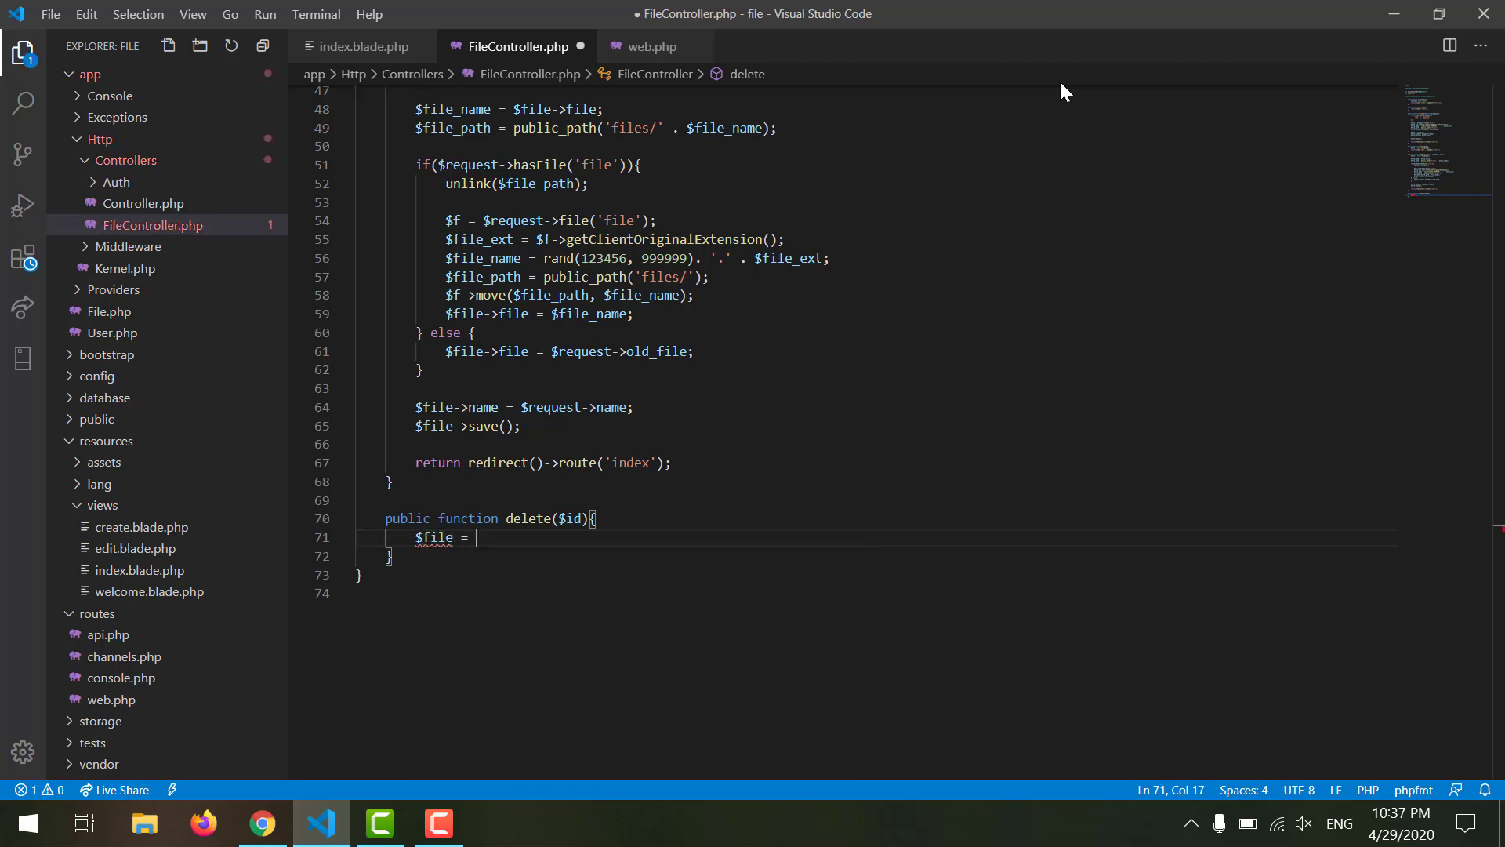
text(File::)
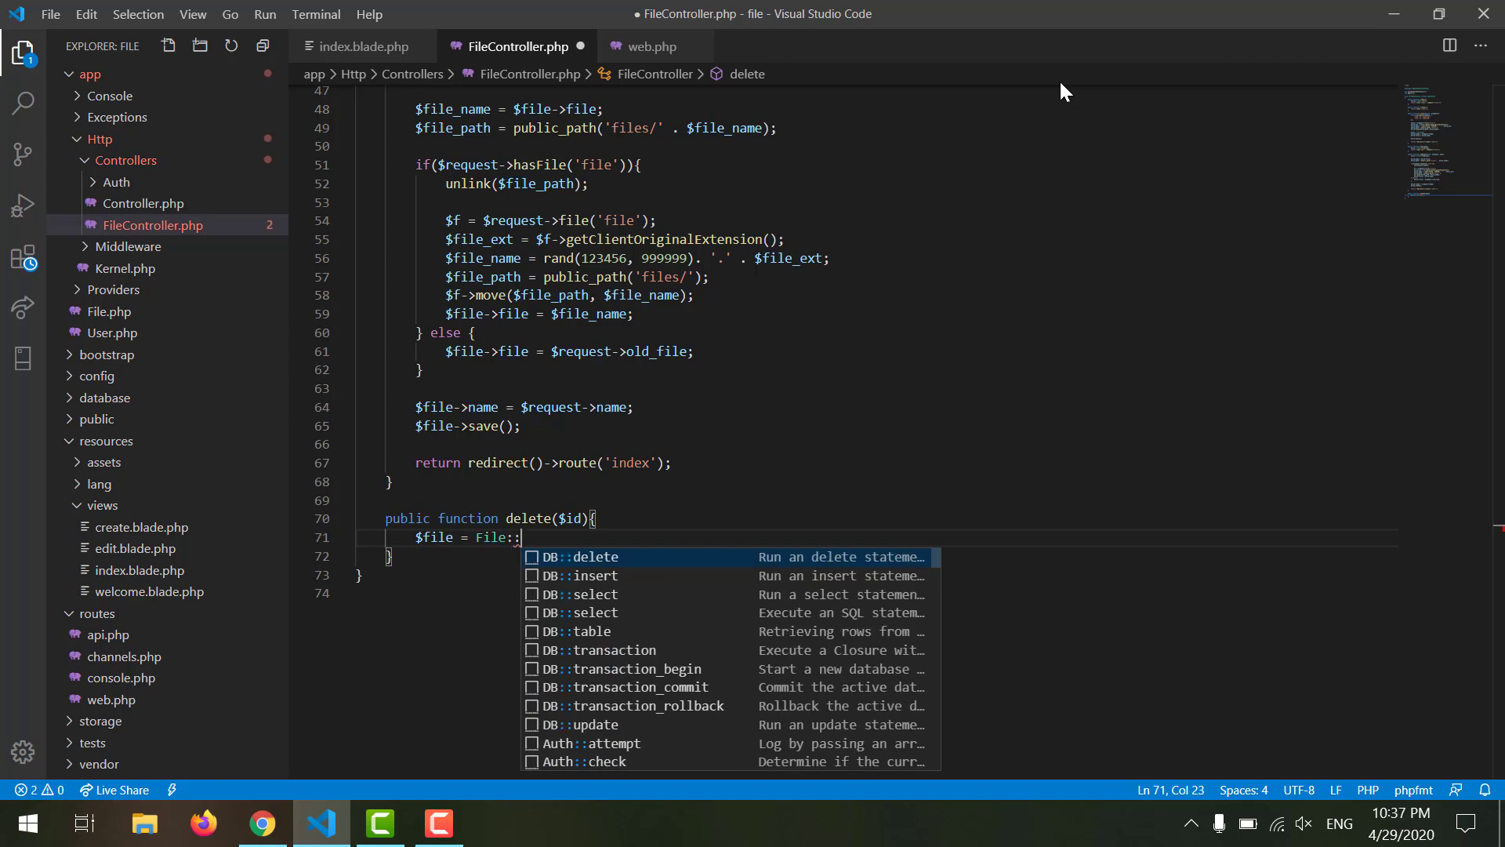
text(find())
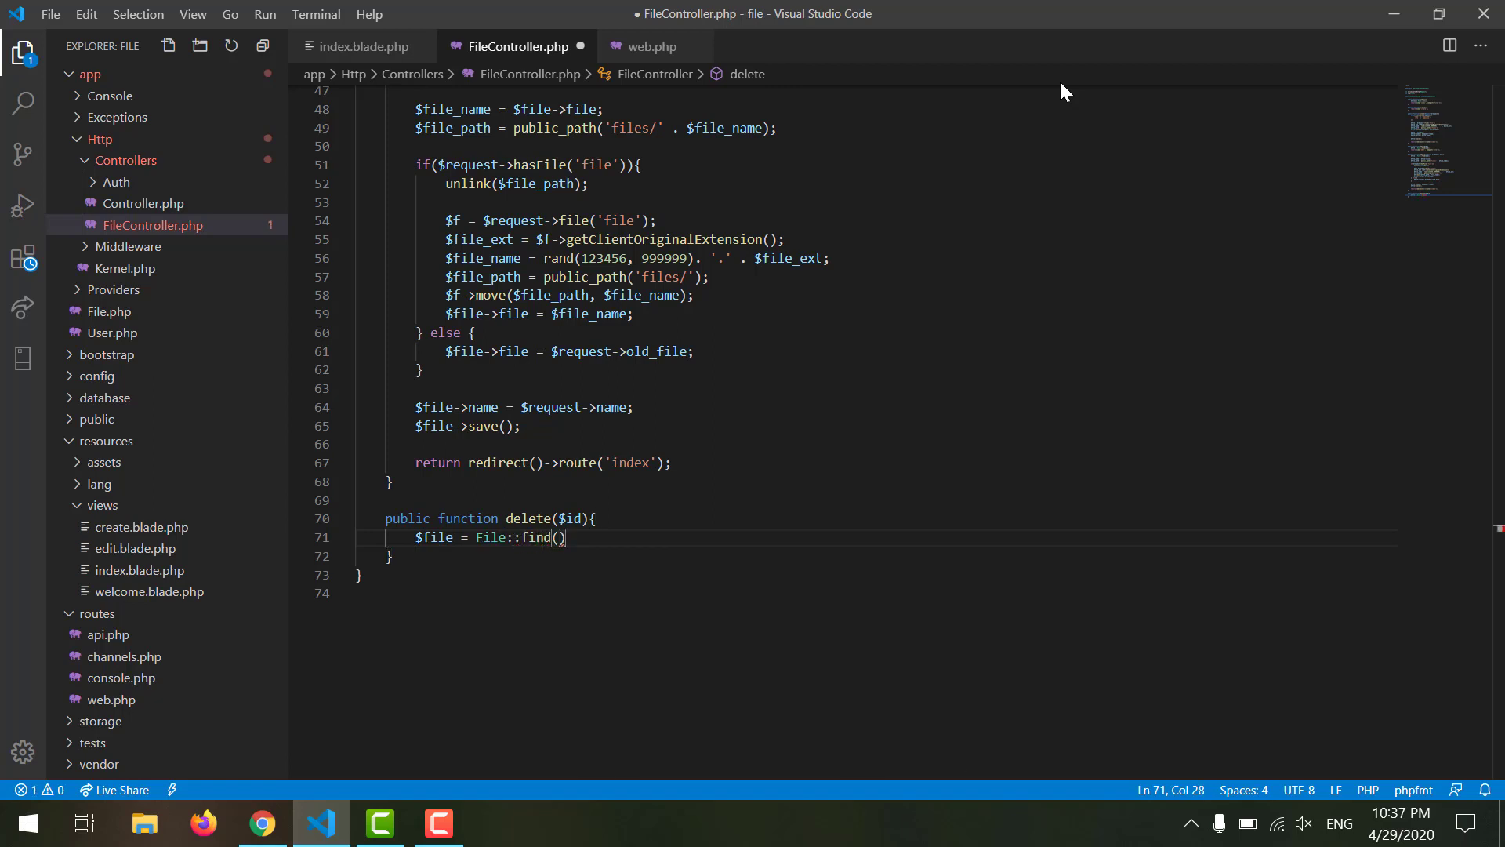
text($id);)
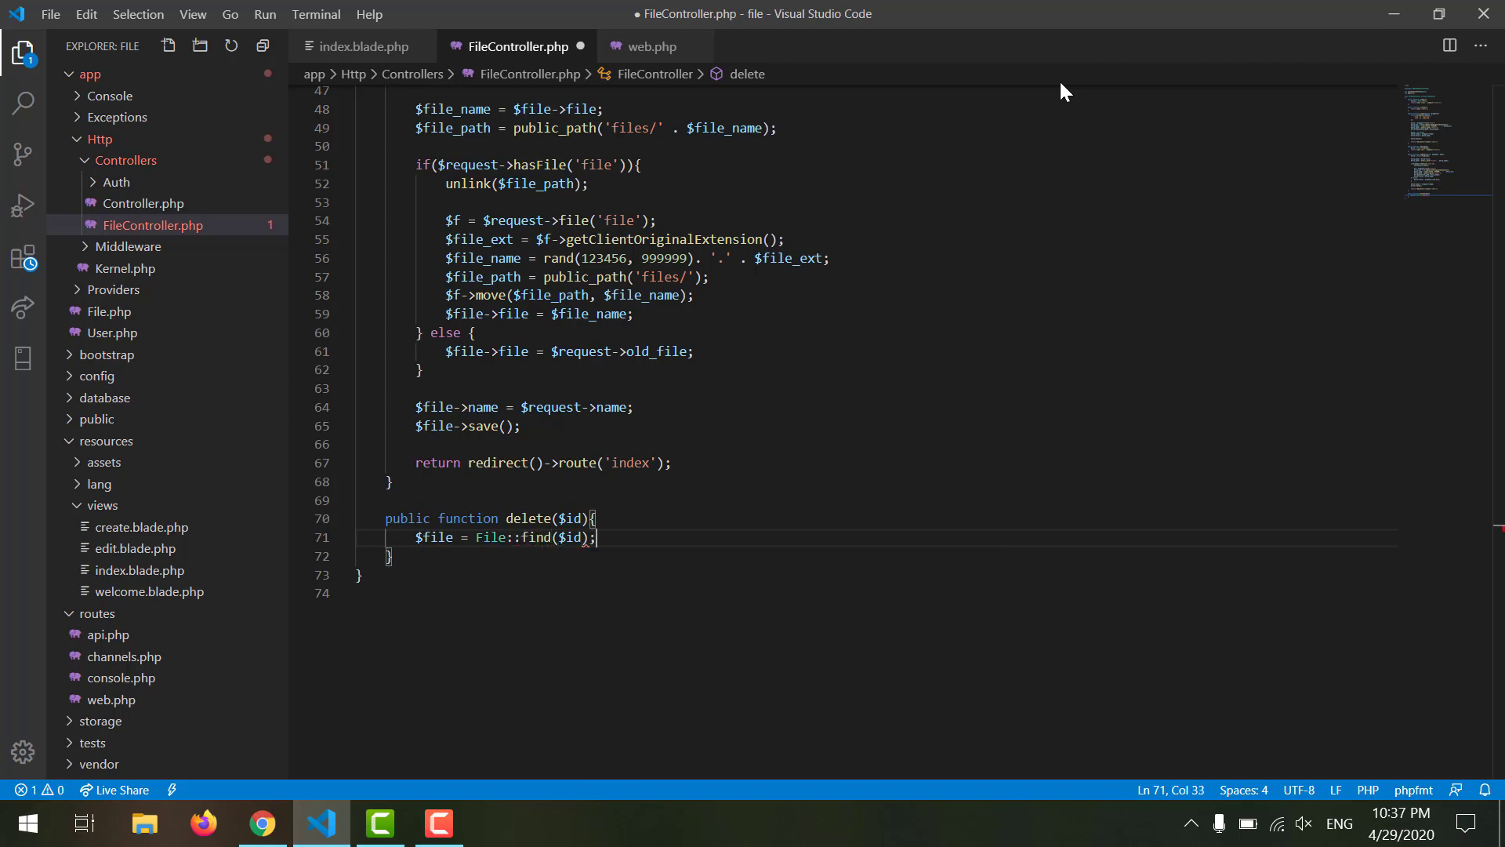
key(Enter)
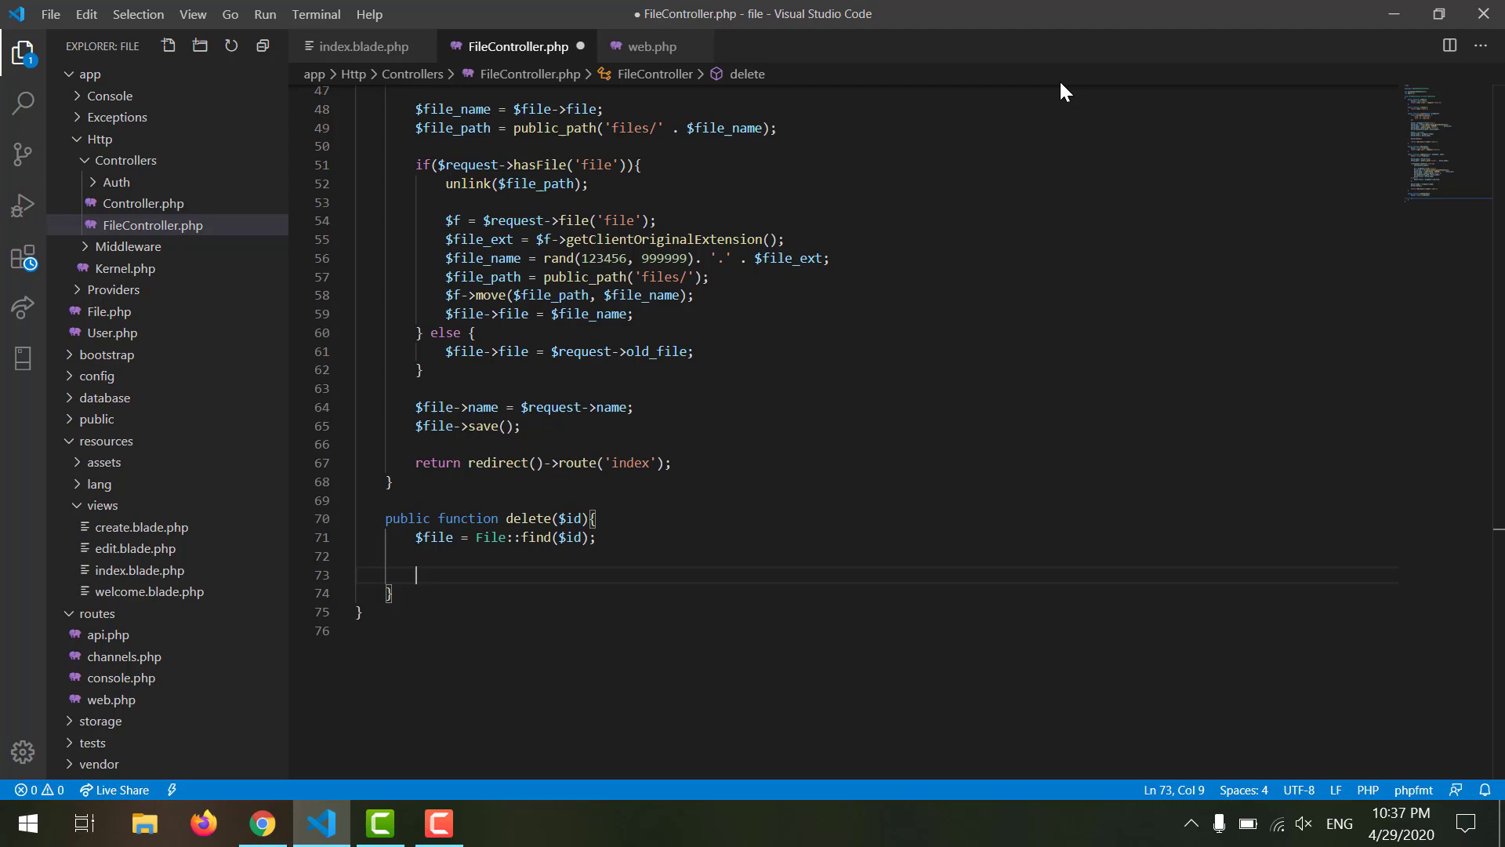
- Store $file->file as $file_name and build $file_path from public_path('files/')
text($file)
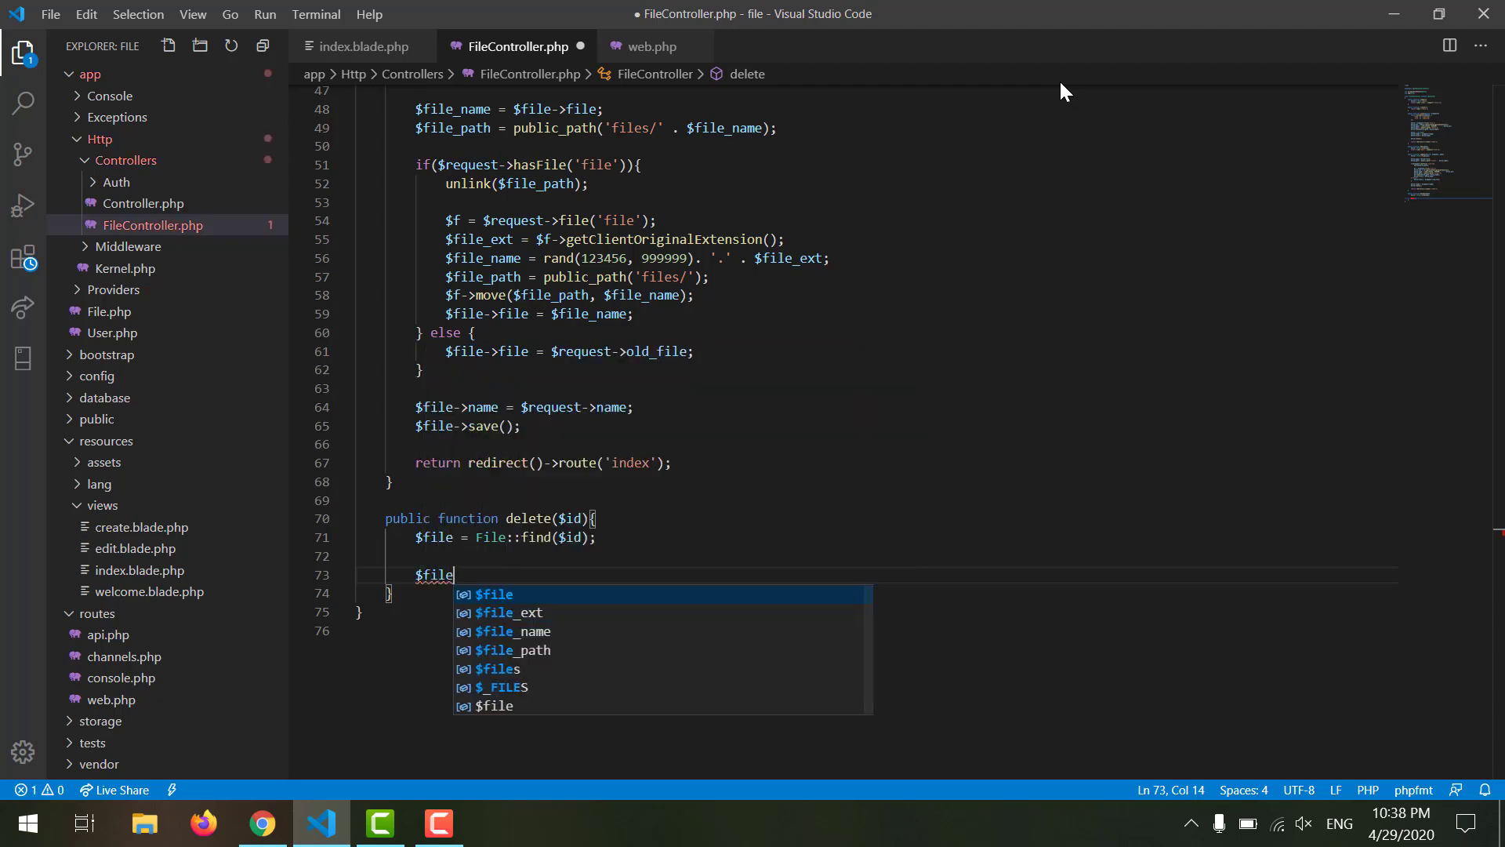
text(_name = $file-)
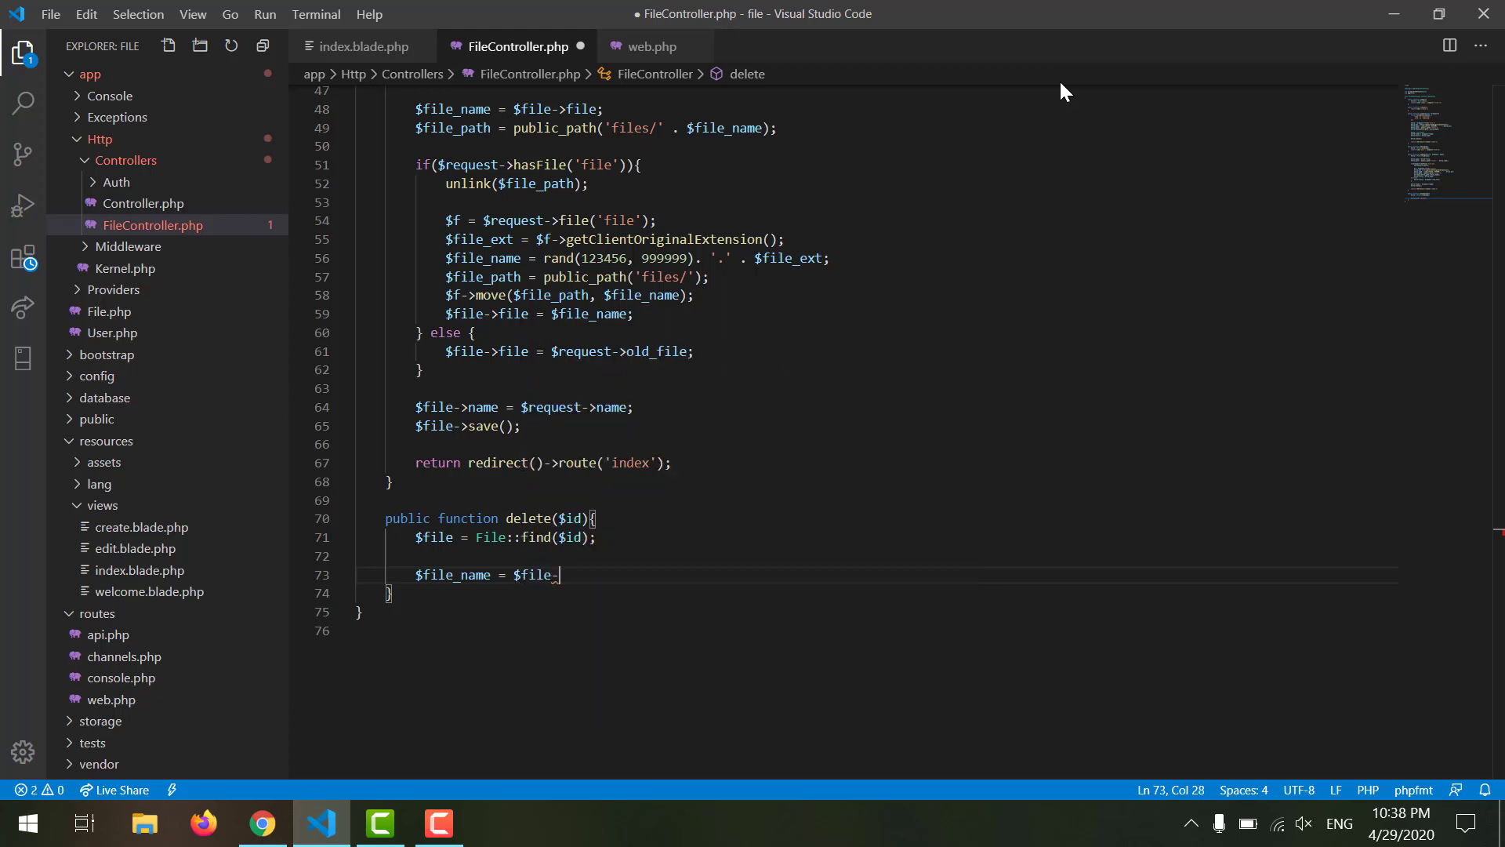
text(>file;)
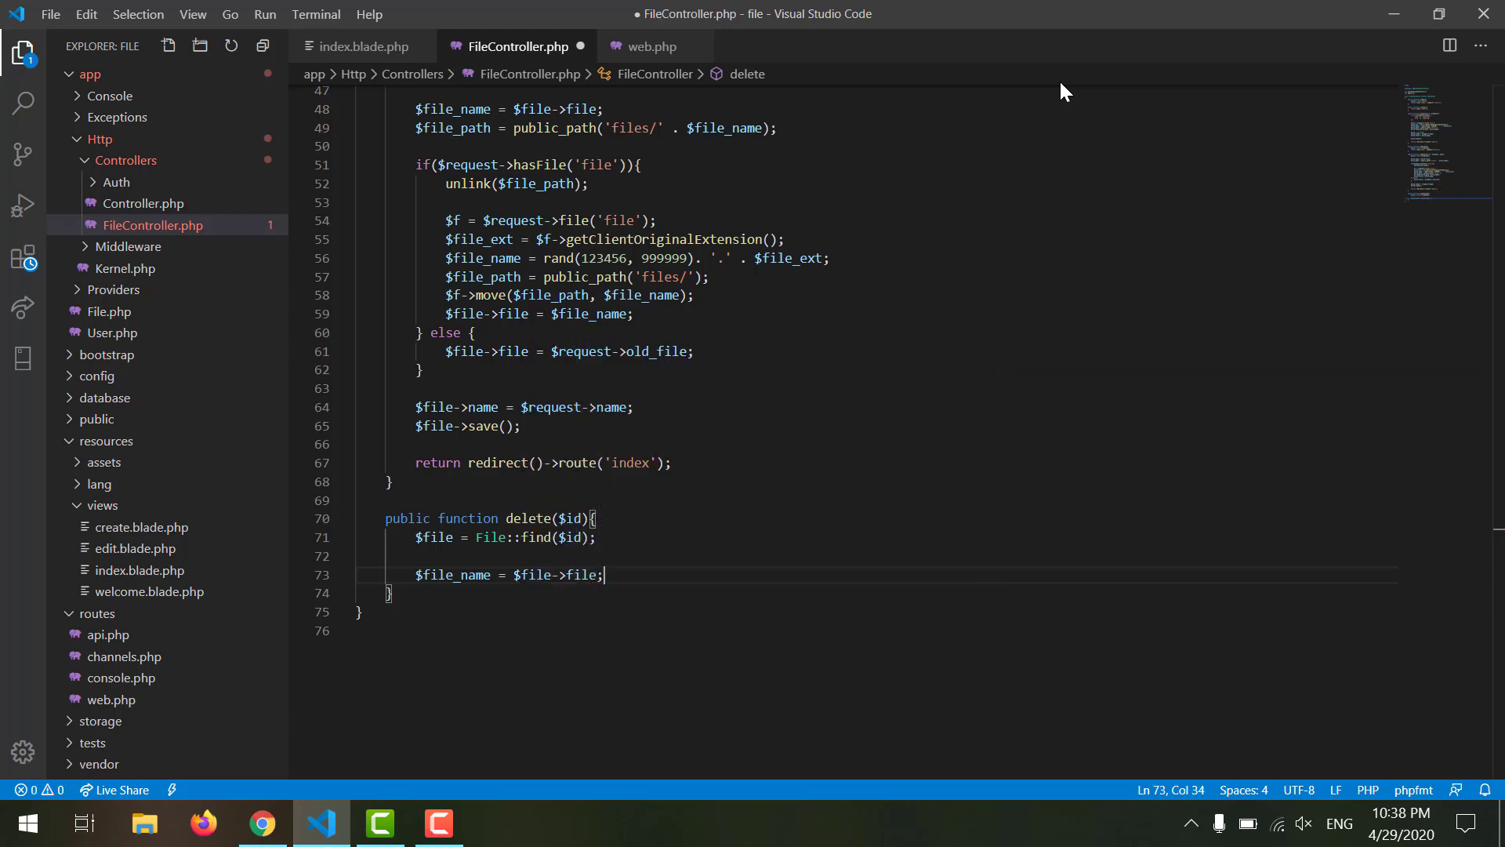
text($)
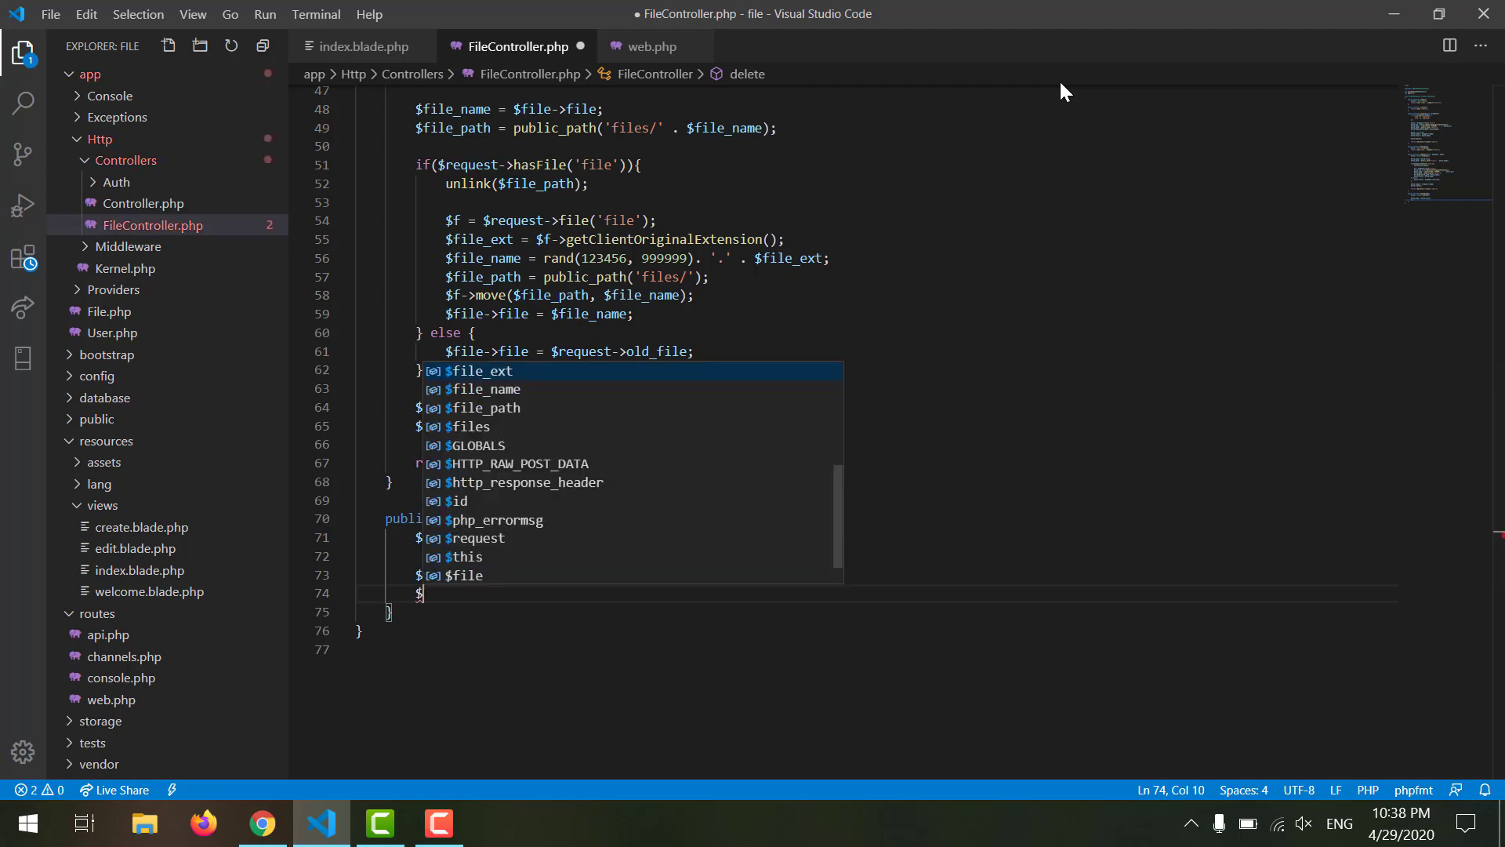
text($file_path =)
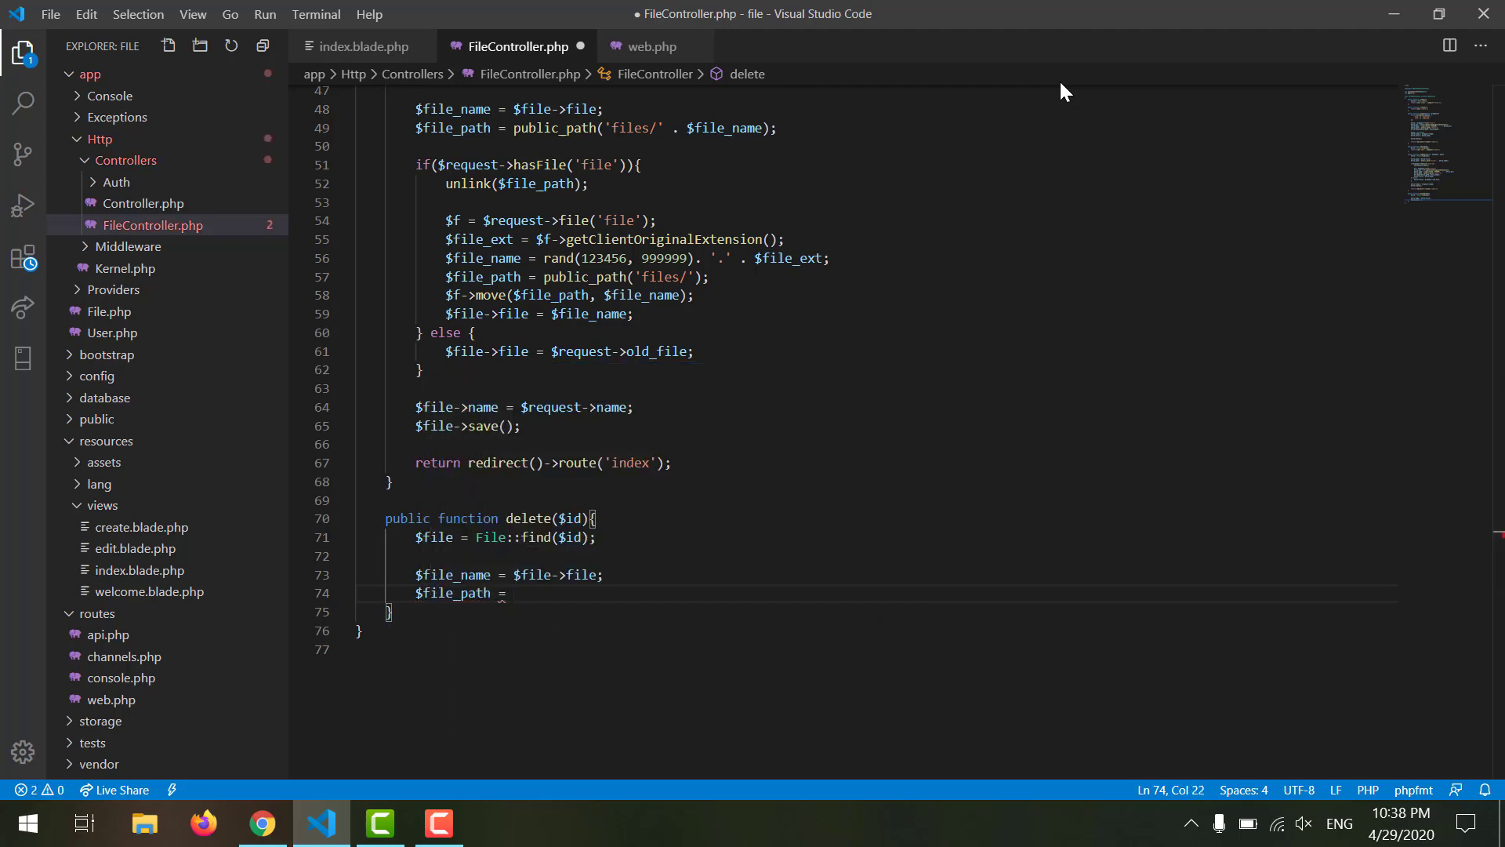
text(public_path()
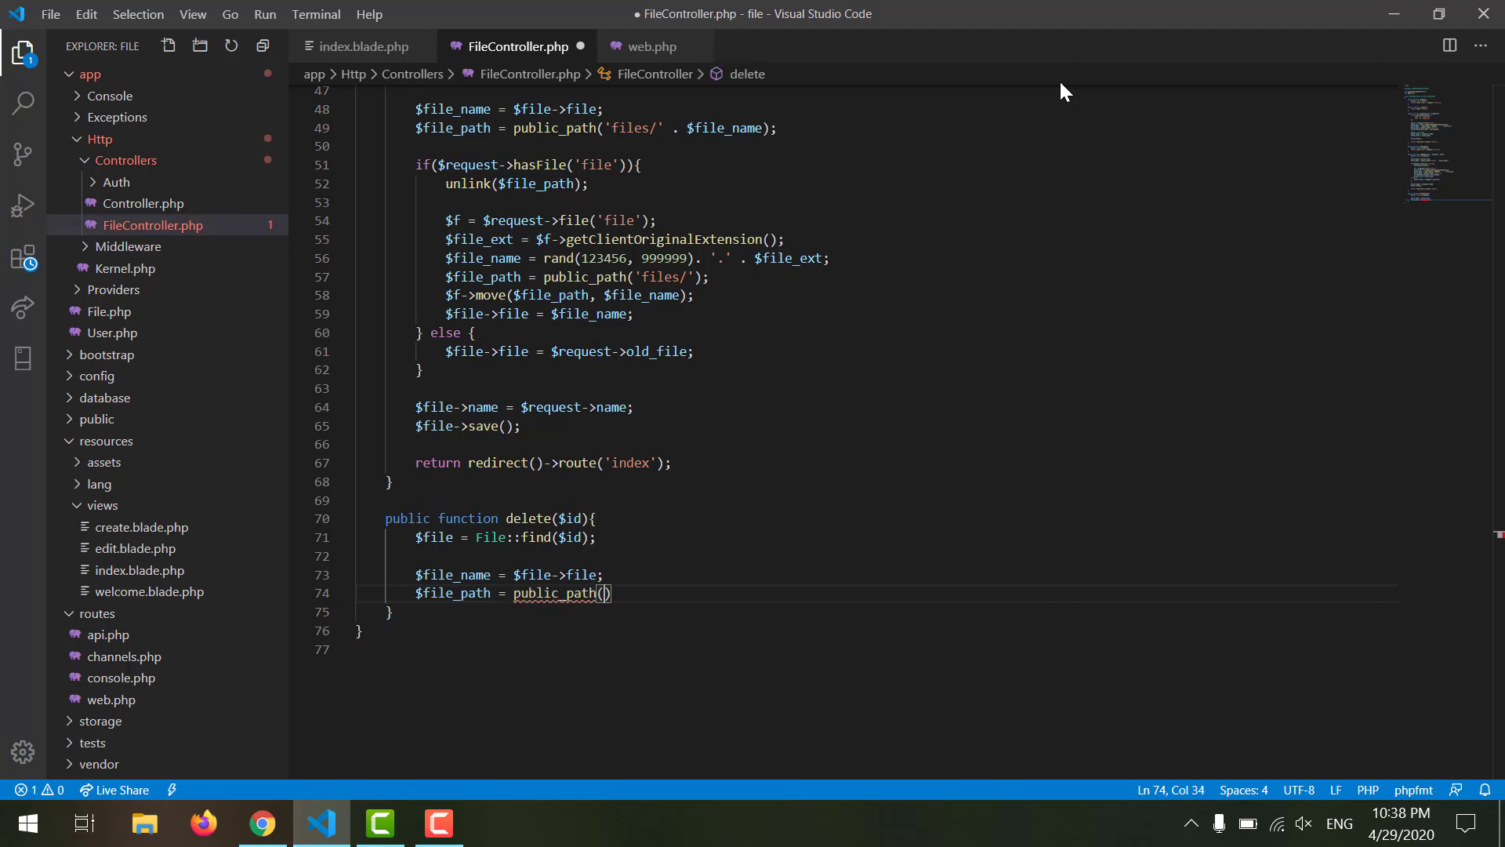
text('fi')
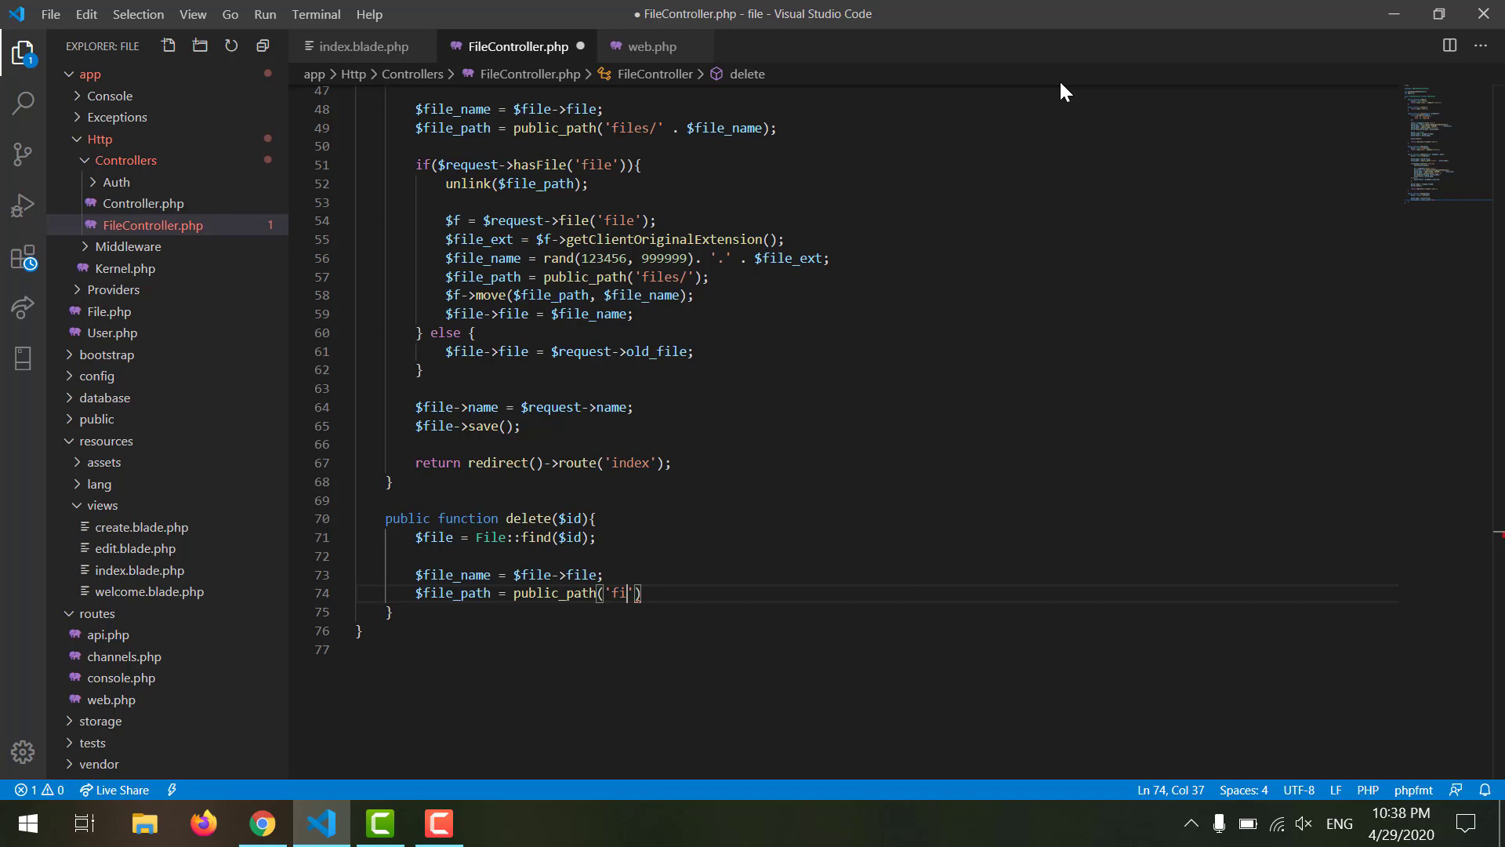
text(les/)
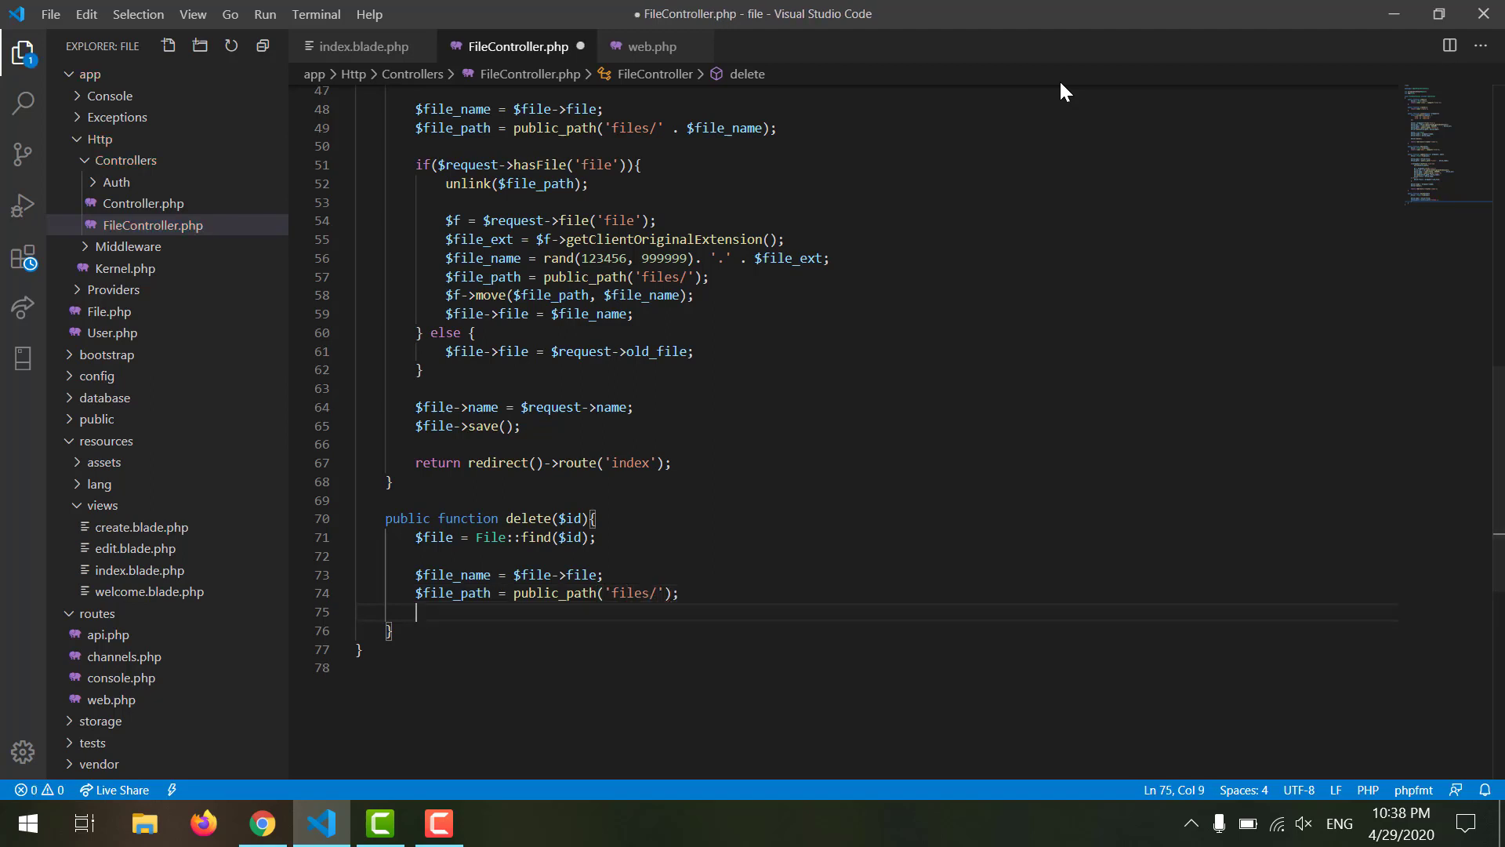
- Call unlink with the public path and $file_name to remove the stored file
text(unlink()
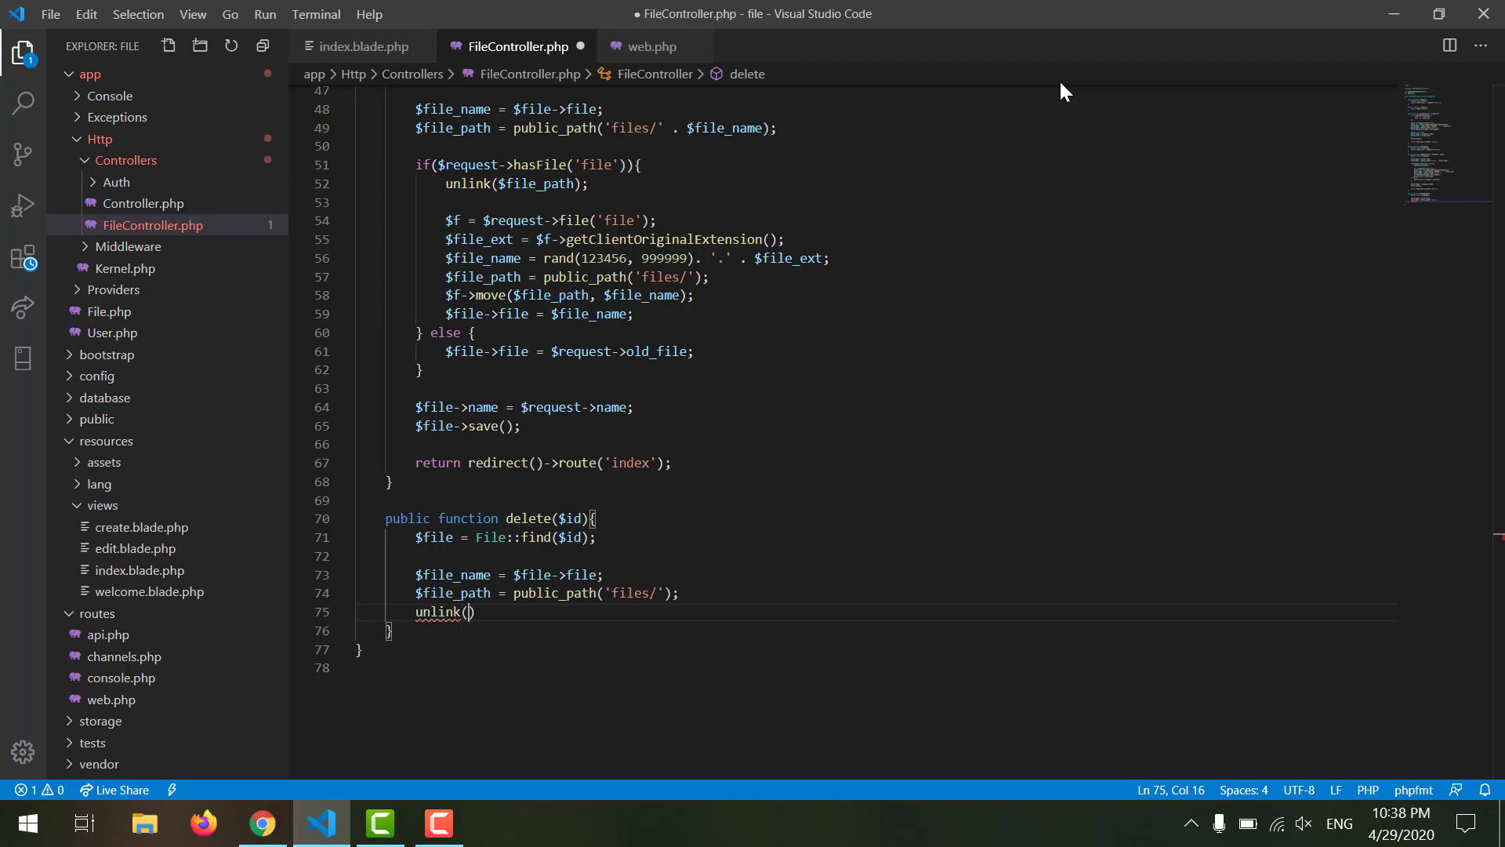
text($)
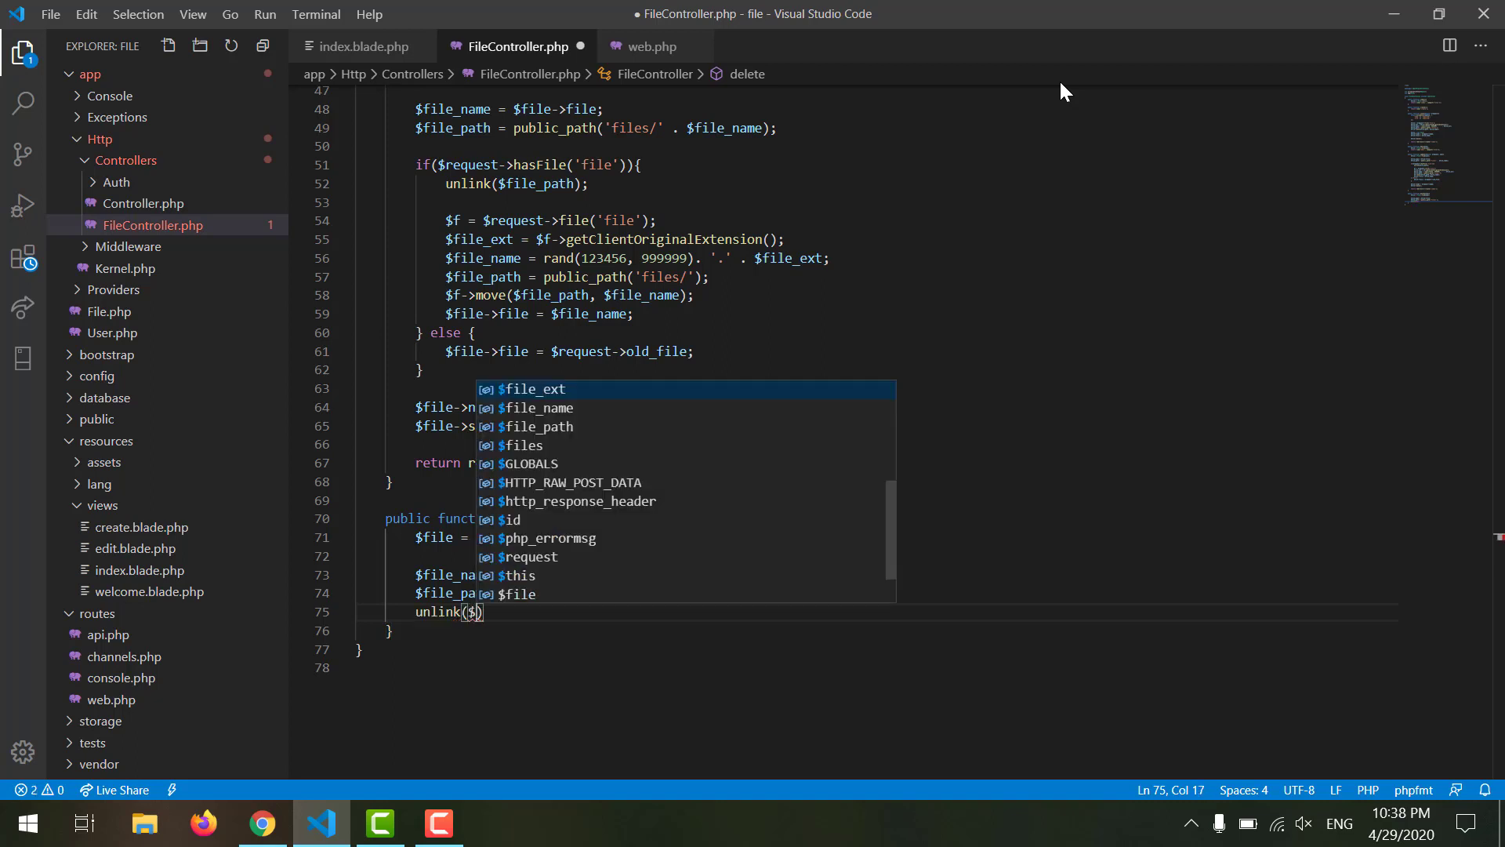
text(pu)
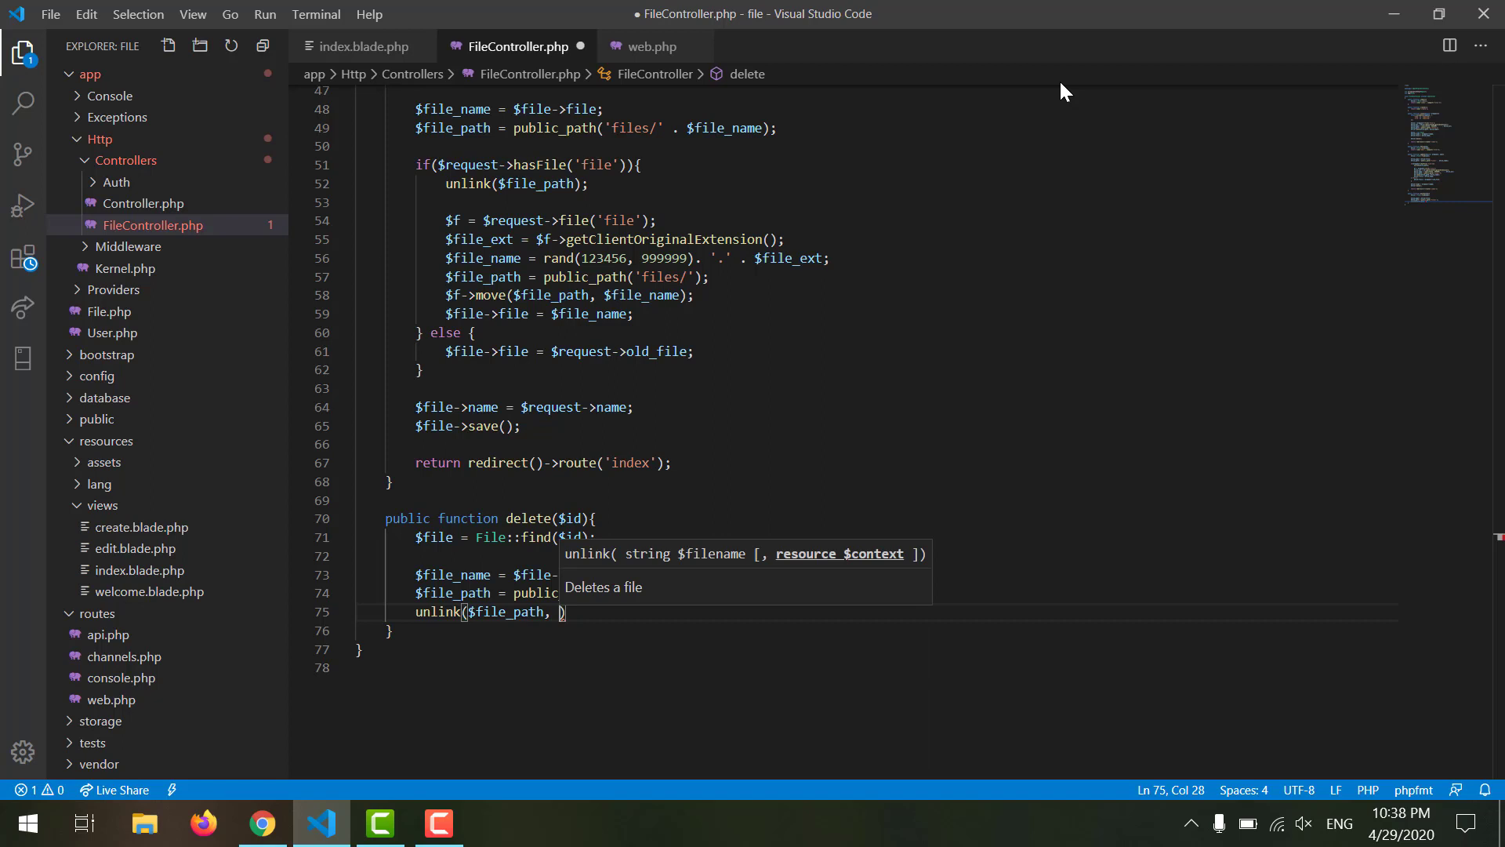
text($file)
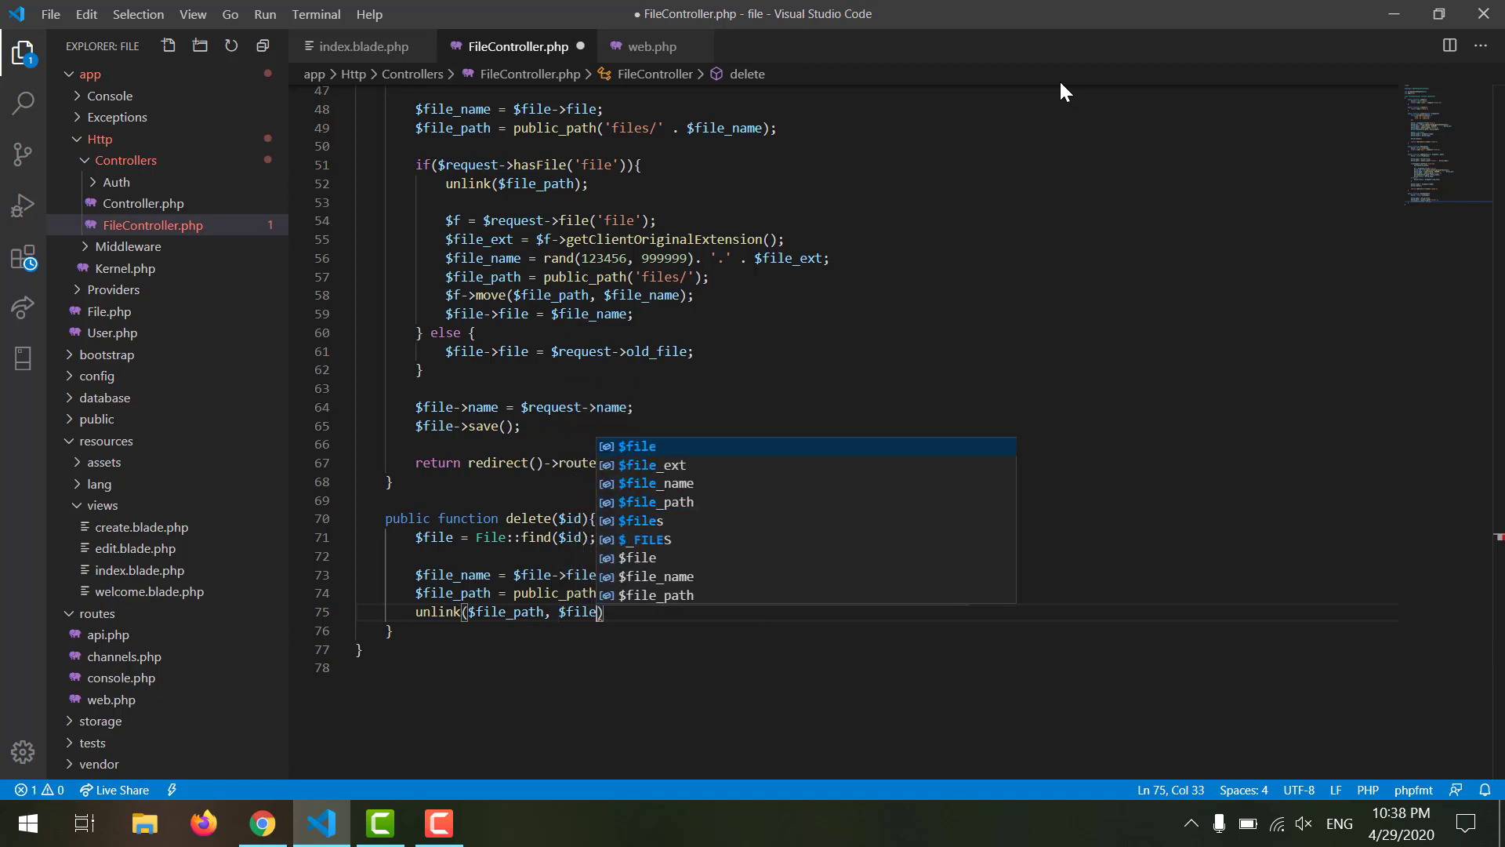
text(_name);)
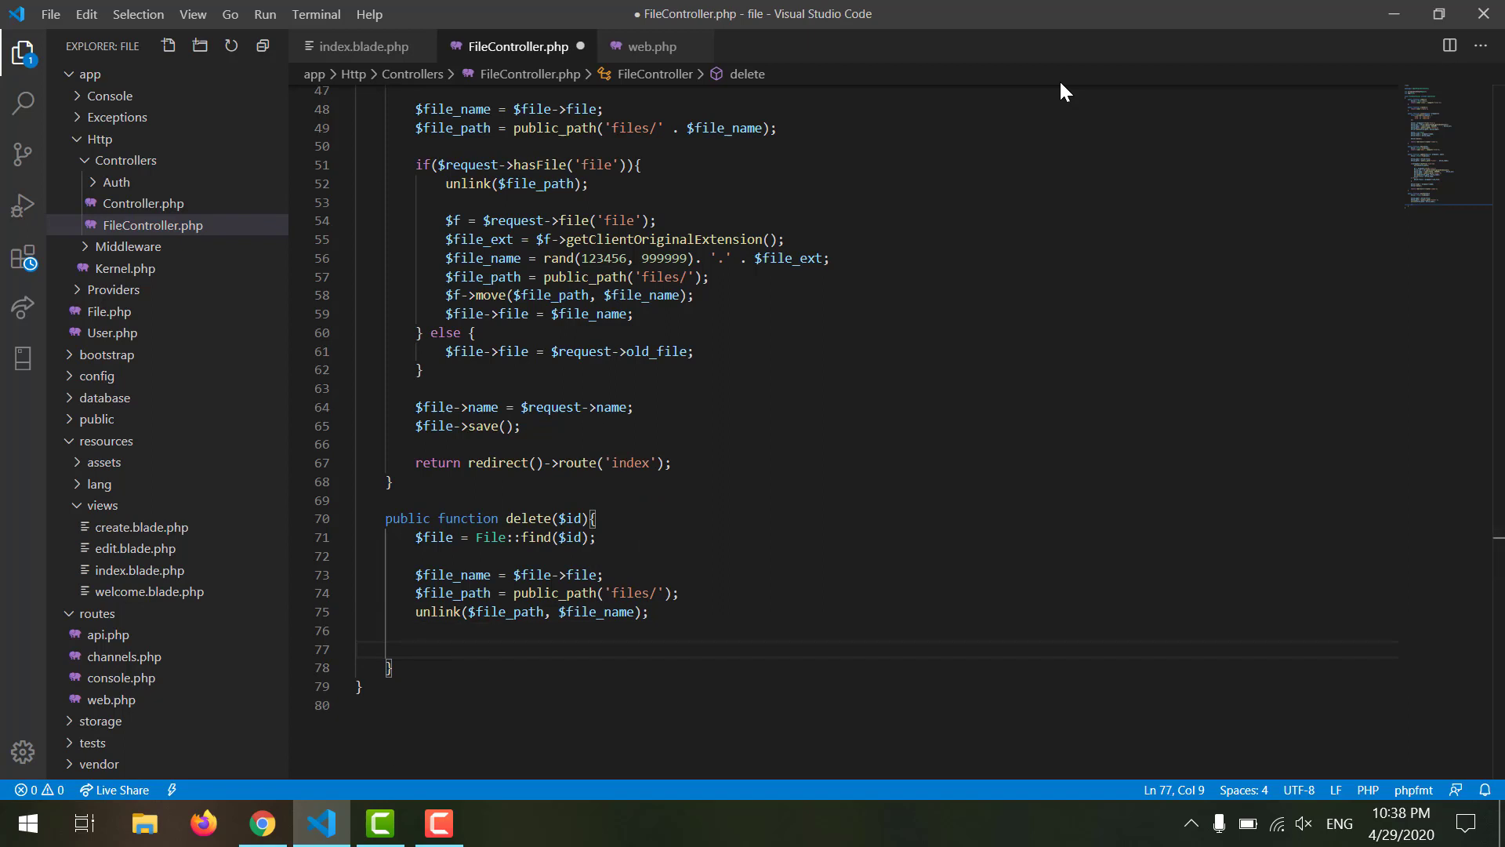
- Delete the record with $file->delete(), redirect to route 'index', and save the controller
text($file->delete()
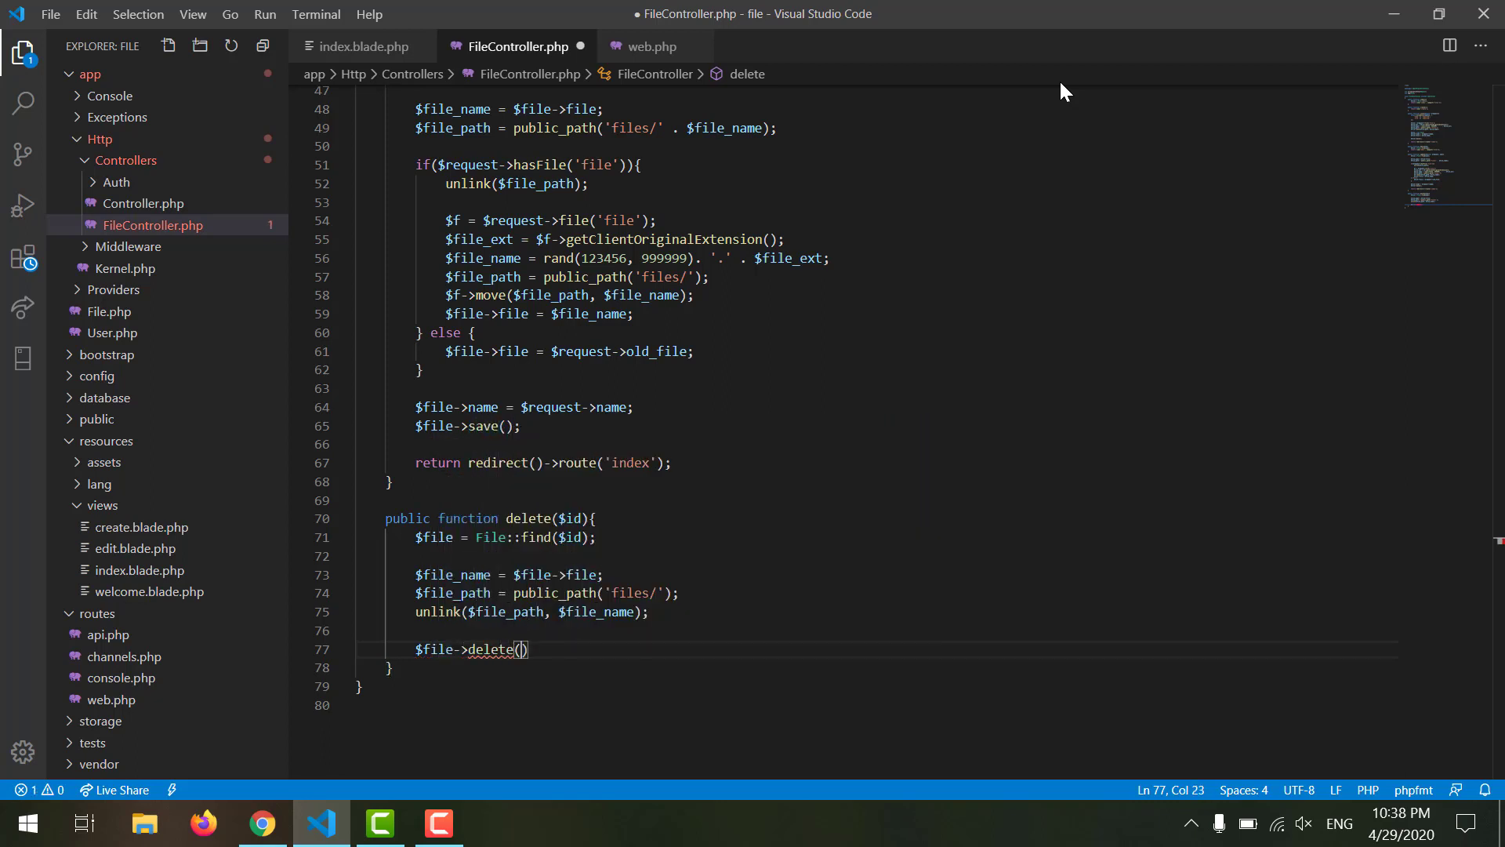
text(;)
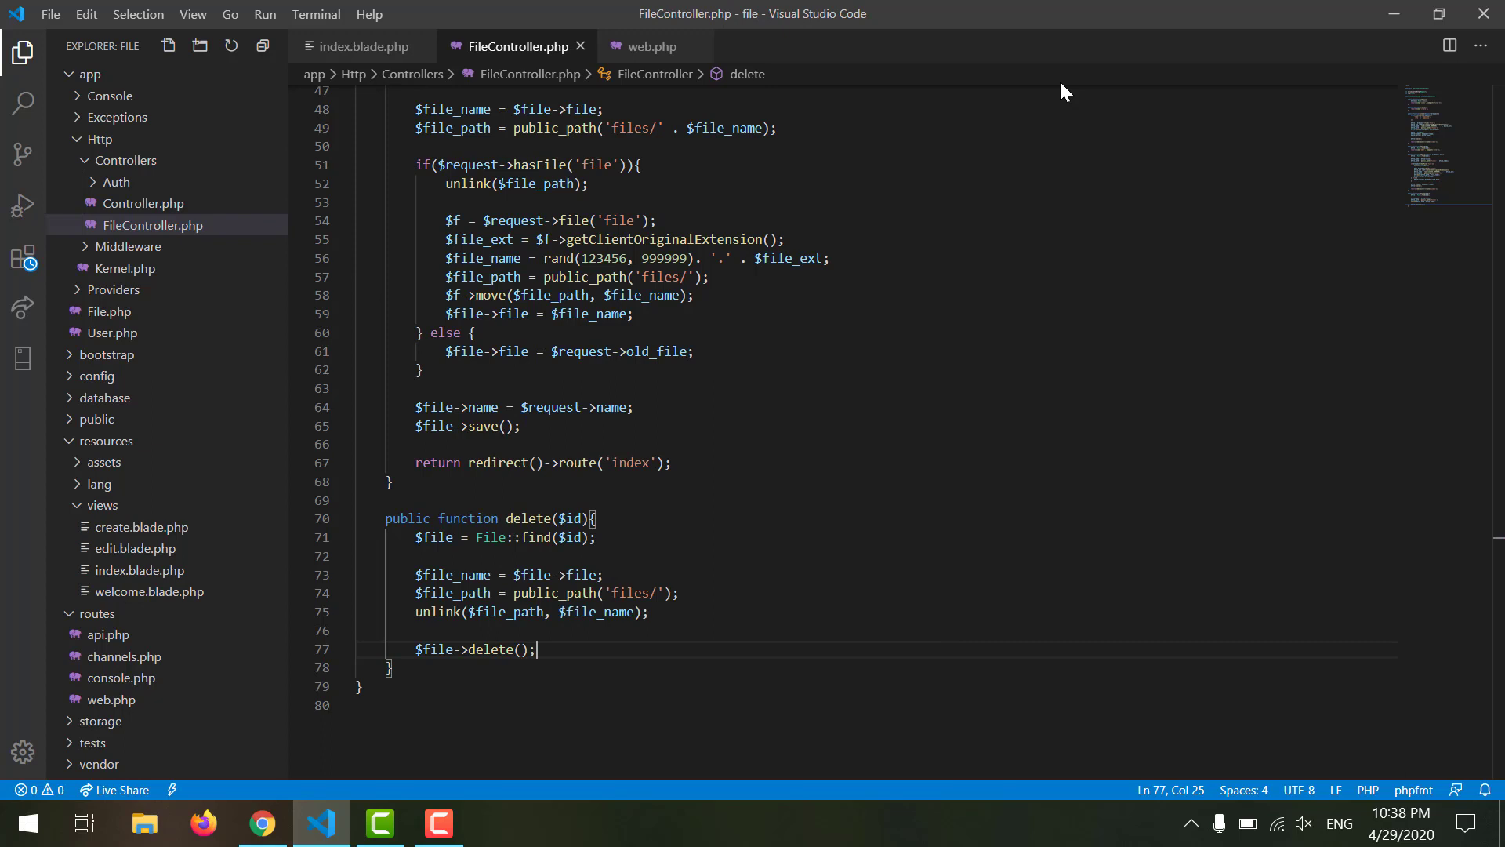
text(return)
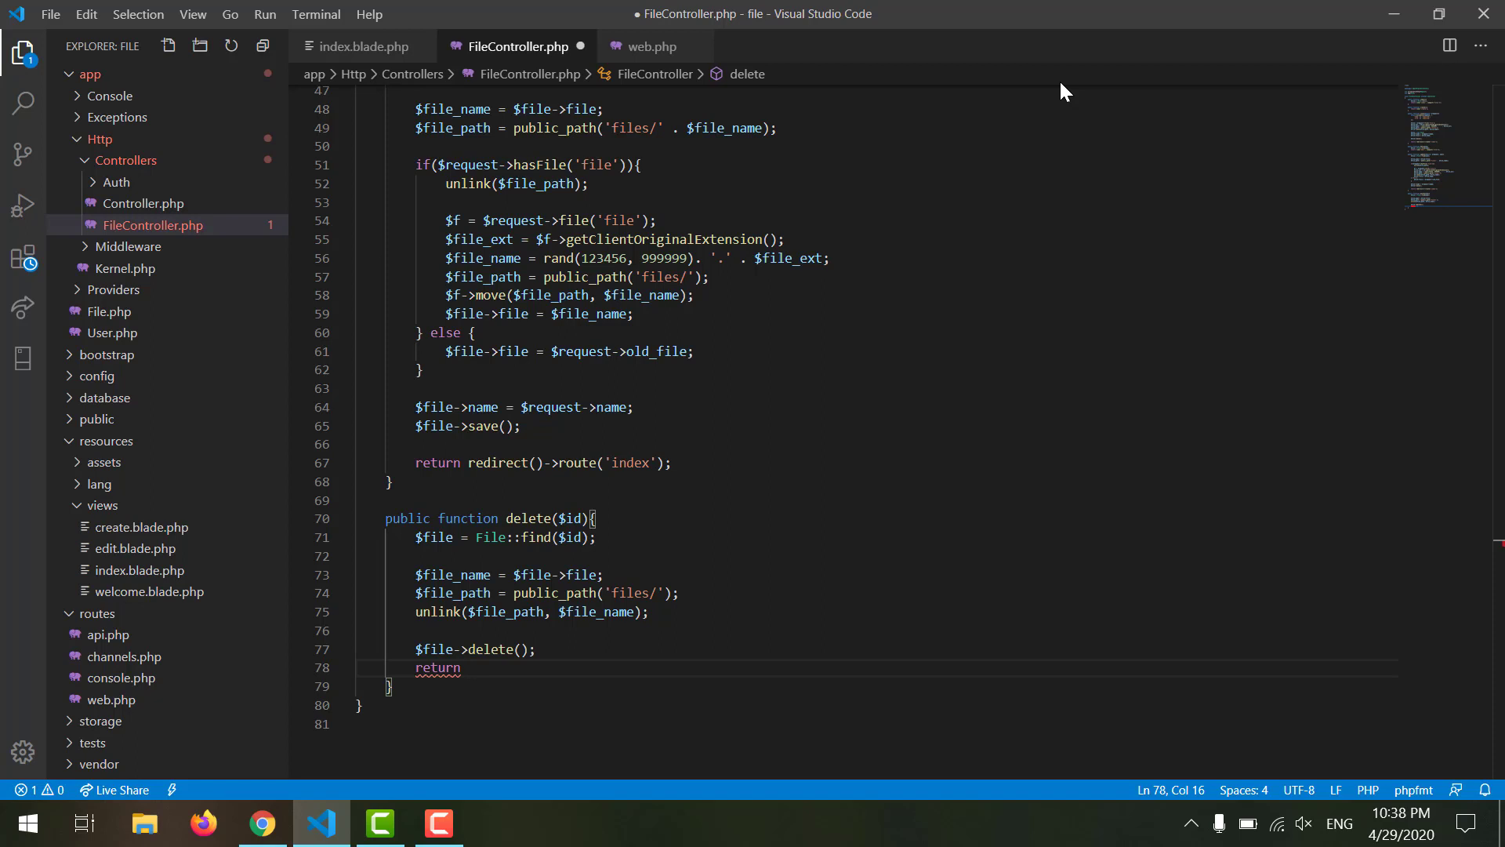
text(redirect()->route('in)
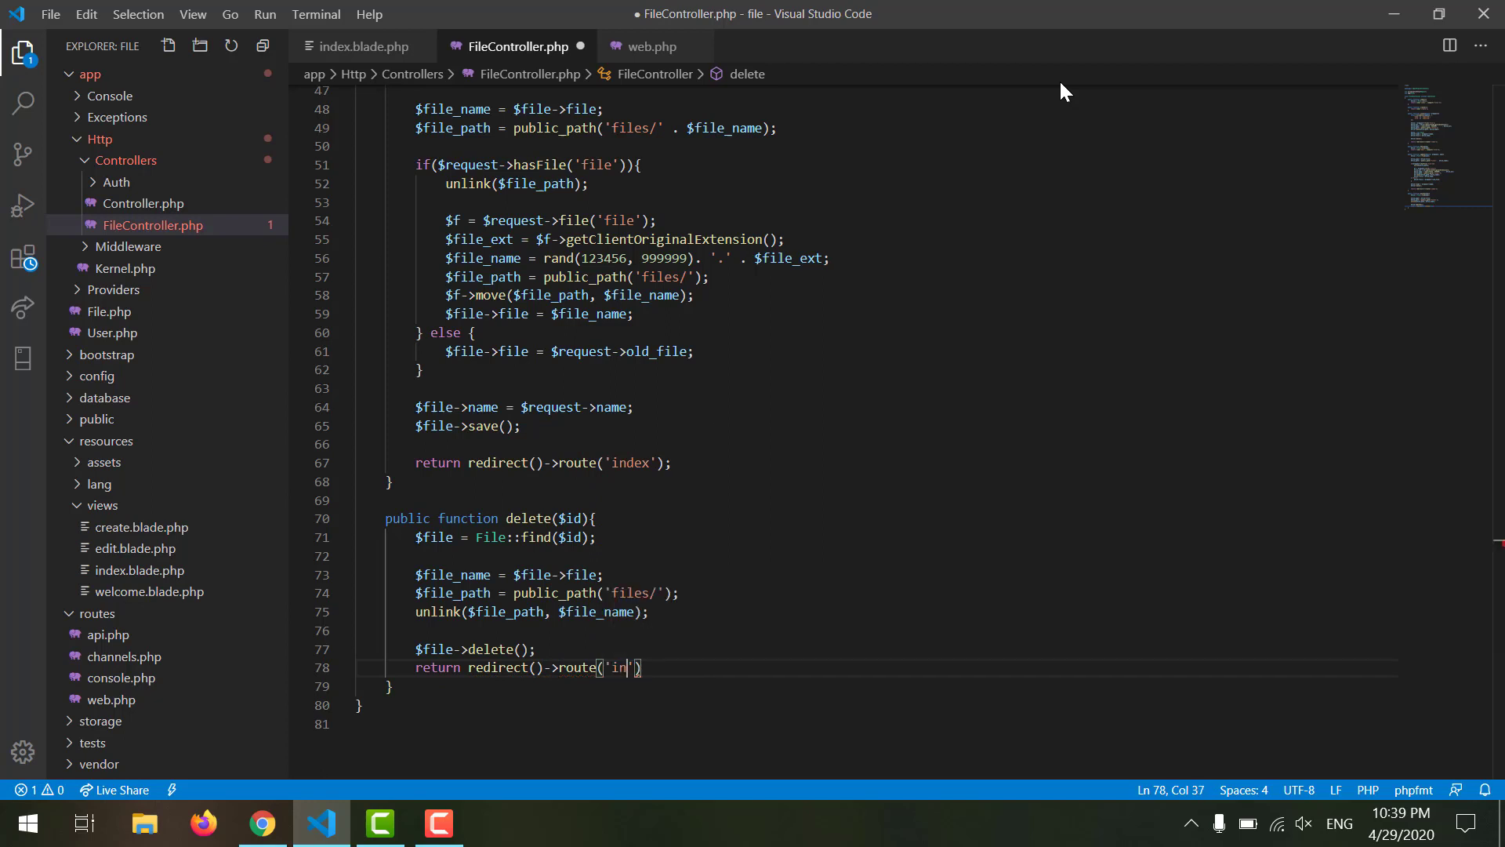
text(dex');)
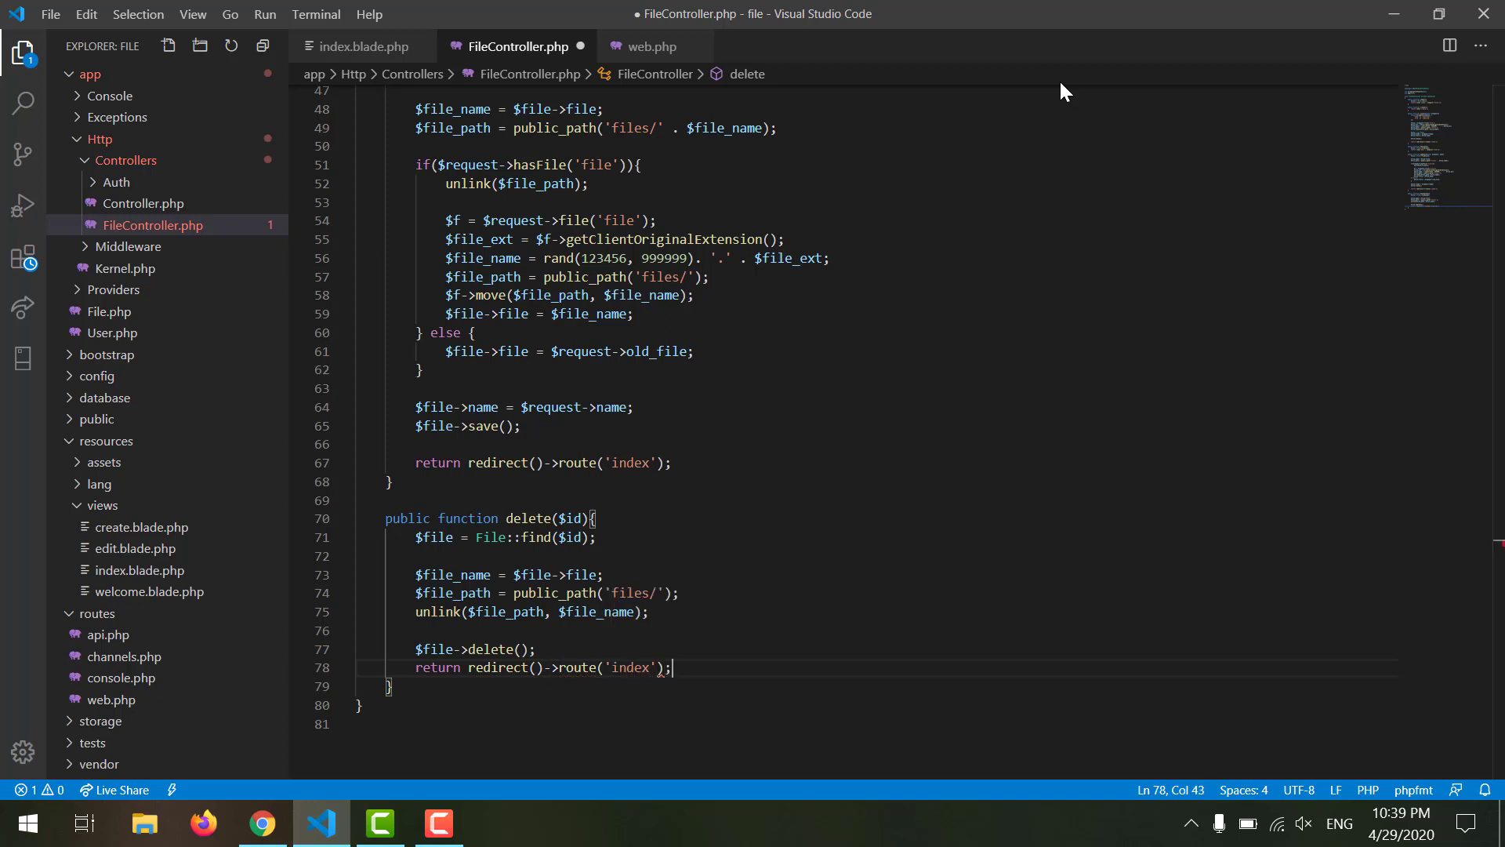
key(ctrl+s)
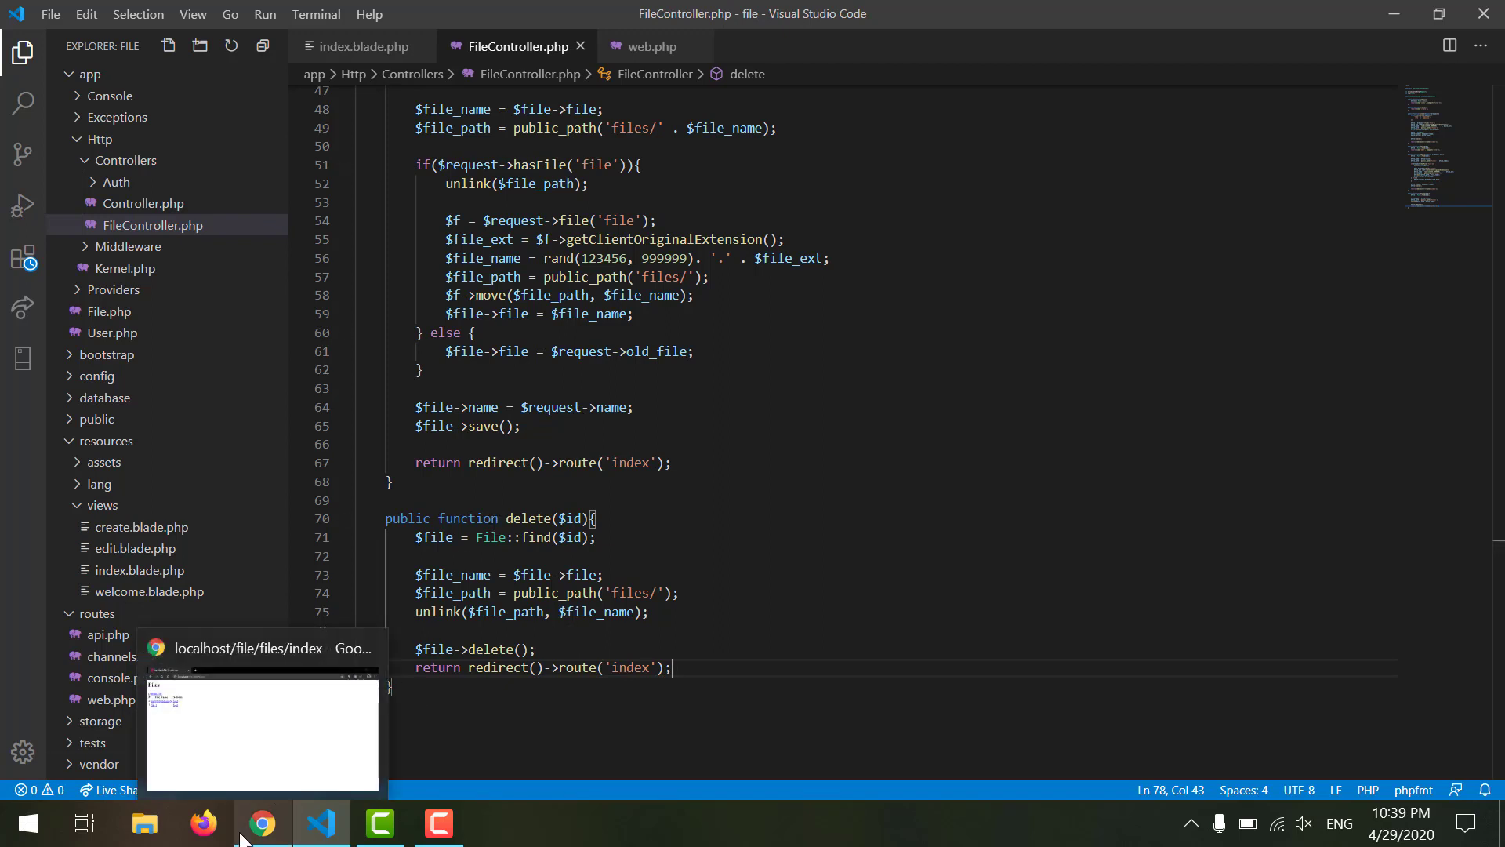
- In Chrome, delete file 1 from the list, hitting an unlink() parameter error, and return to the editor
click(262, 823)
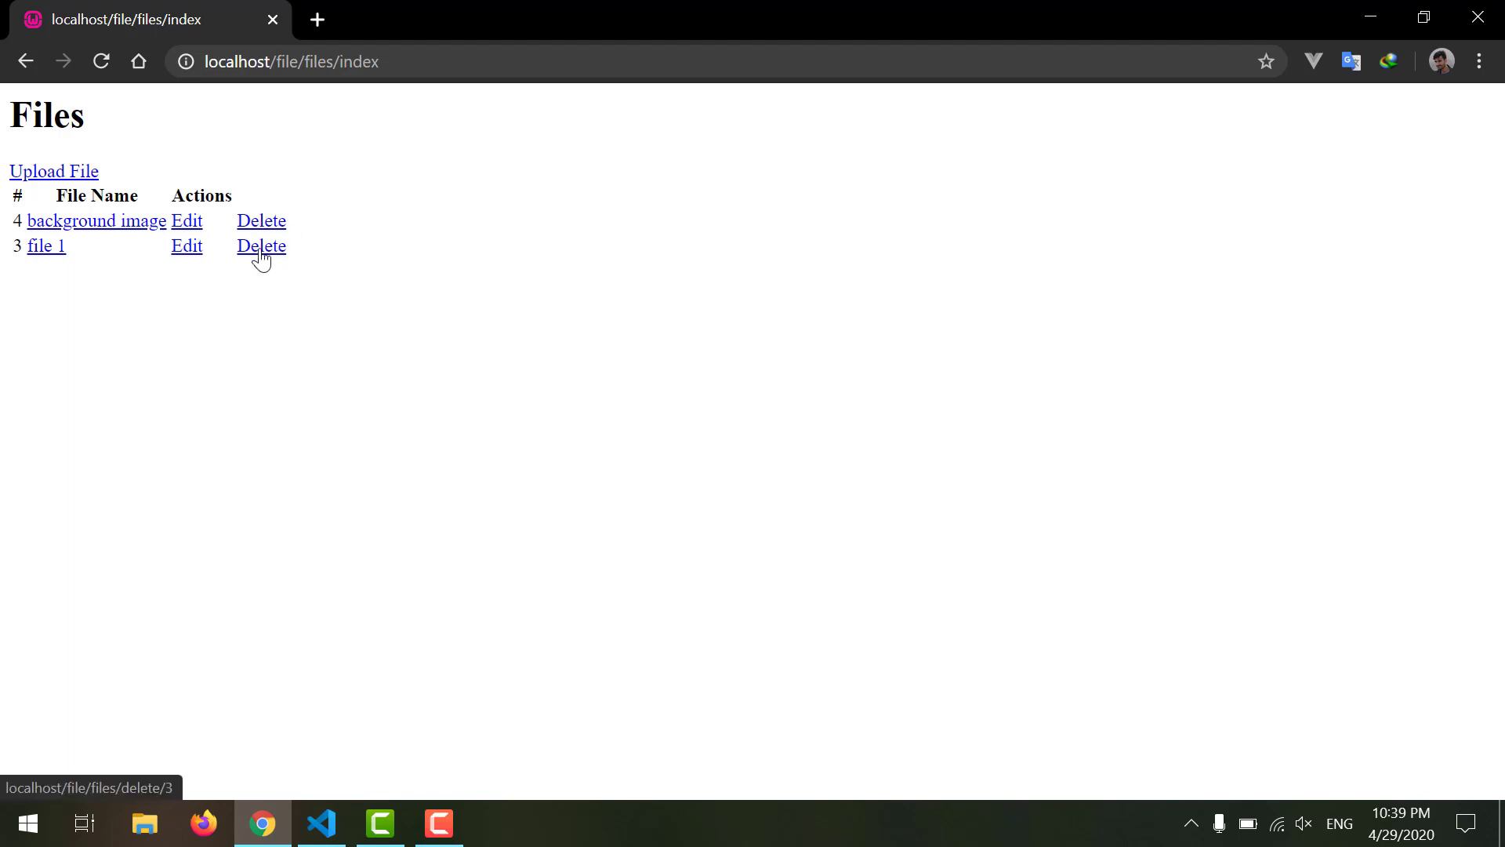
click(260, 246)
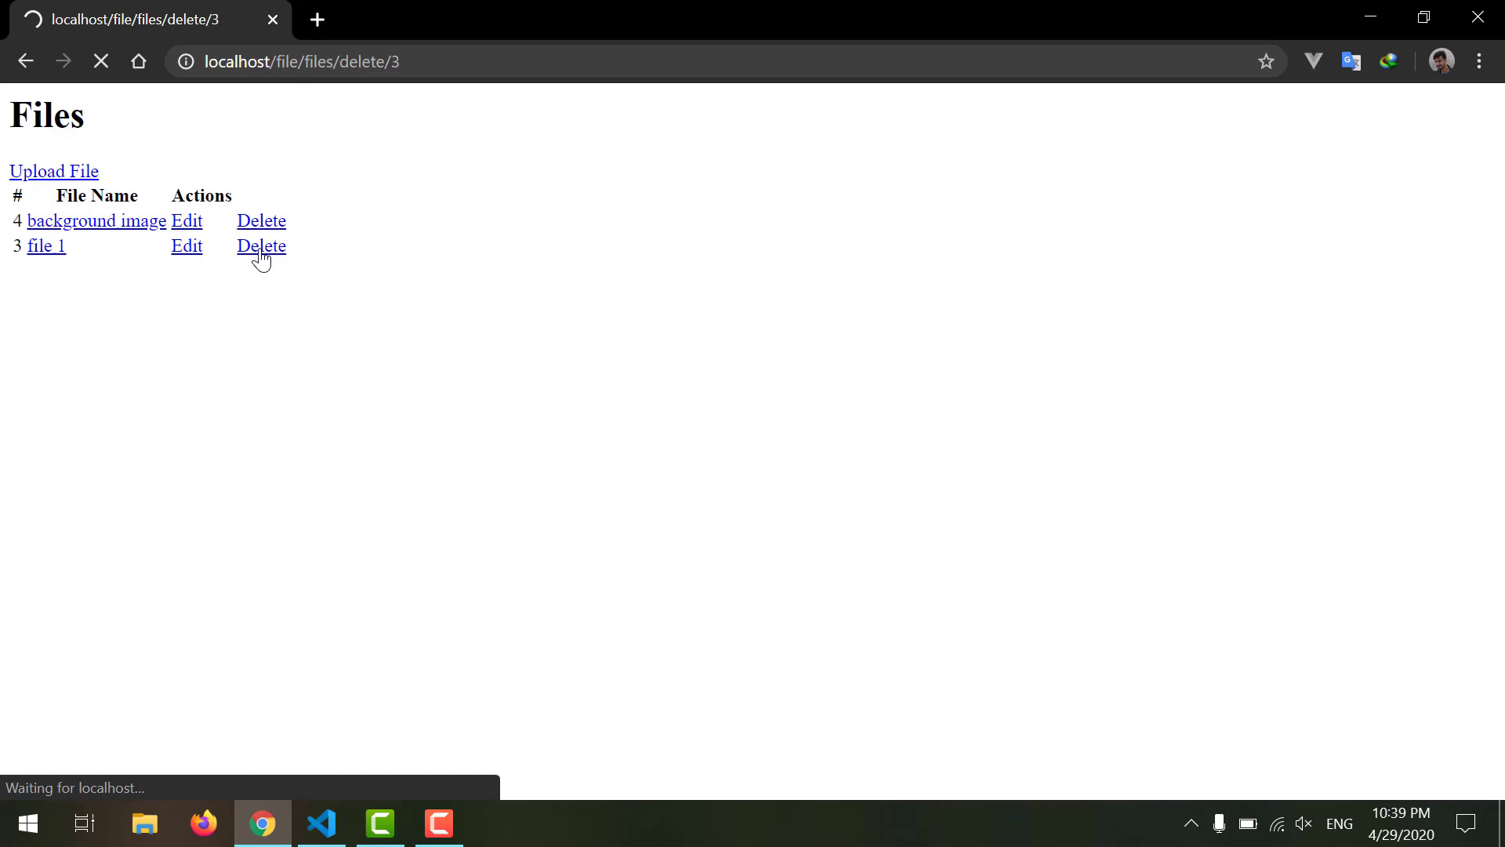
click(262, 246)
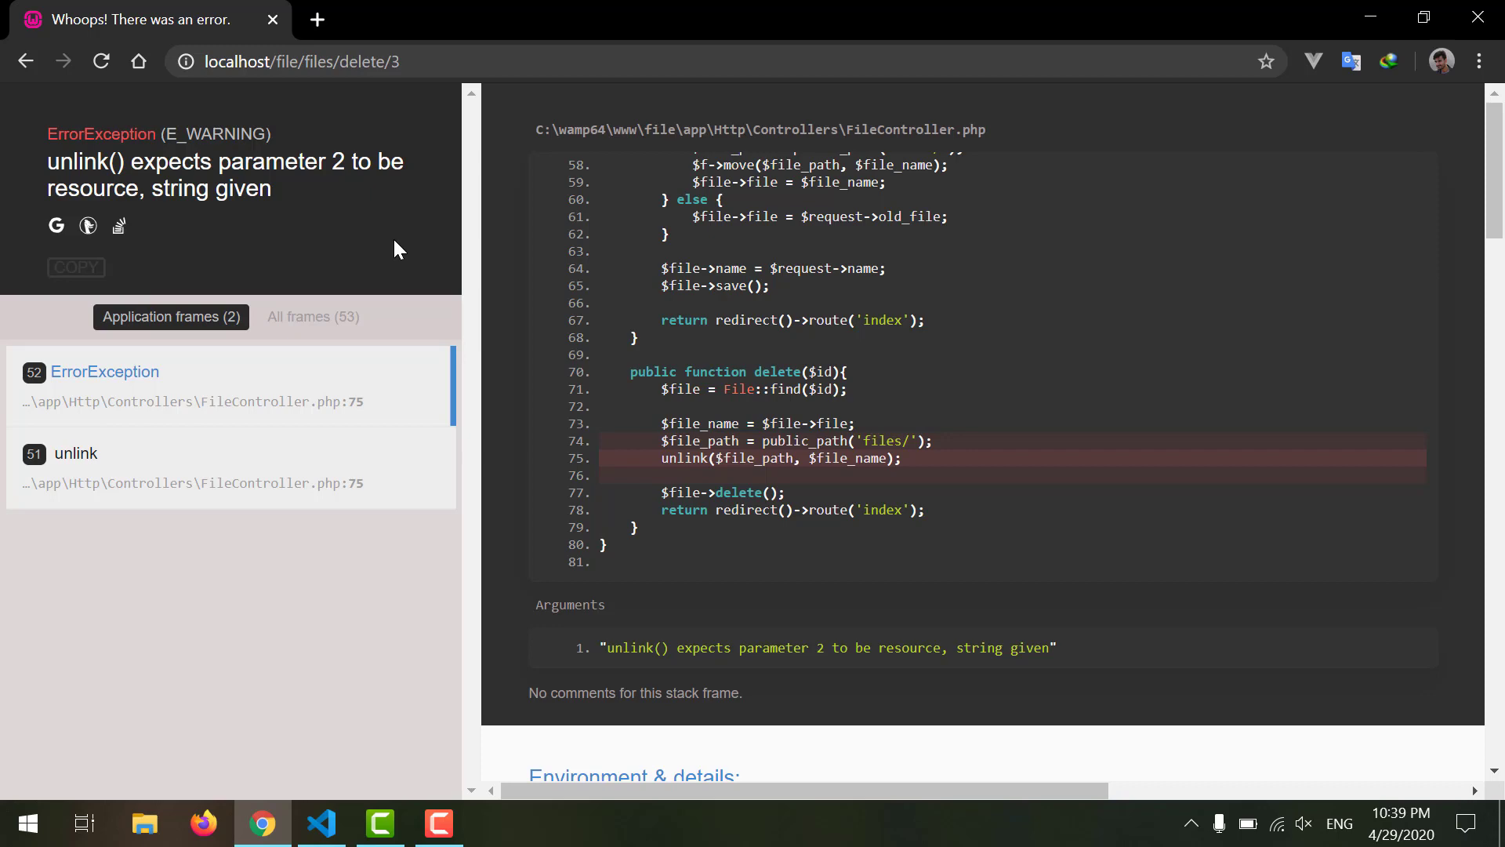
mouse_move(578, 291)
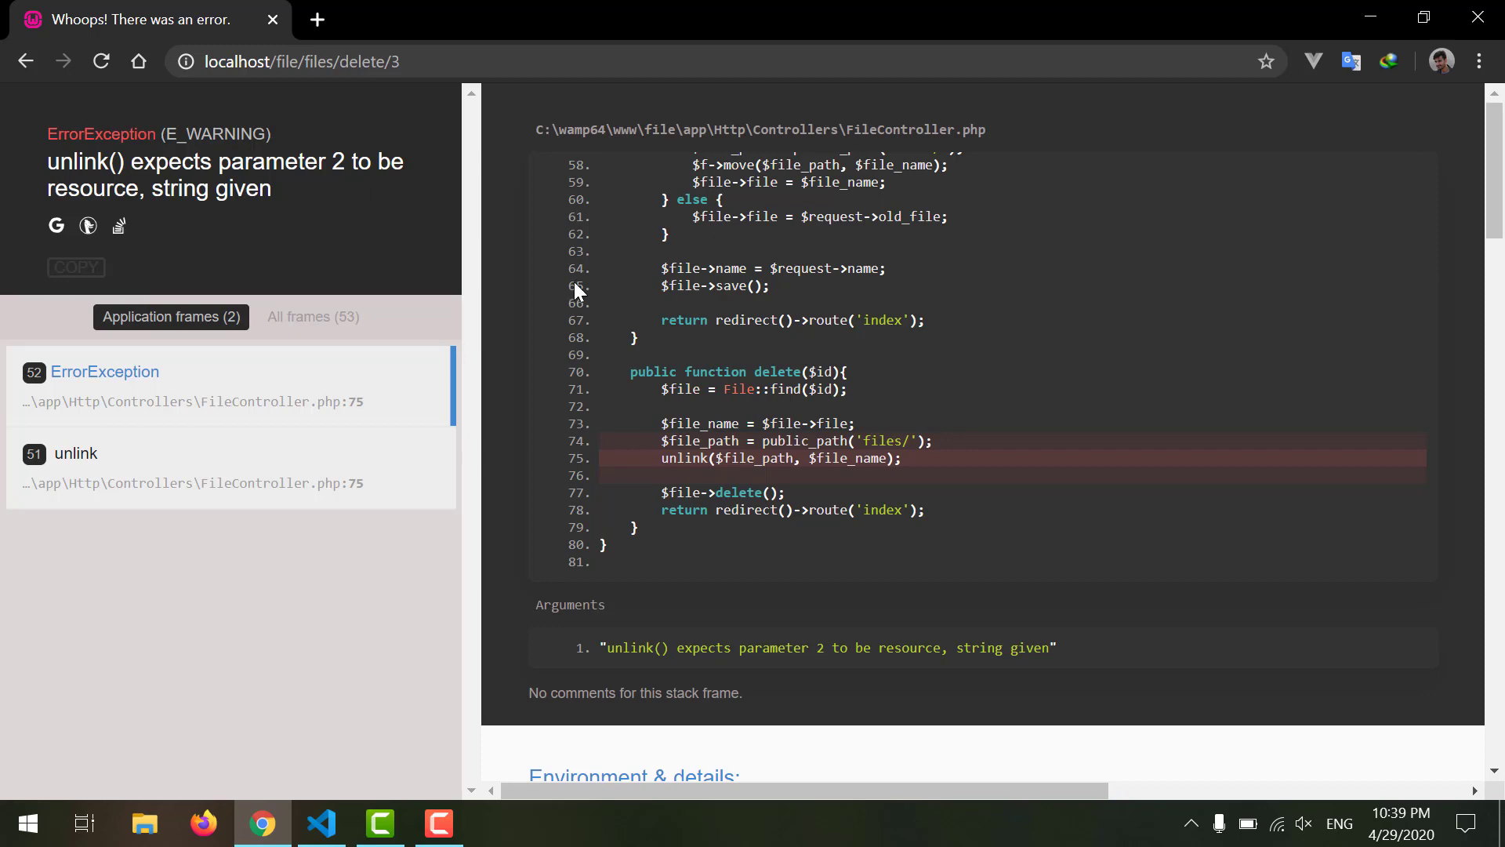
click(320, 823)
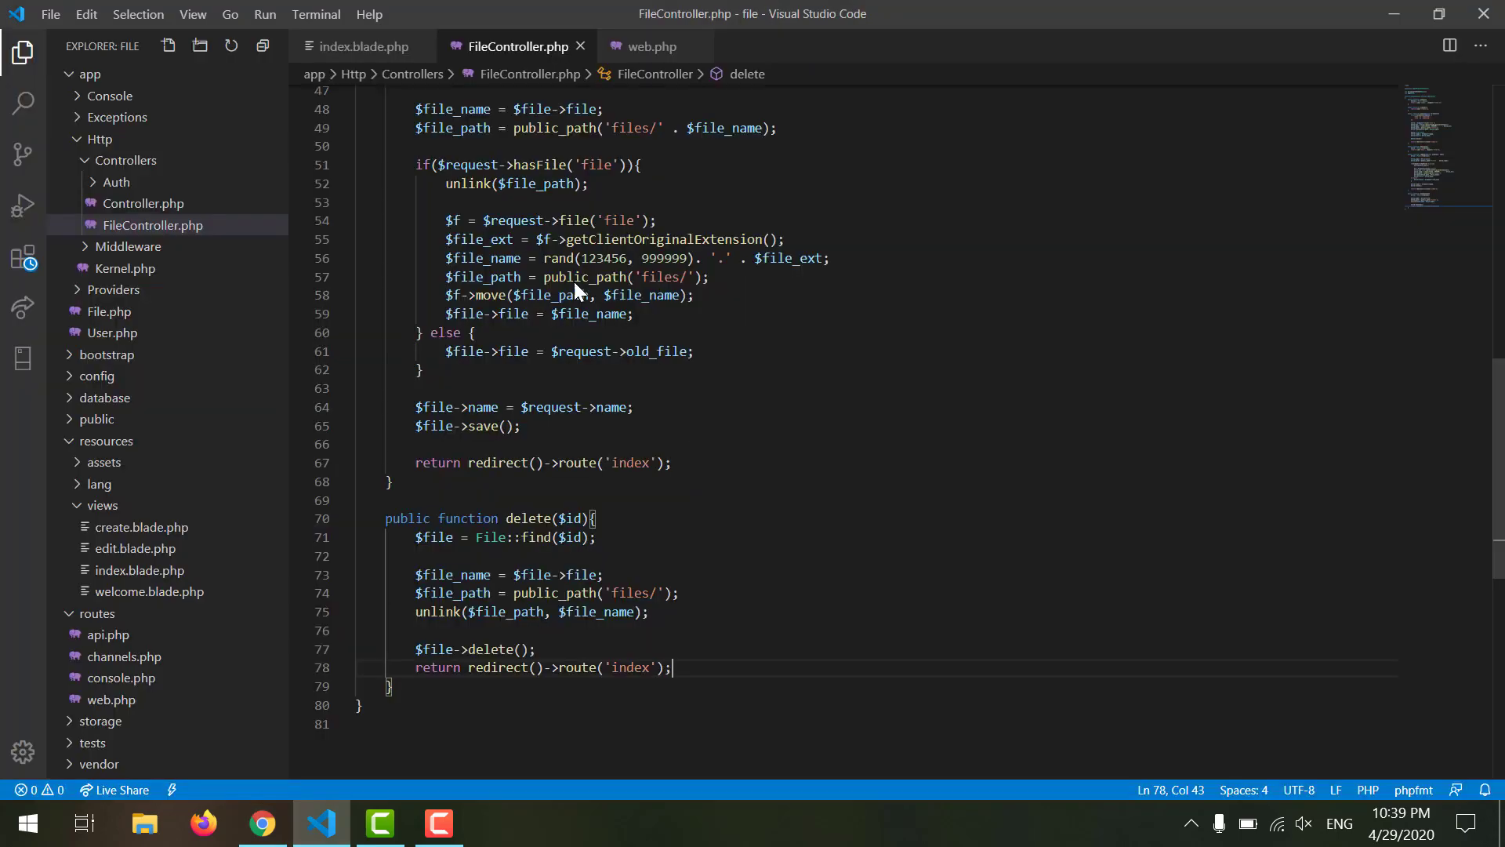
- Make $file_path the full public_path('files/' . $file_name) for unlink, then delete file 1 successfully in Chrome
scroll(down, 3)
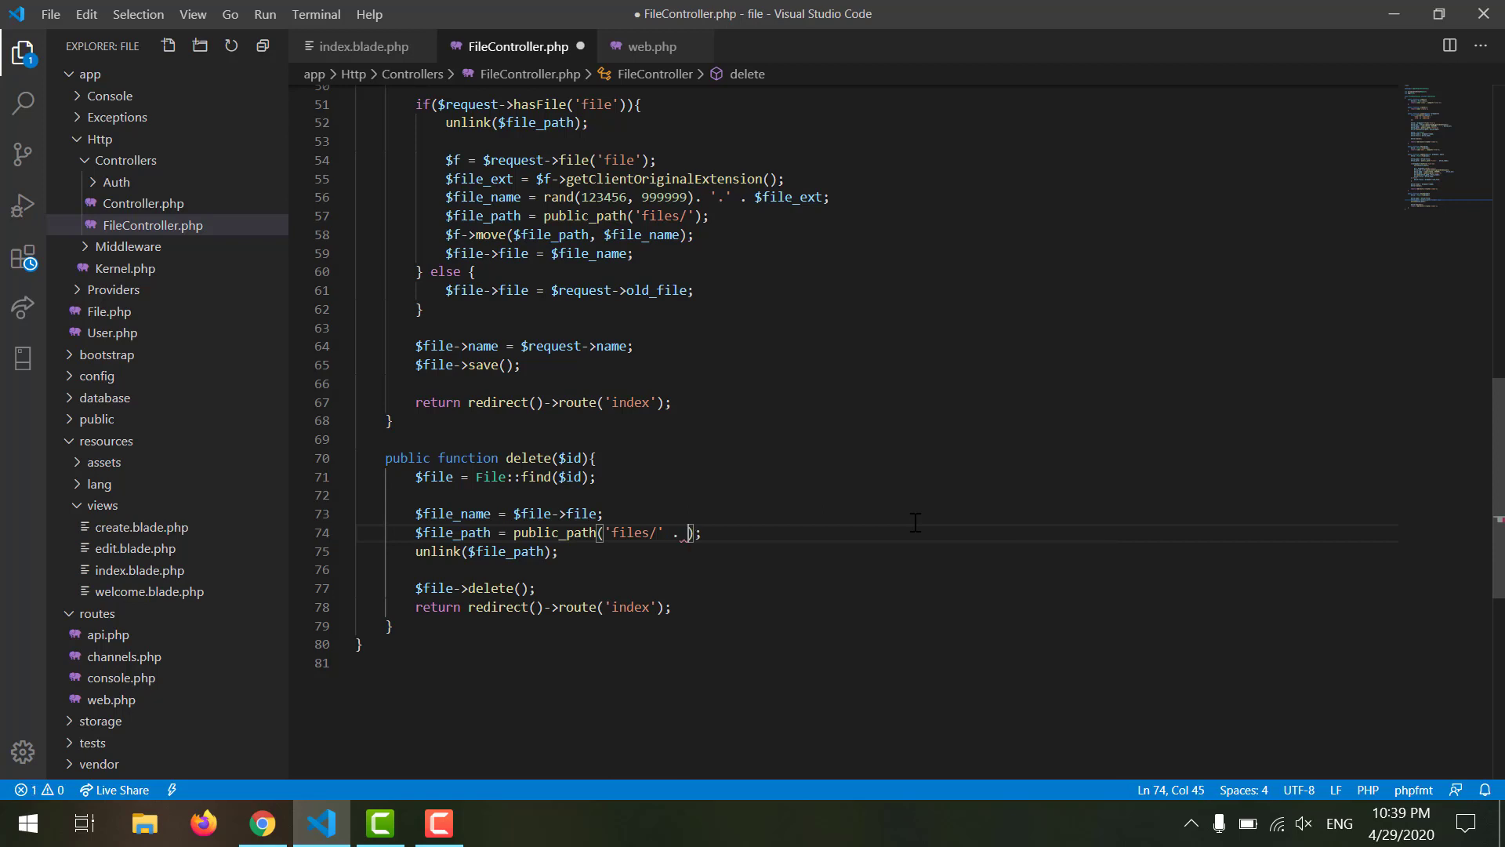
text($file_name)
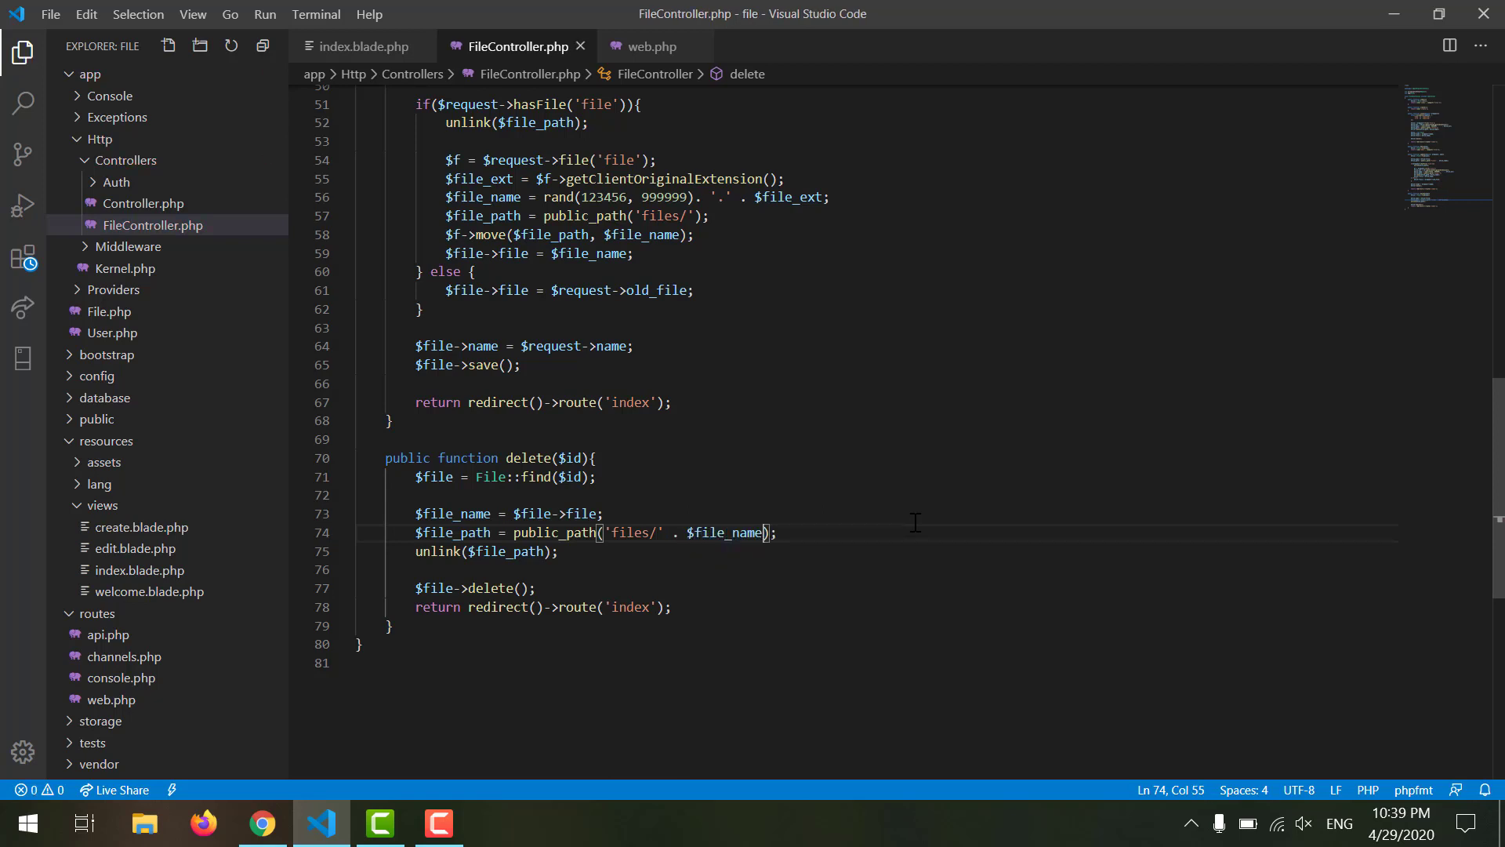
click(262, 823)
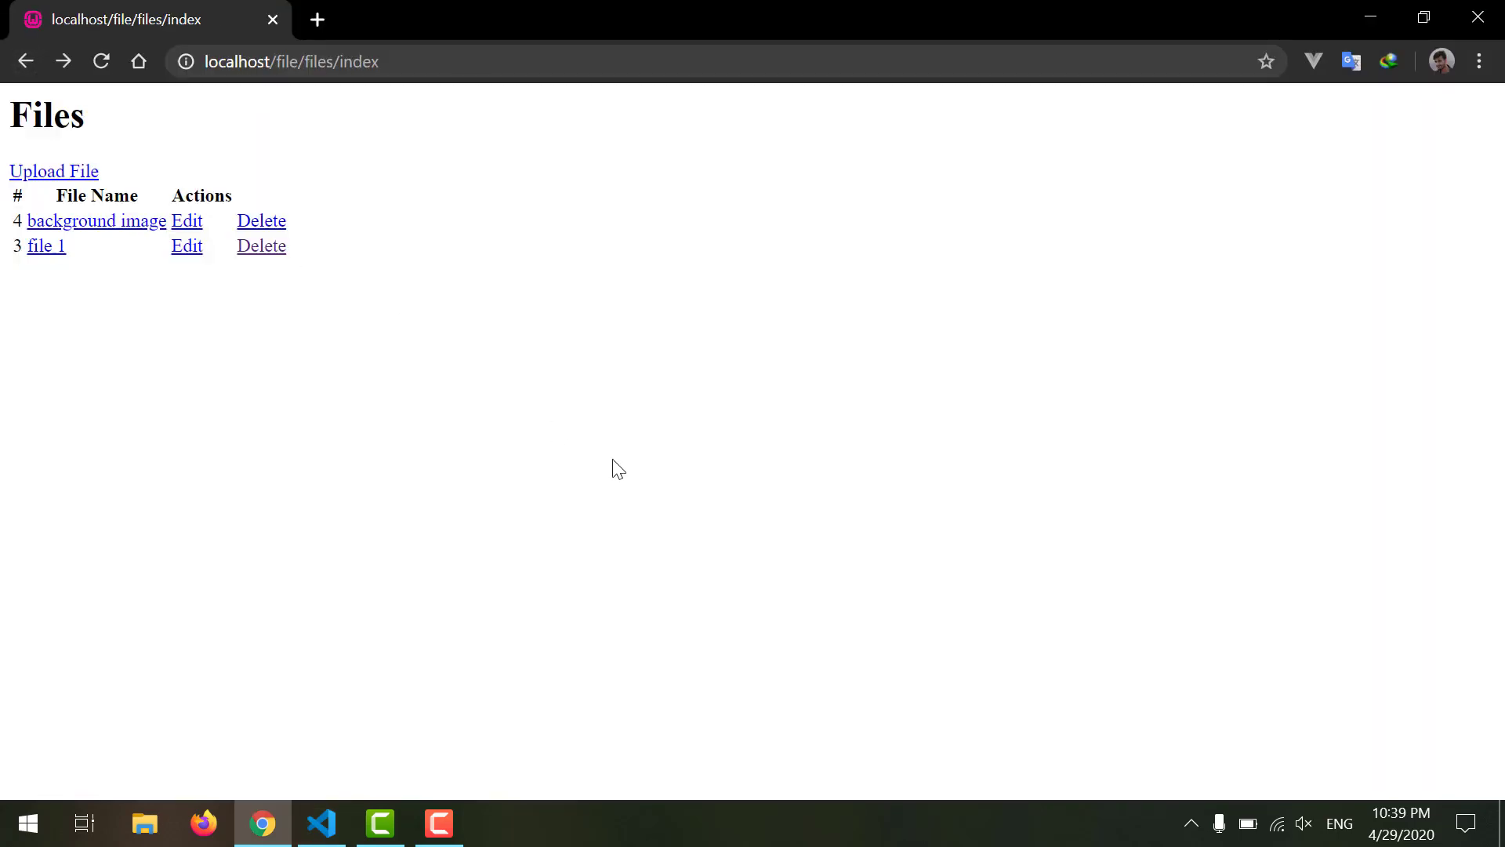
click(261, 246)
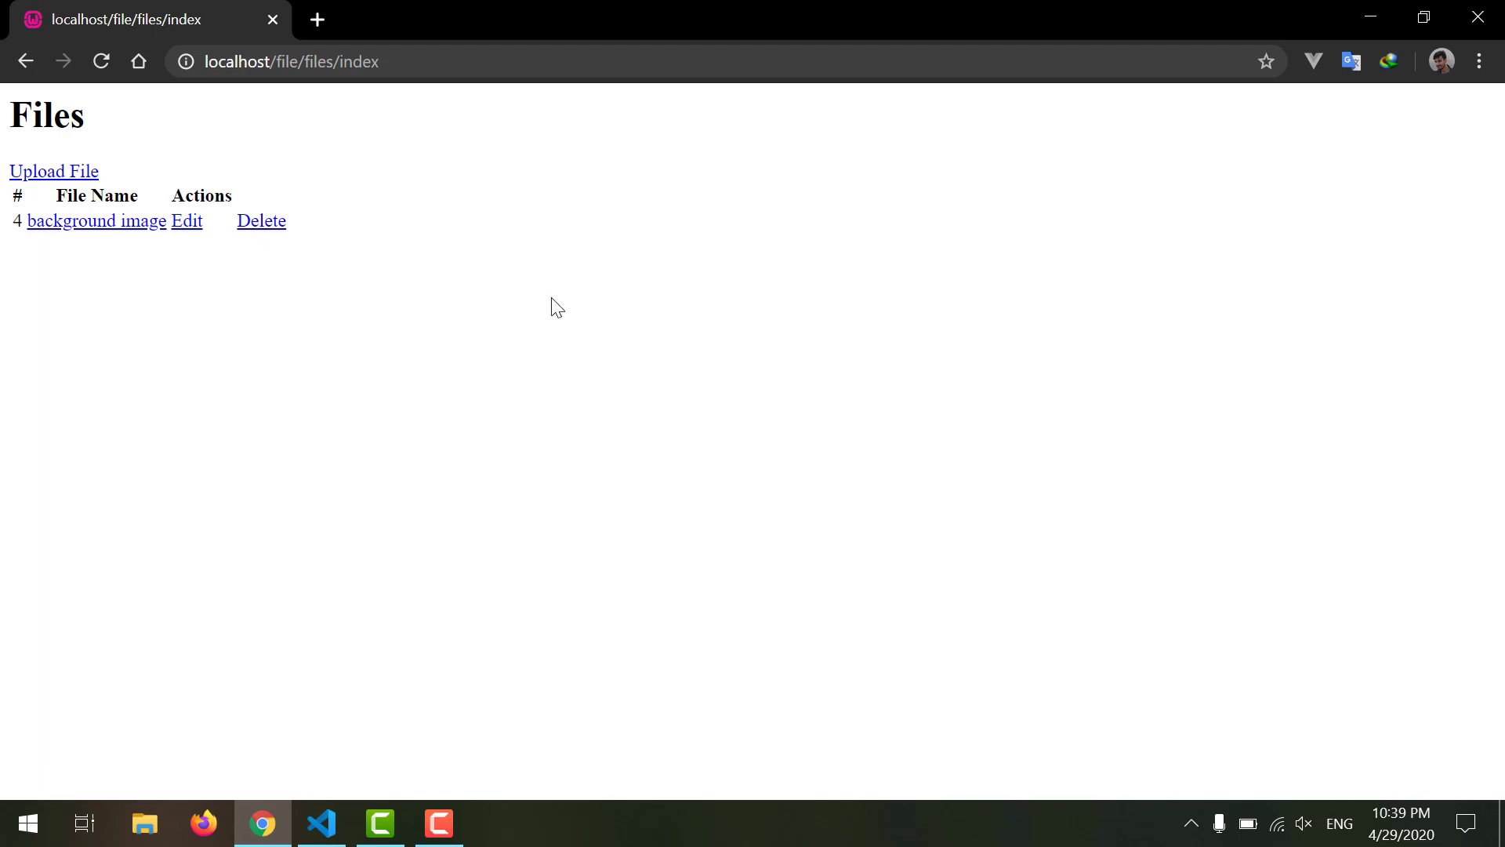
- Check the public/files folder in the Explorer to confirm file 1 is gone
click(320, 823)
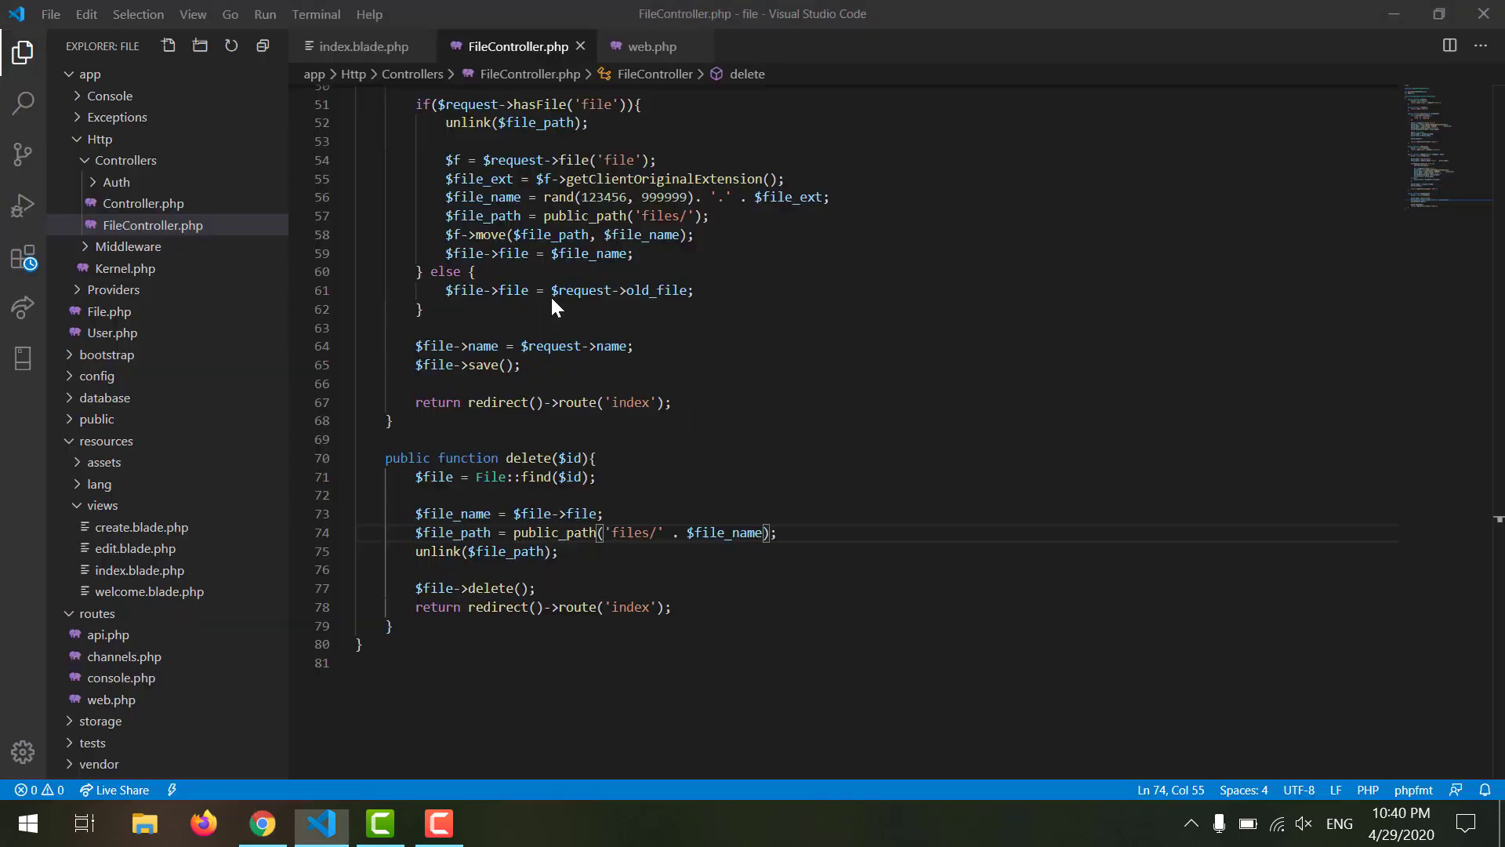
click(96, 419)
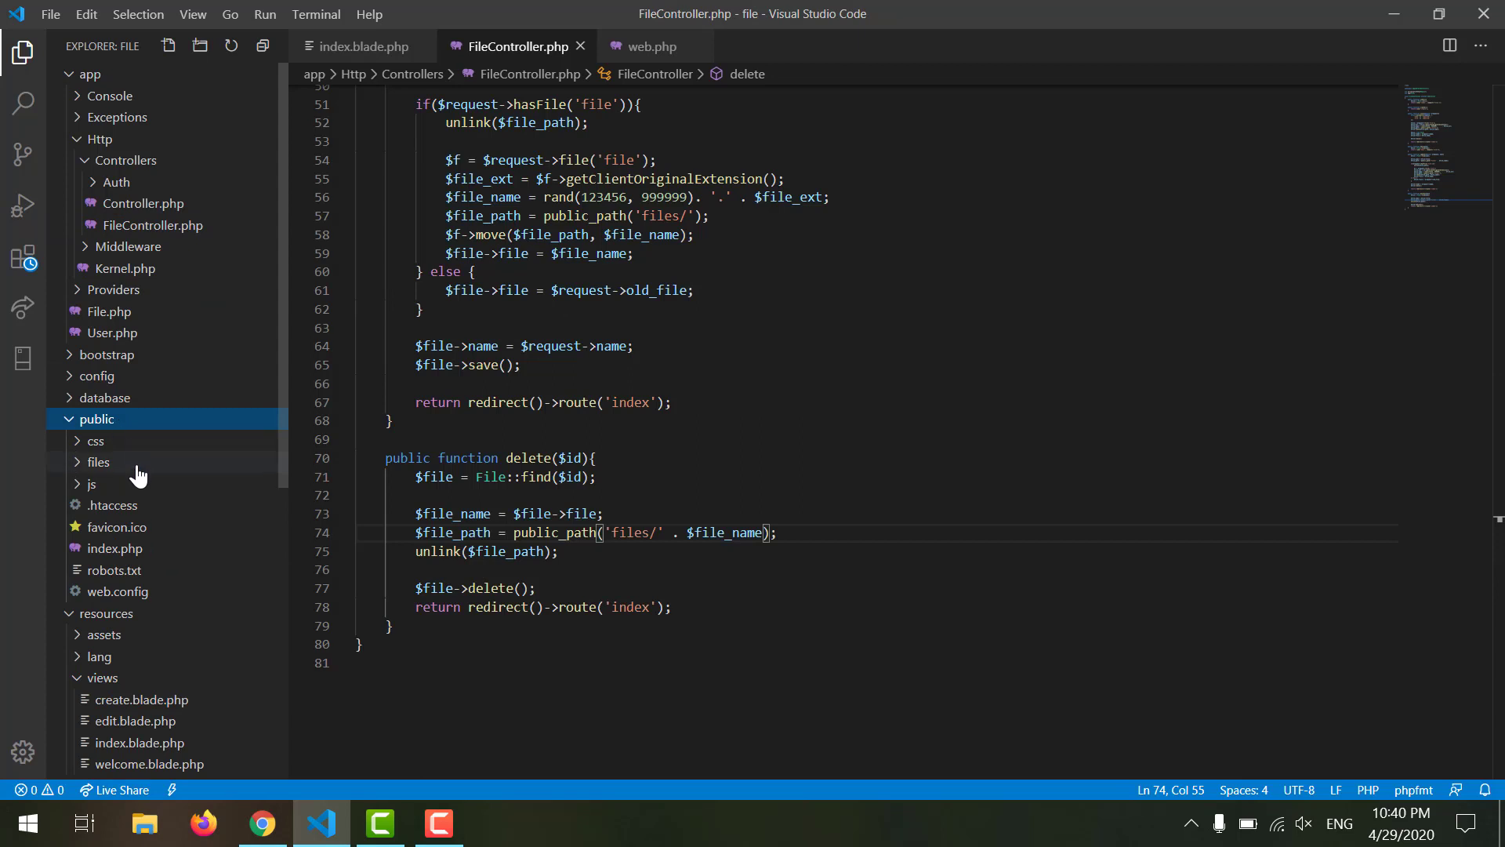
click(99, 461)
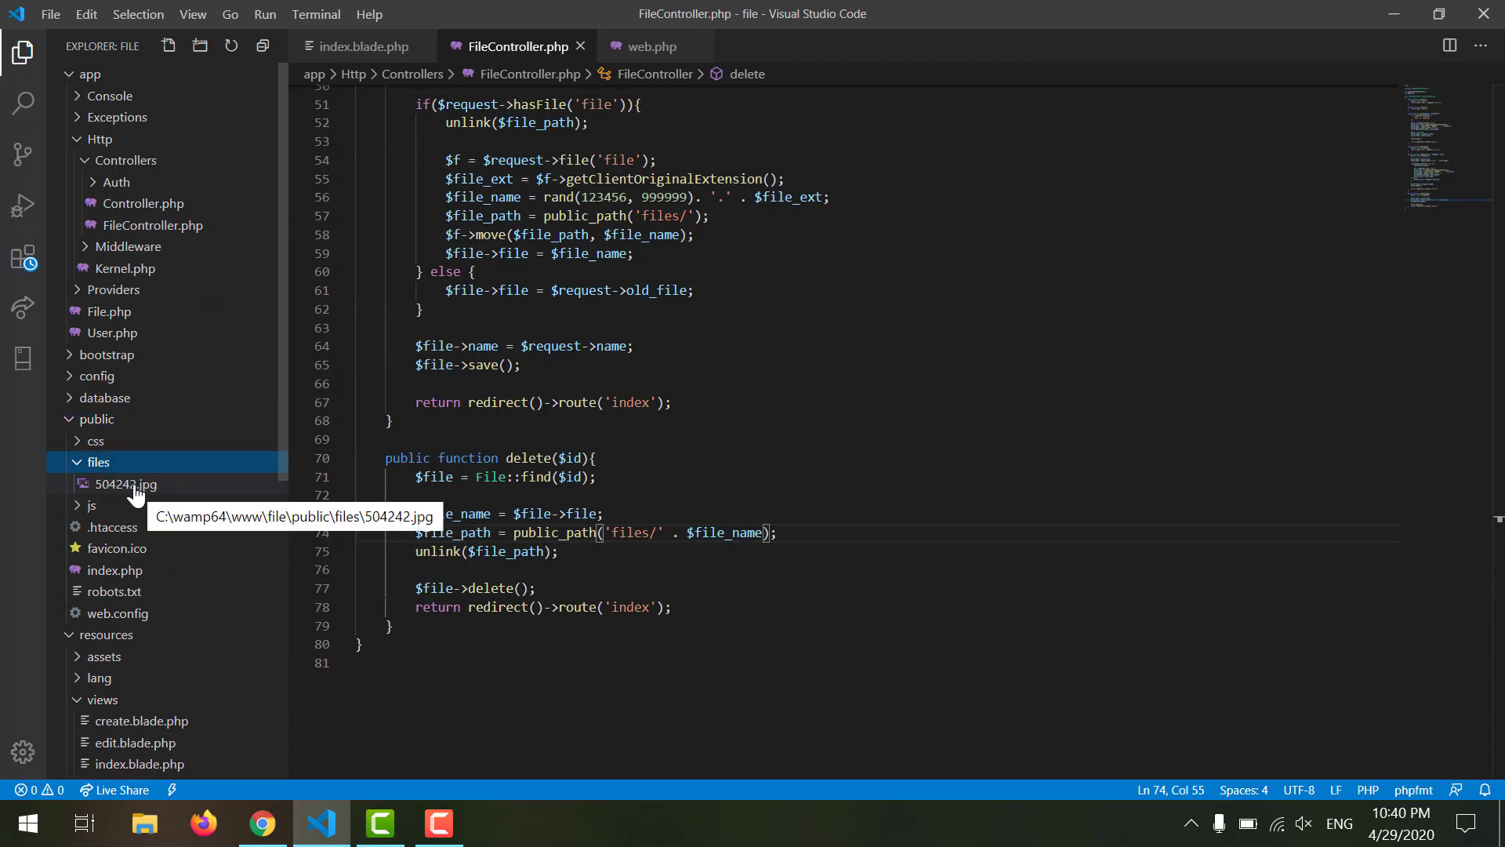
click(262, 823)
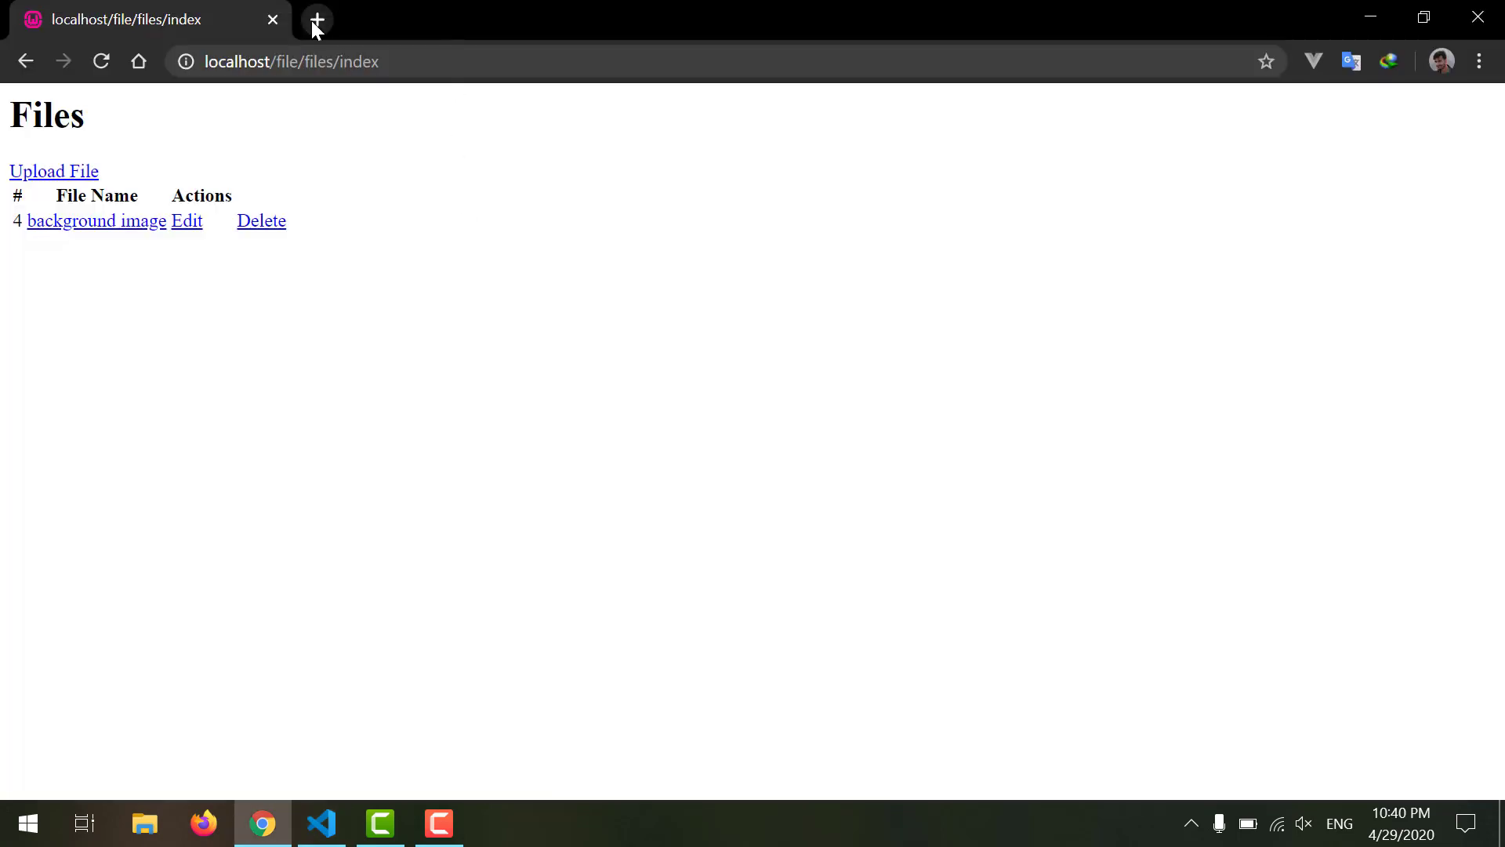
- Open localhost/phpmyadmin in a new tab to inspect the files table
click(317, 19)
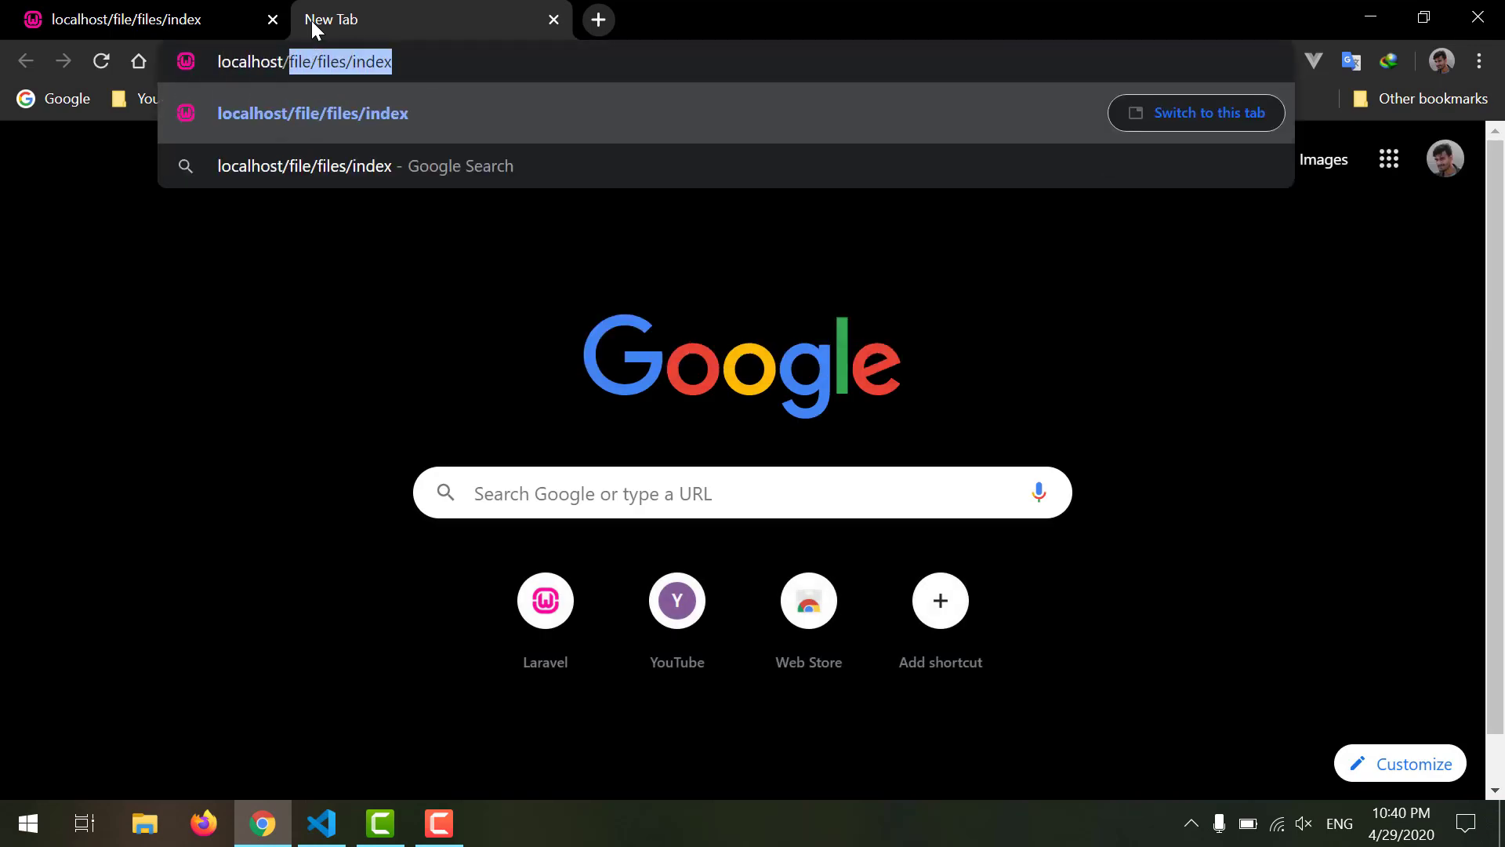
text(localhost/phpmyadmin/sql.php?db=file&table=files&pos=0)
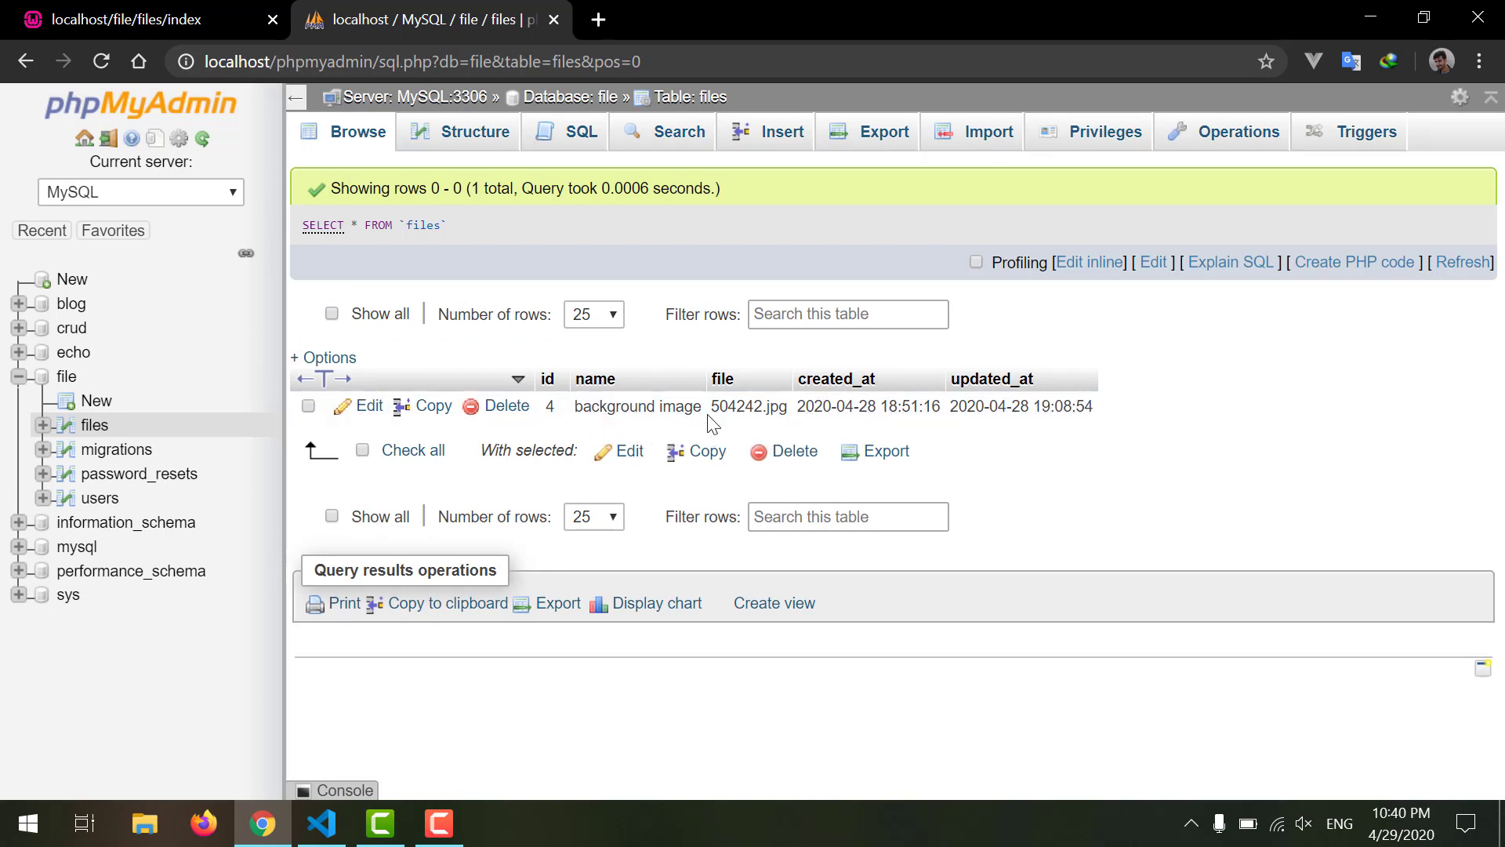
mouse_move(969, 495)
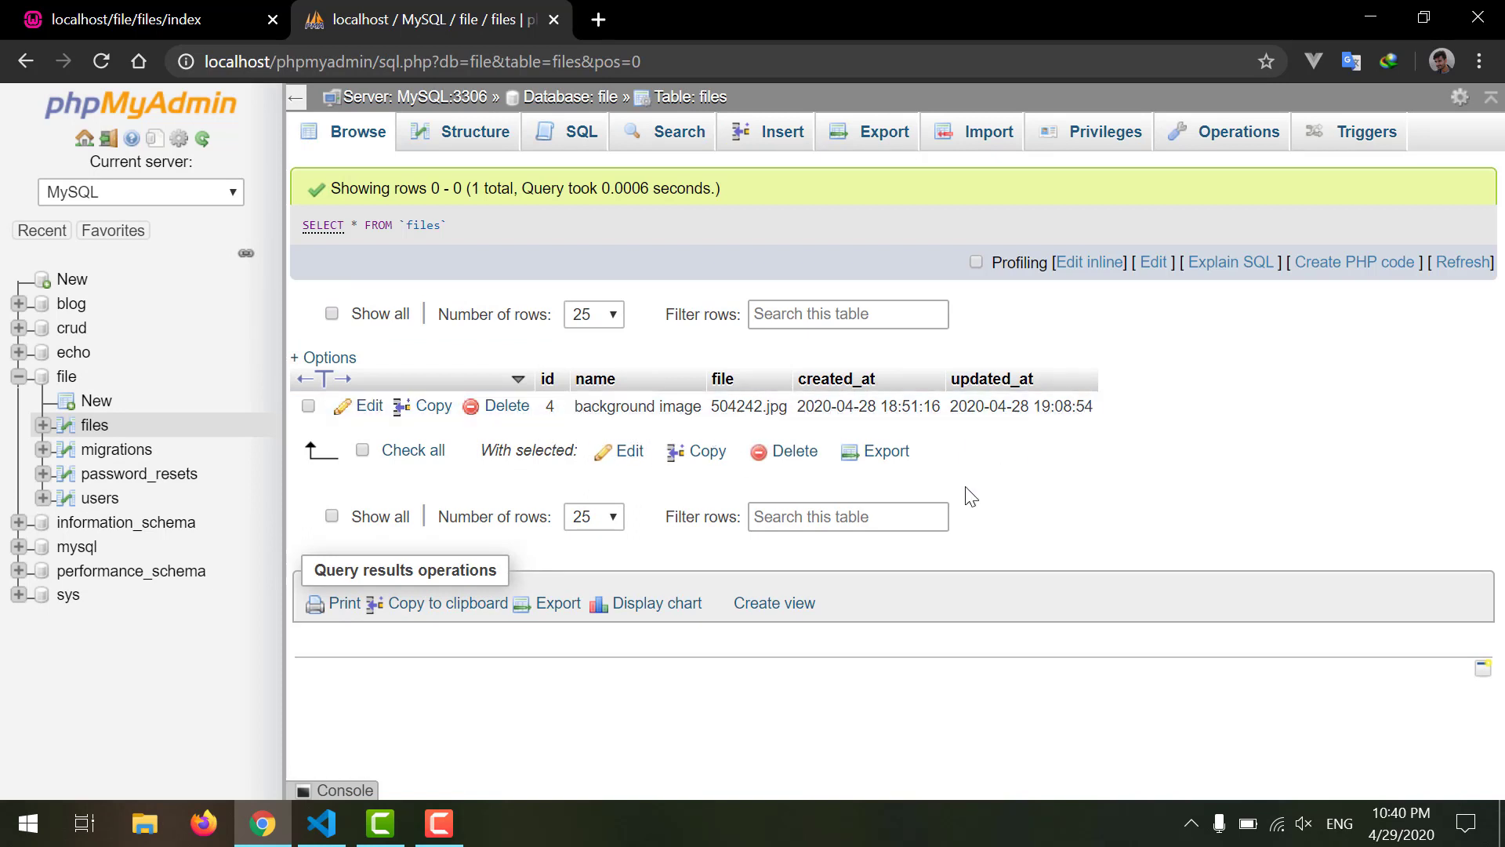